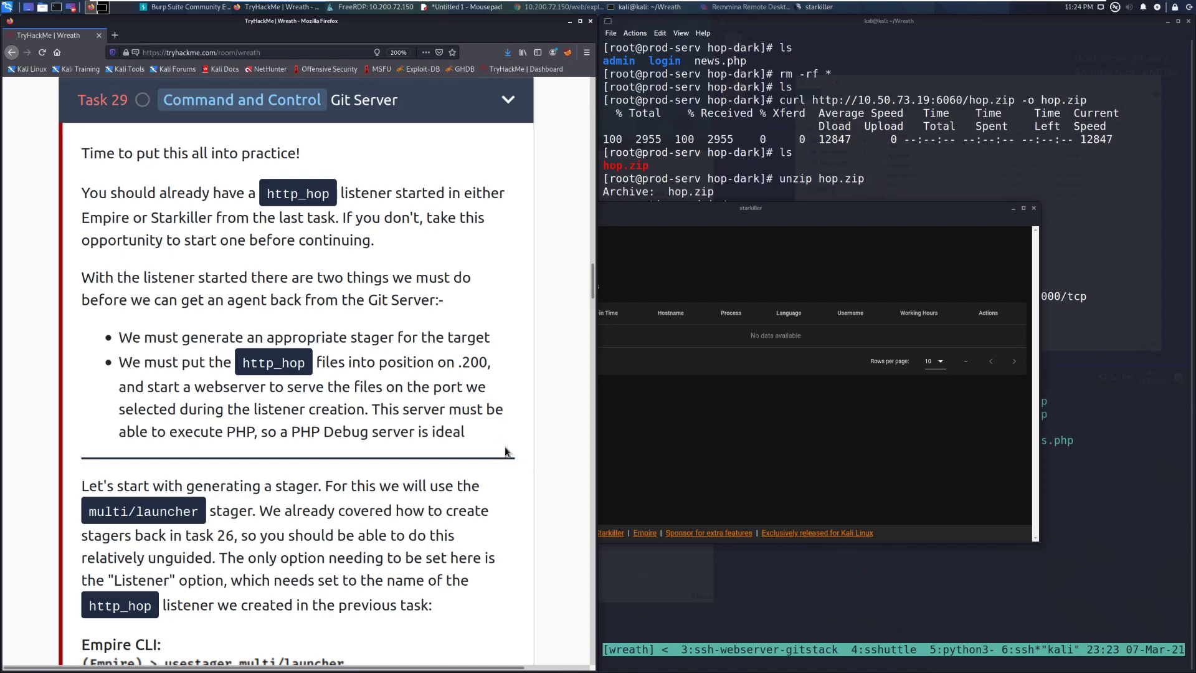
mouse_move(518, 446)
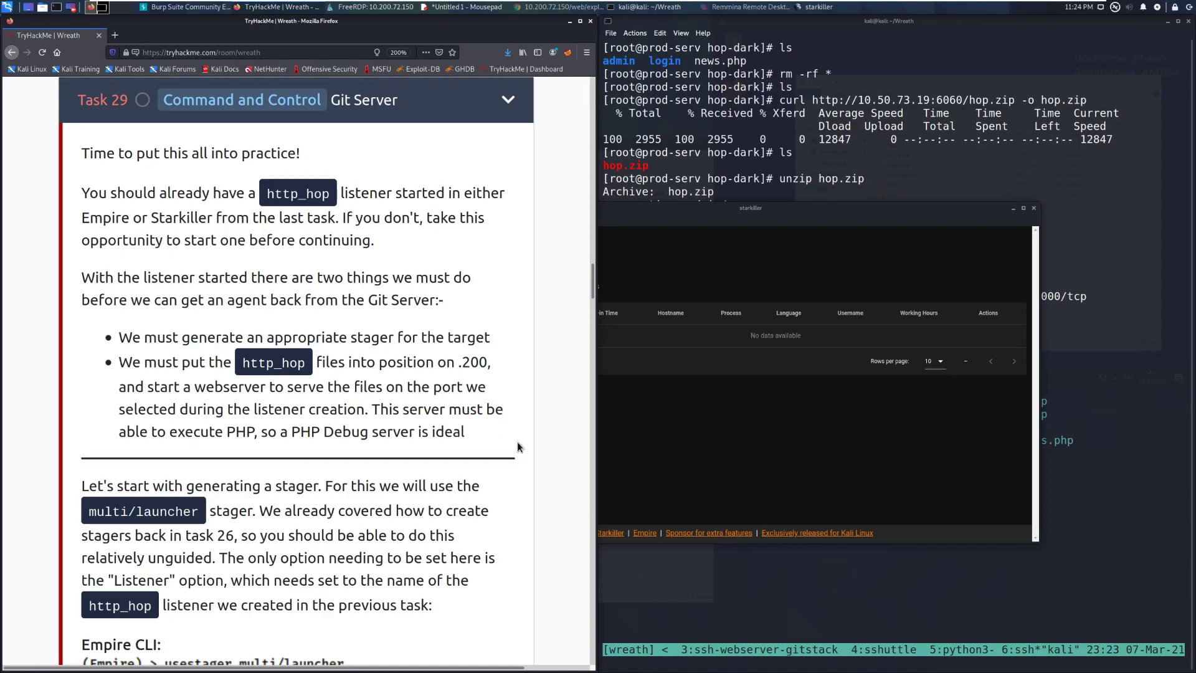
mouse_move(654, 428)
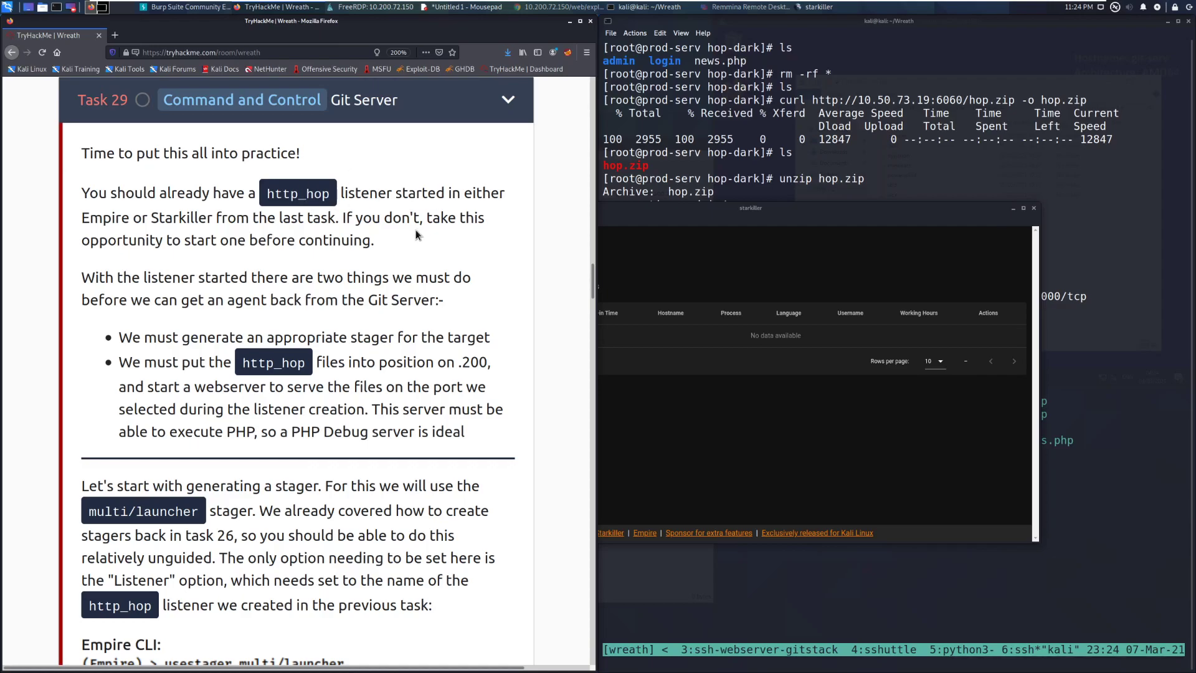
mouse_move(388, 255)
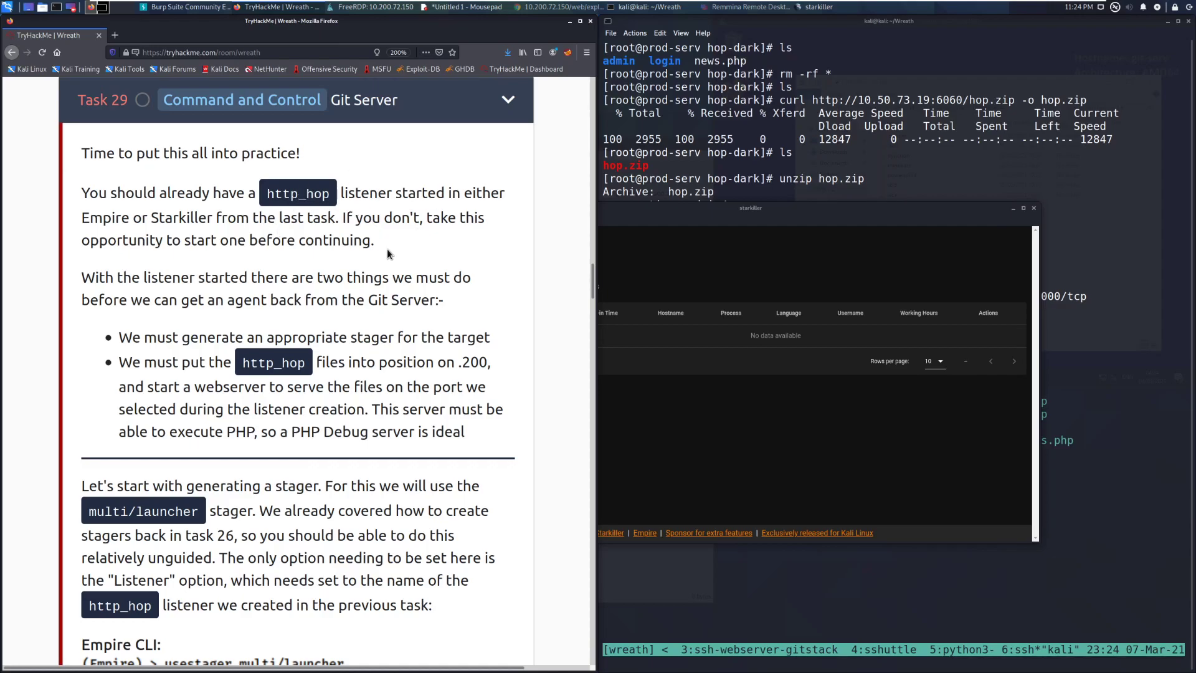
mouse_move(399, 255)
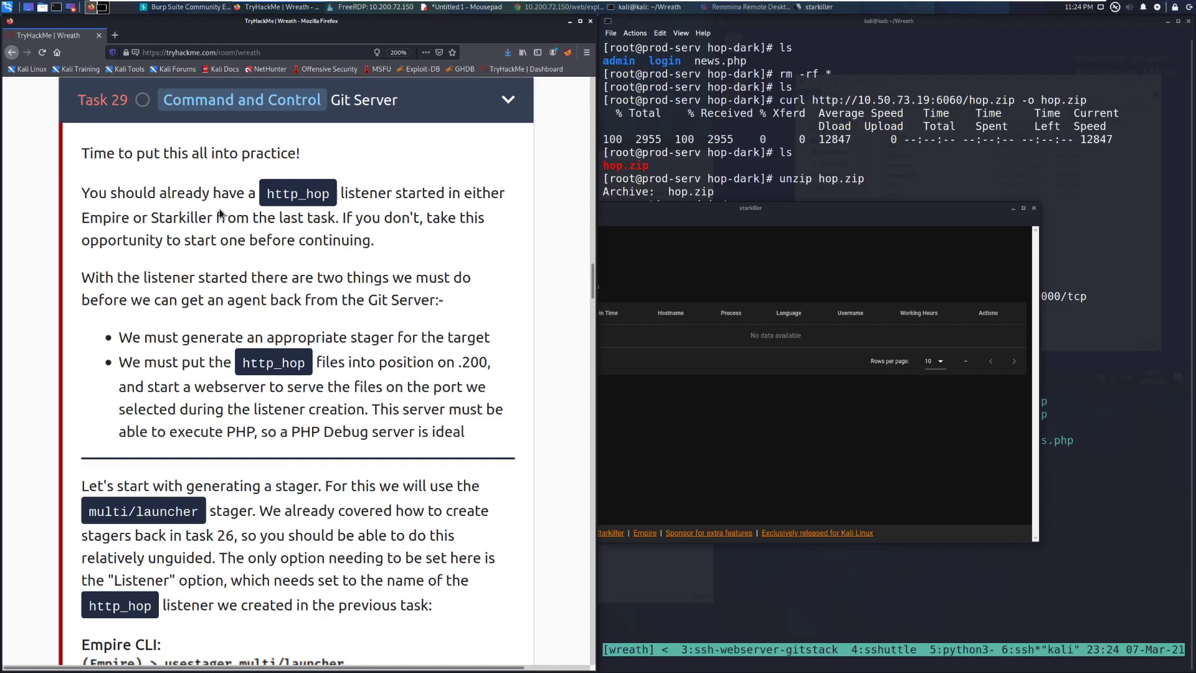
mouse_move(234, 183)
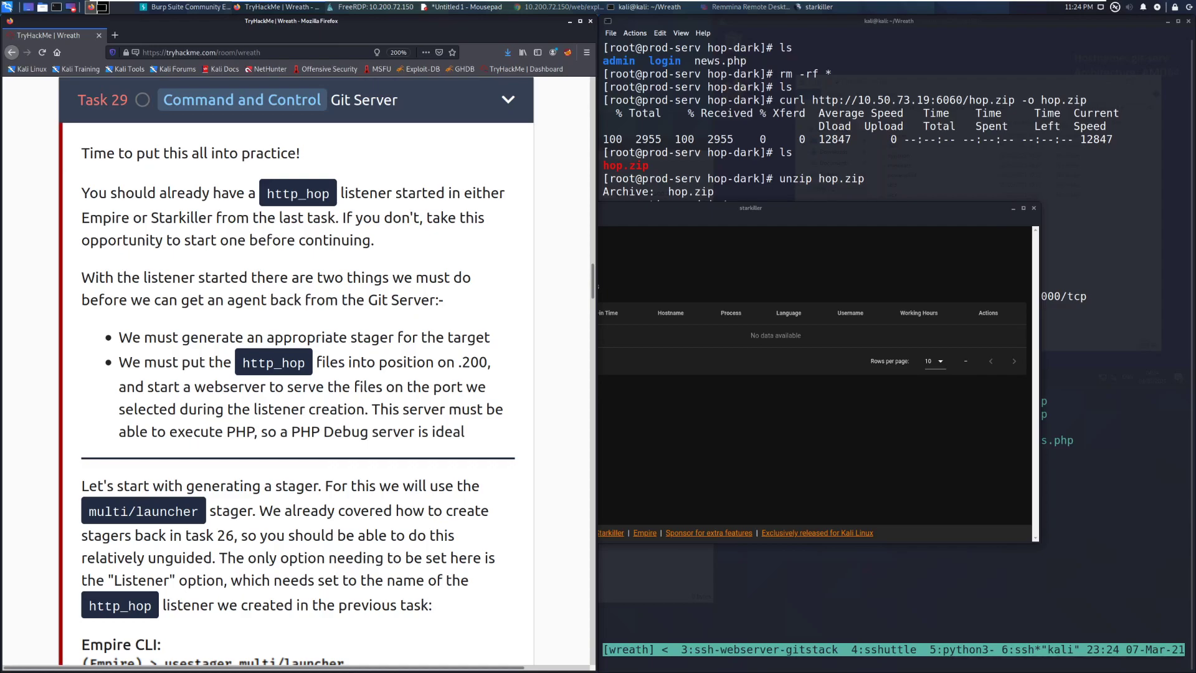
mouse_move(298, 264)
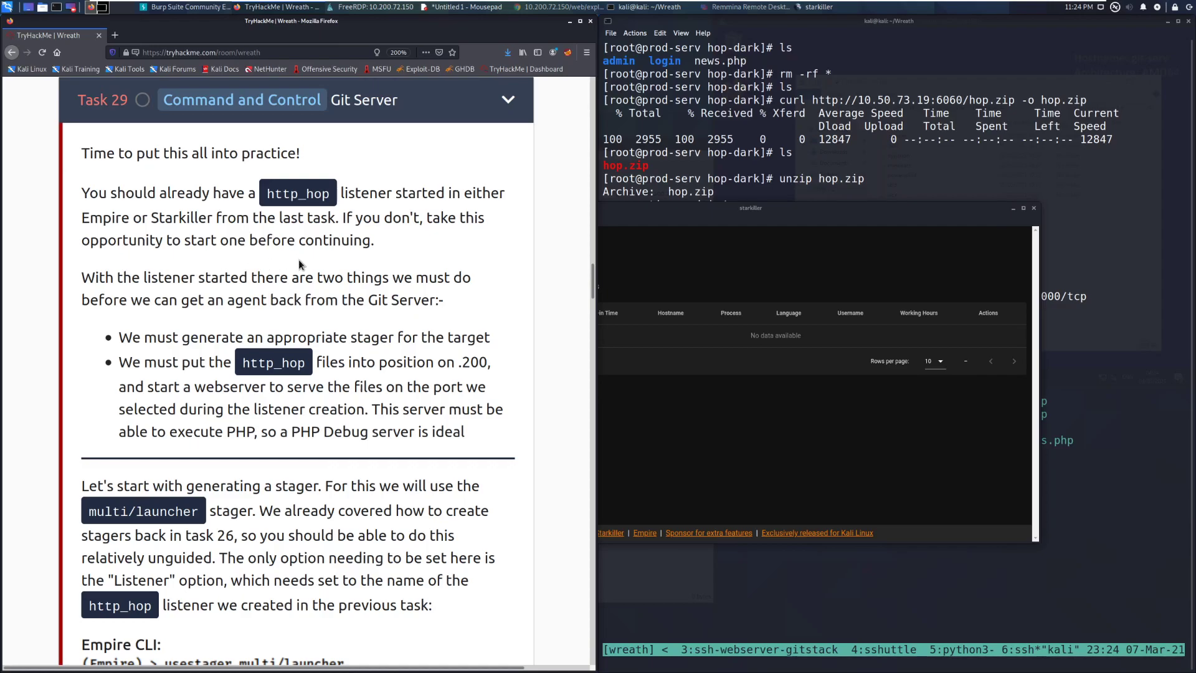
mouse_move(298, 269)
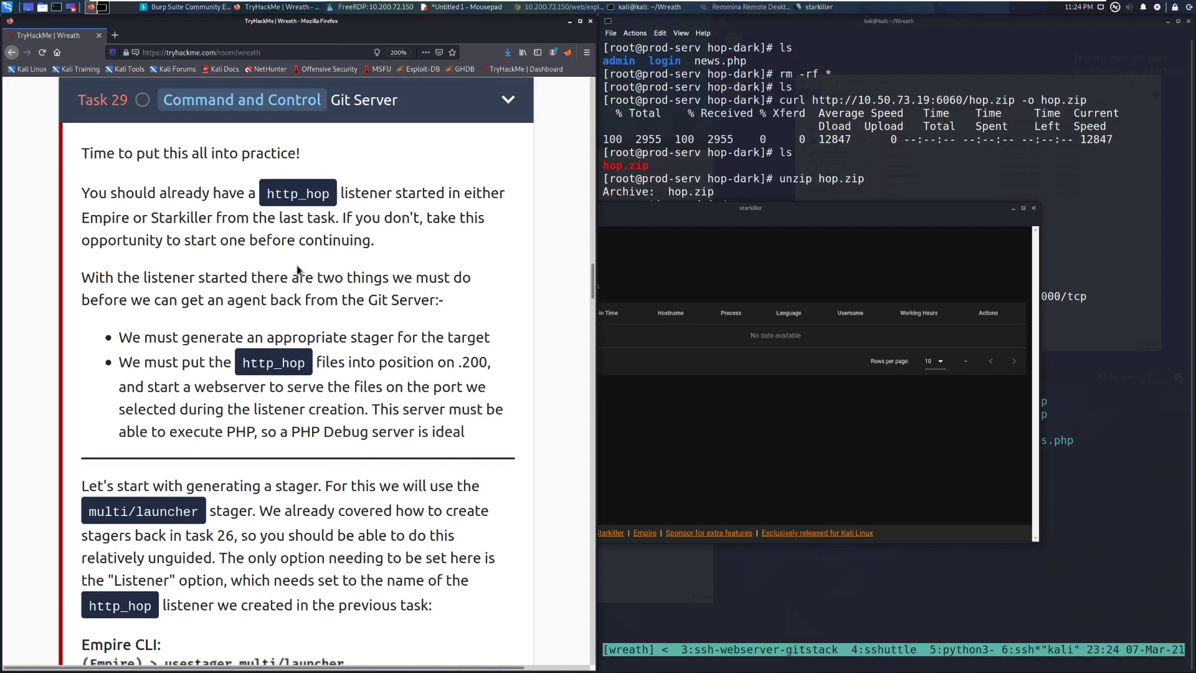
Show the Starkiller listeners list with GitServer on port 9000 and http_hop on port 17000.
scroll(up, 3)
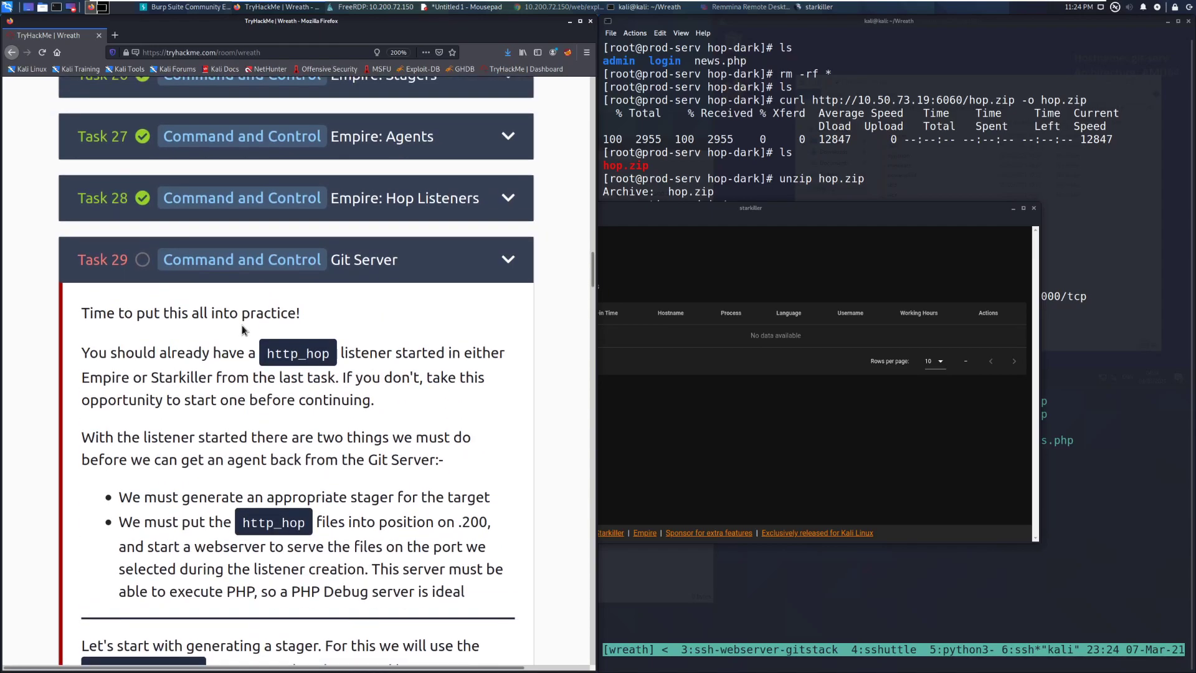
scroll(up, 3)
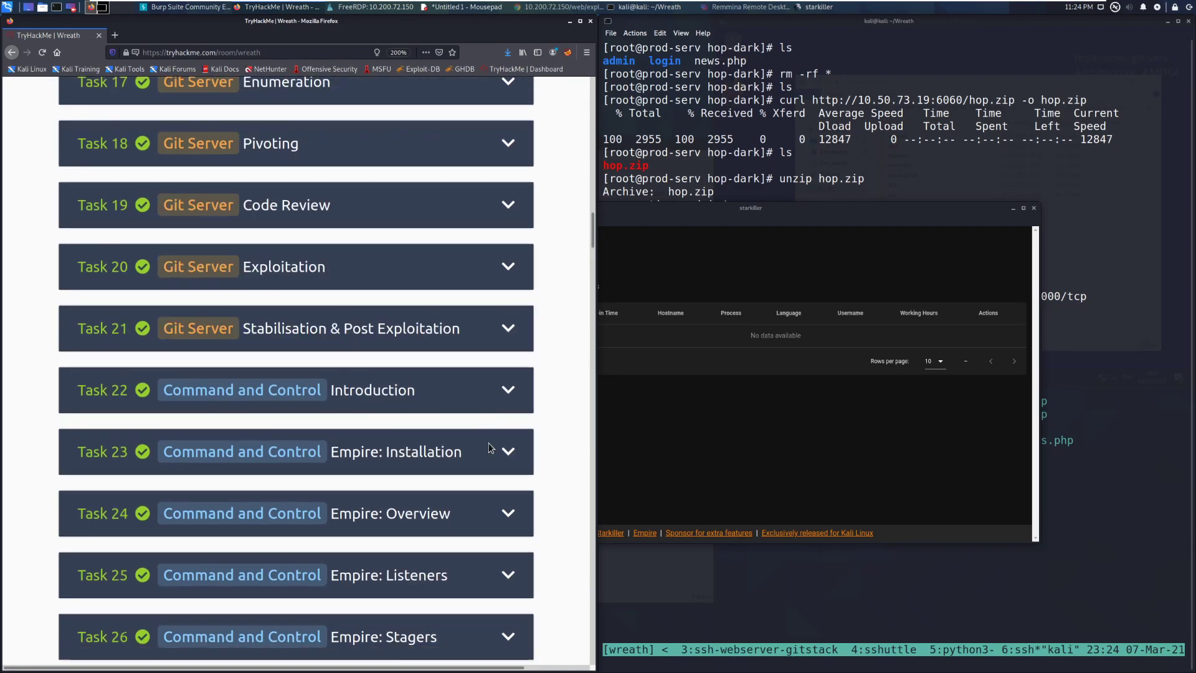
scroll(up, 3)
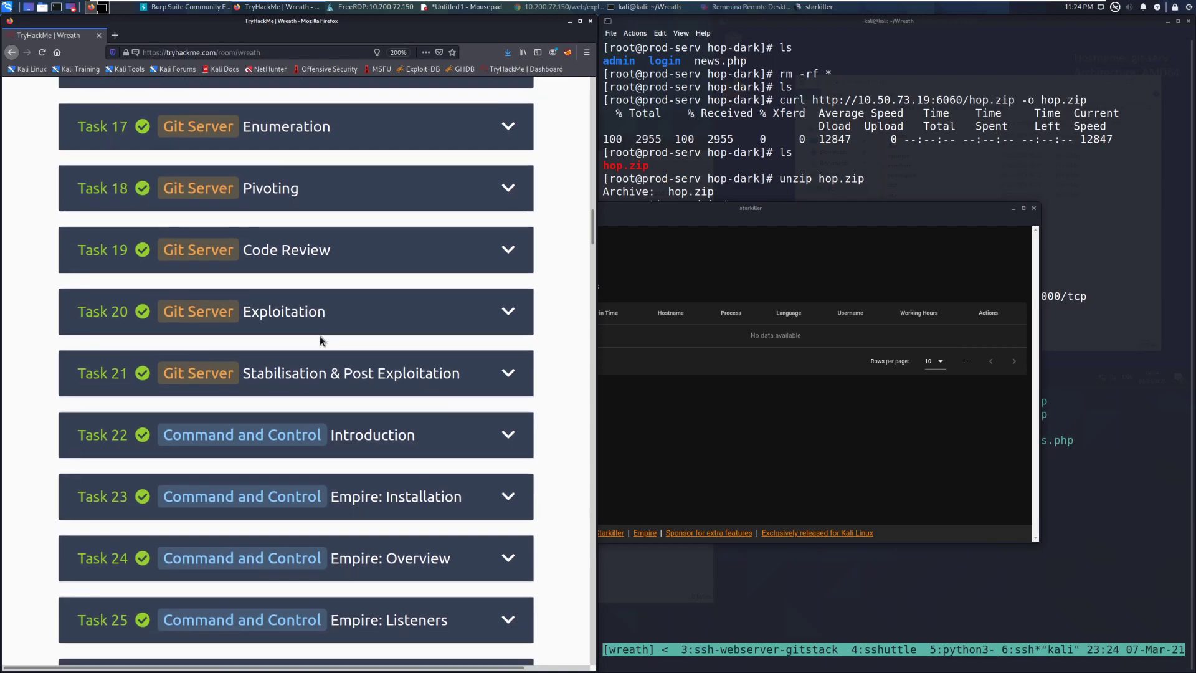
scroll(down, 3)
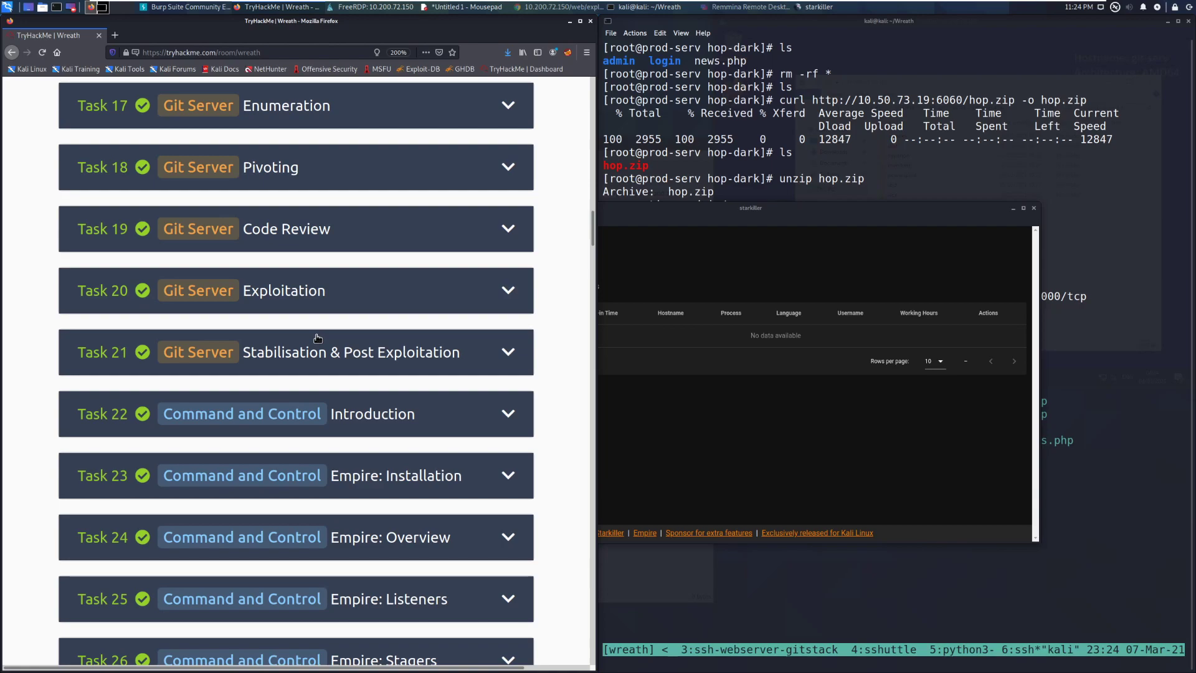
scroll(down, 3)
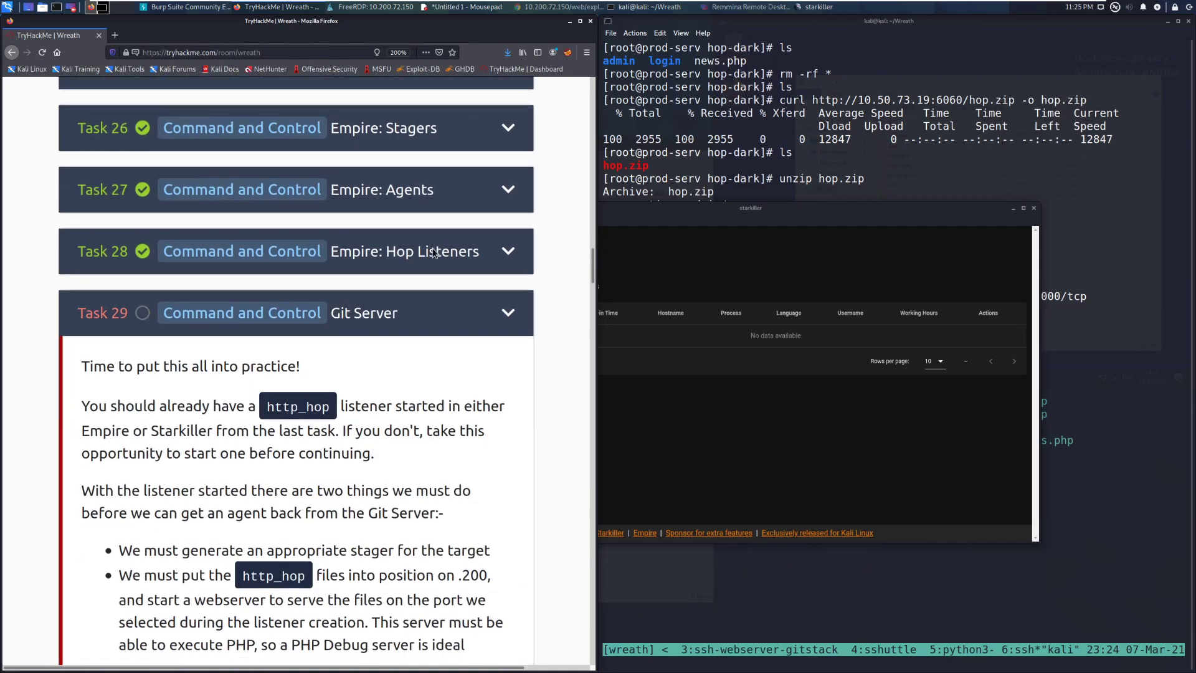
mouse_move(412, 456)
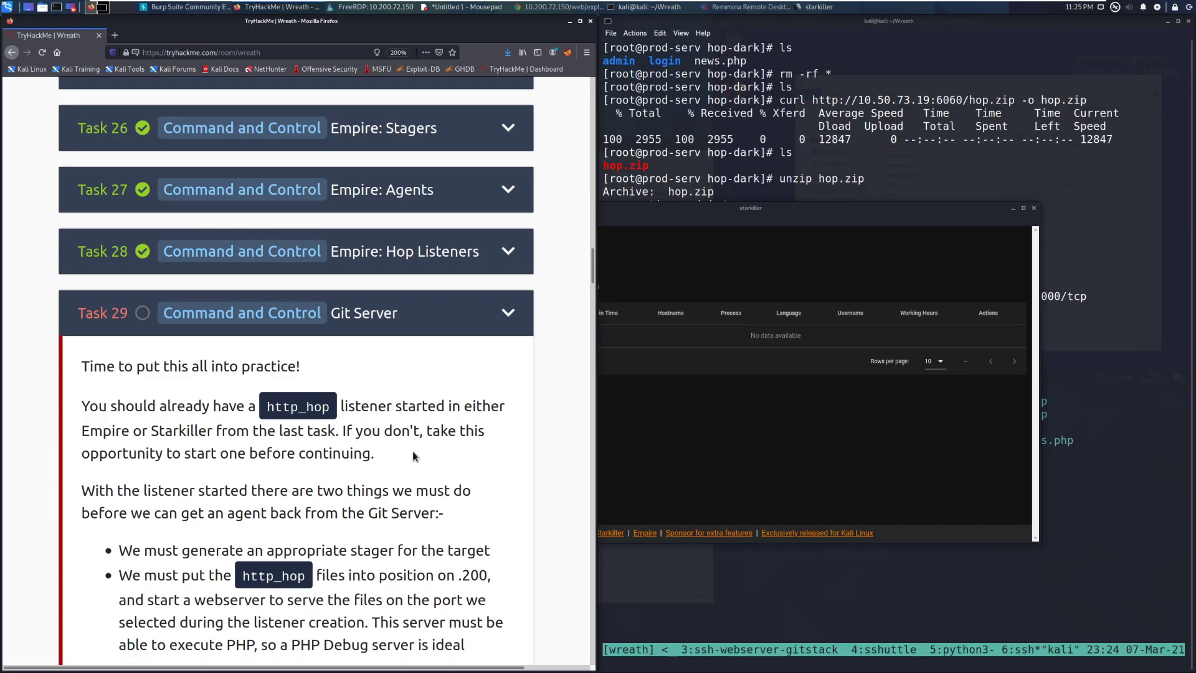
scroll(down, 3)
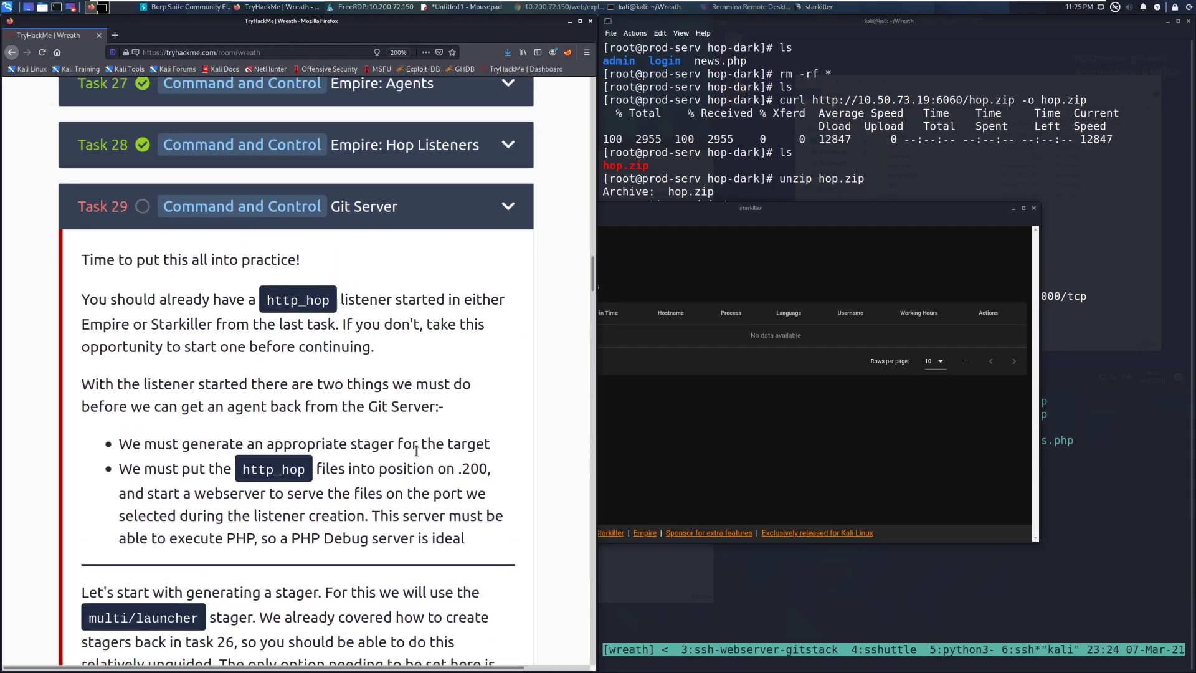
scroll(up, 3)
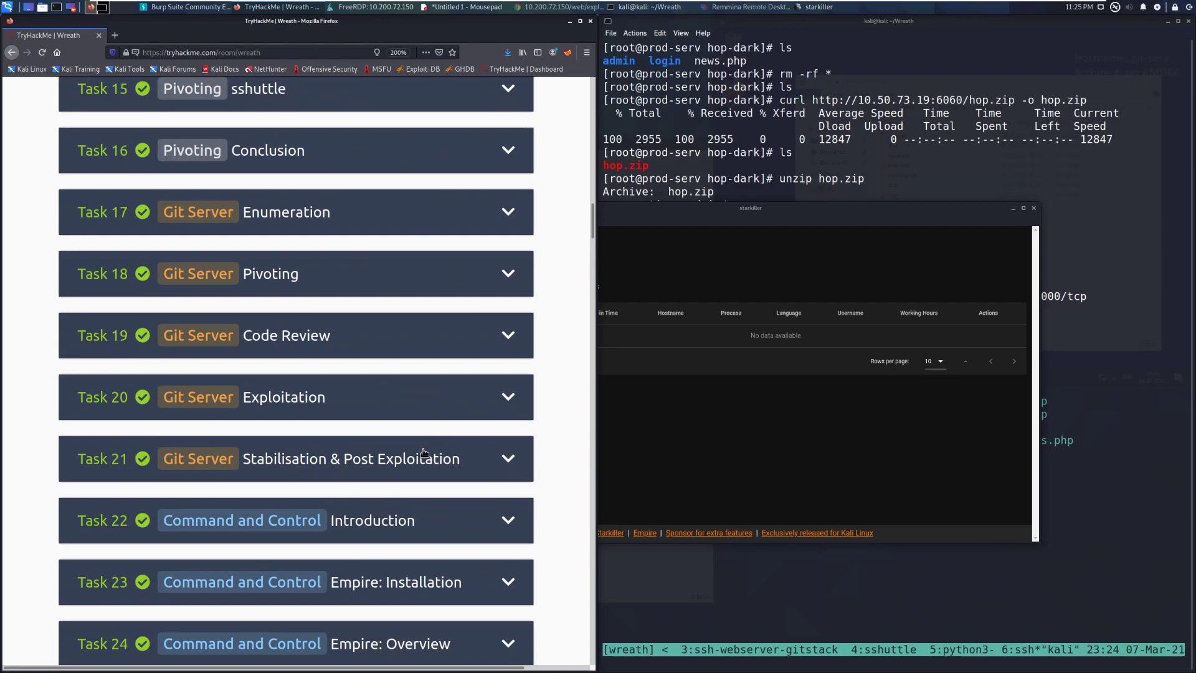
scroll(down, 3)
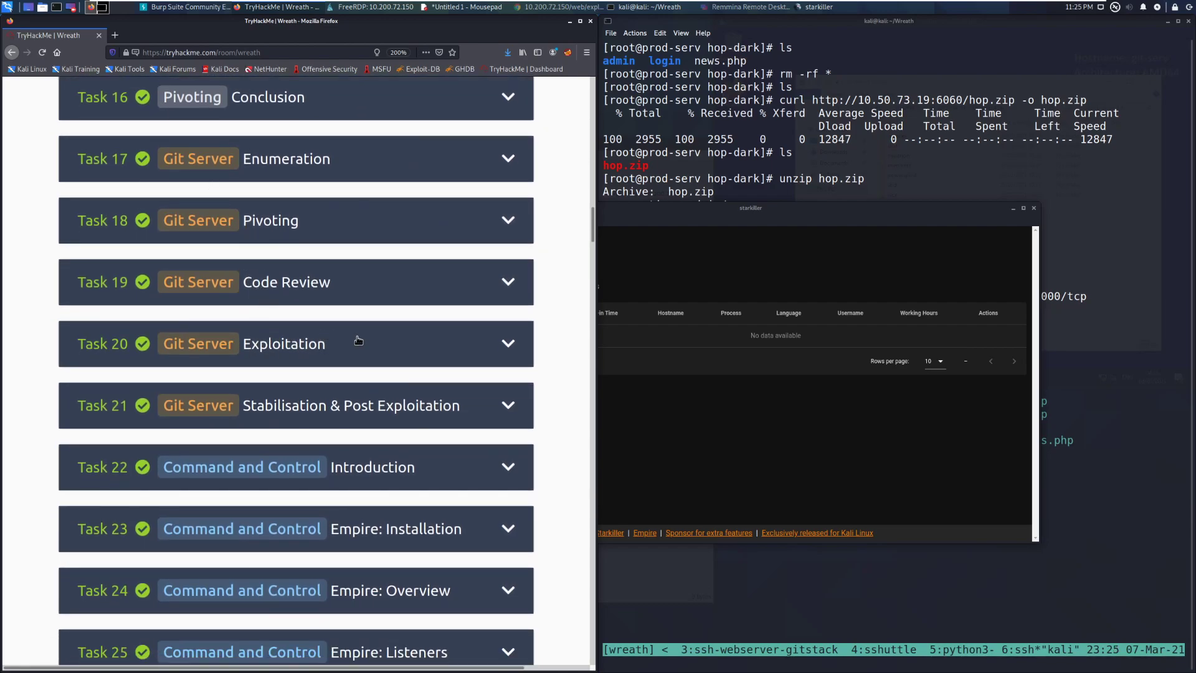
scroll(down, 3)
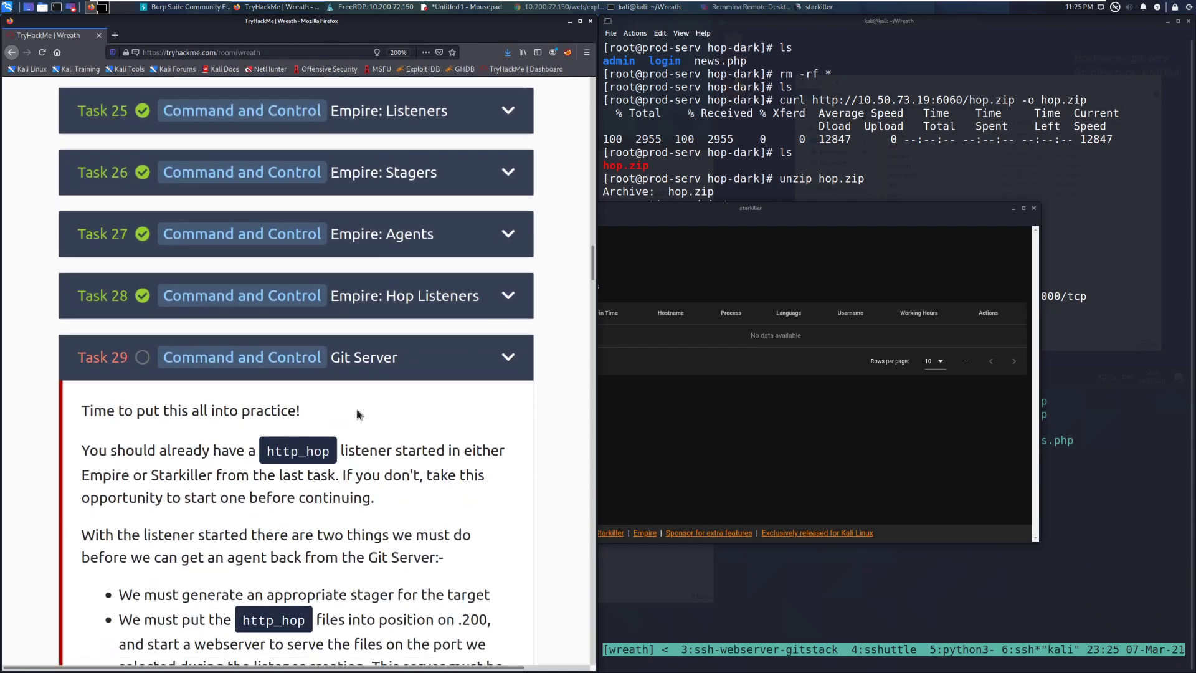
scroll(down, 3)
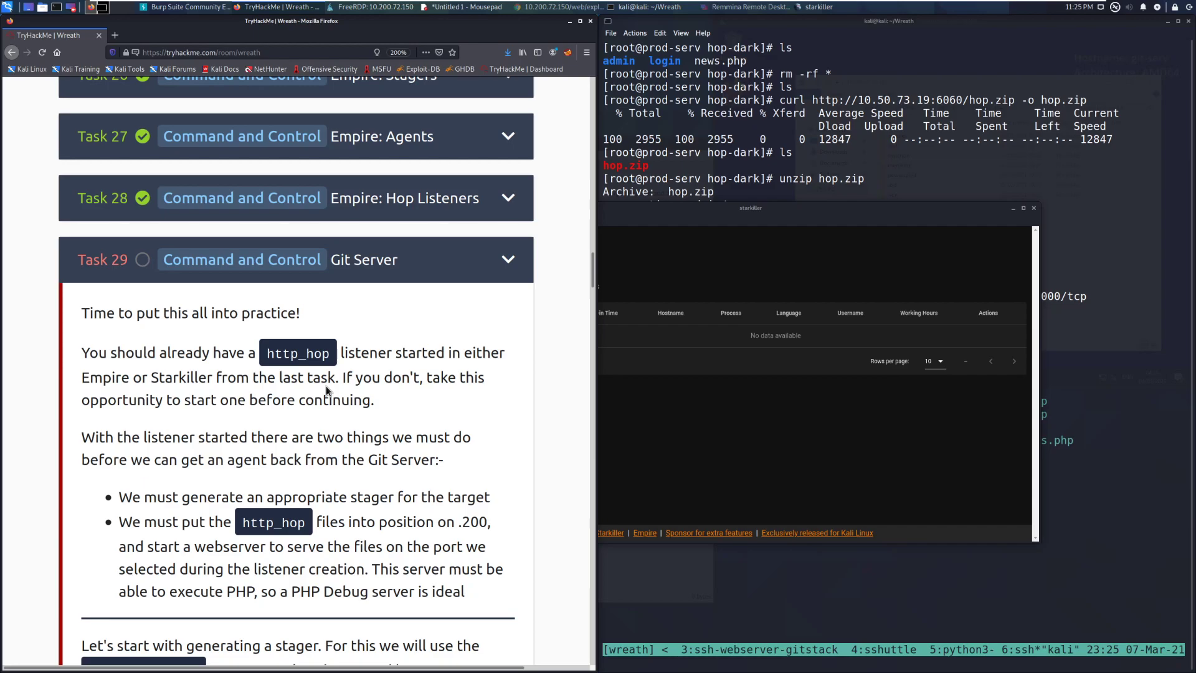
scroll(down, 3)
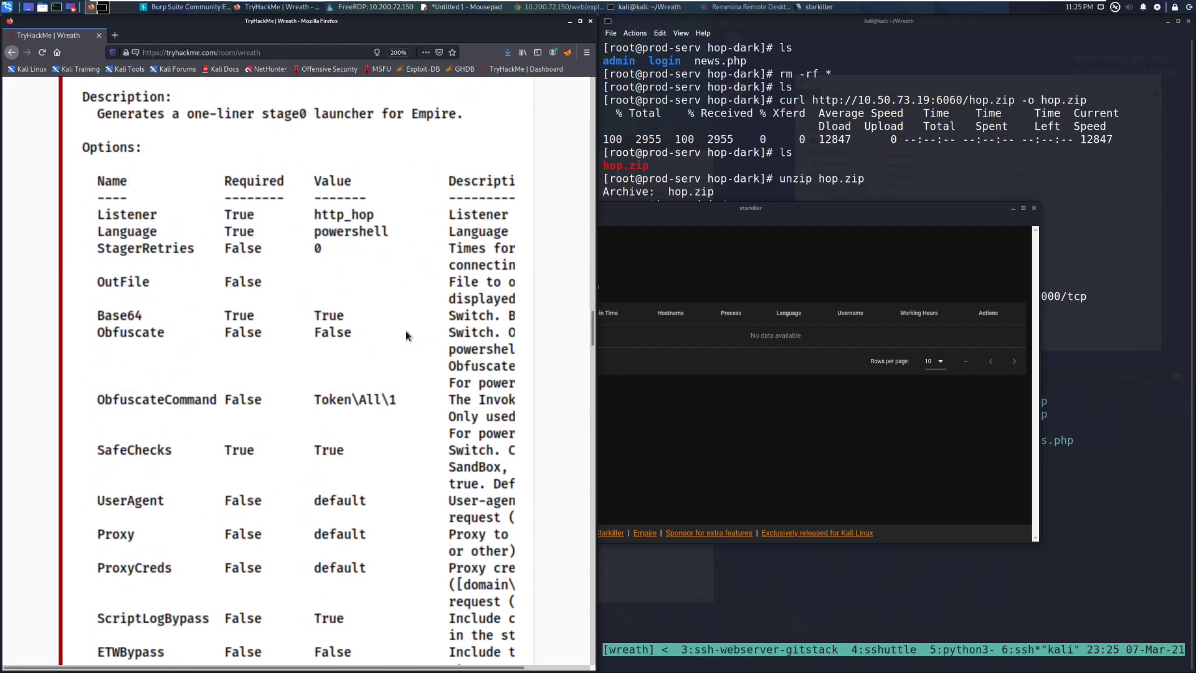
scroll(down, 3)
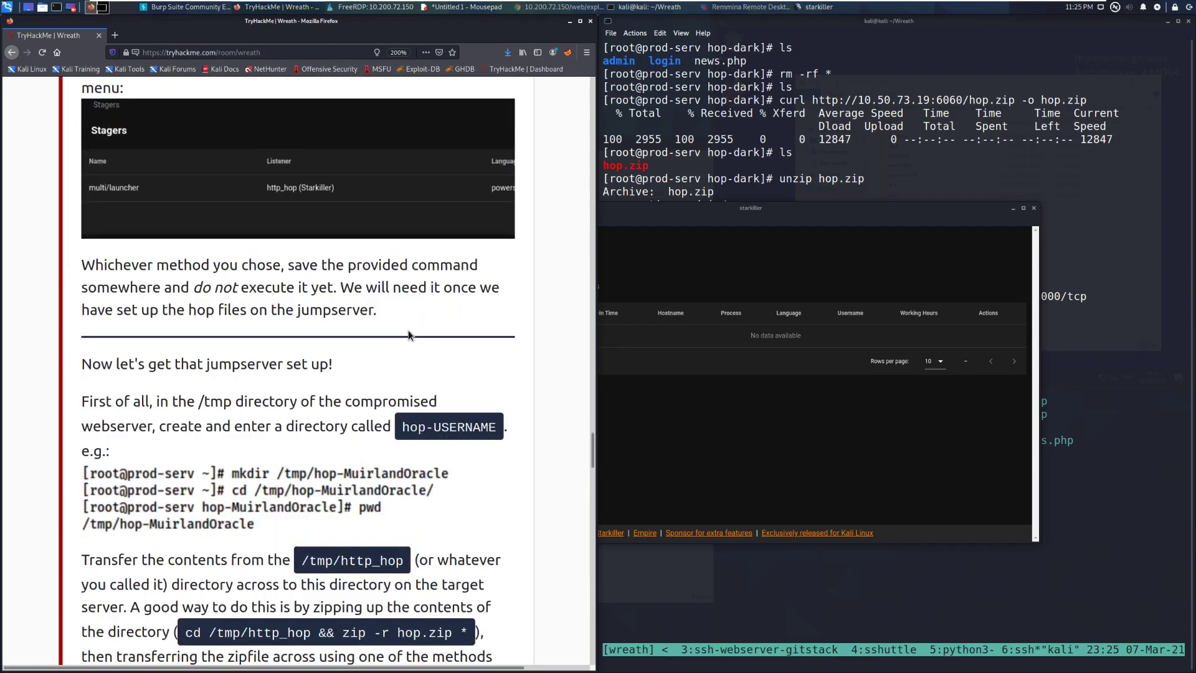
scroll(down, 3)
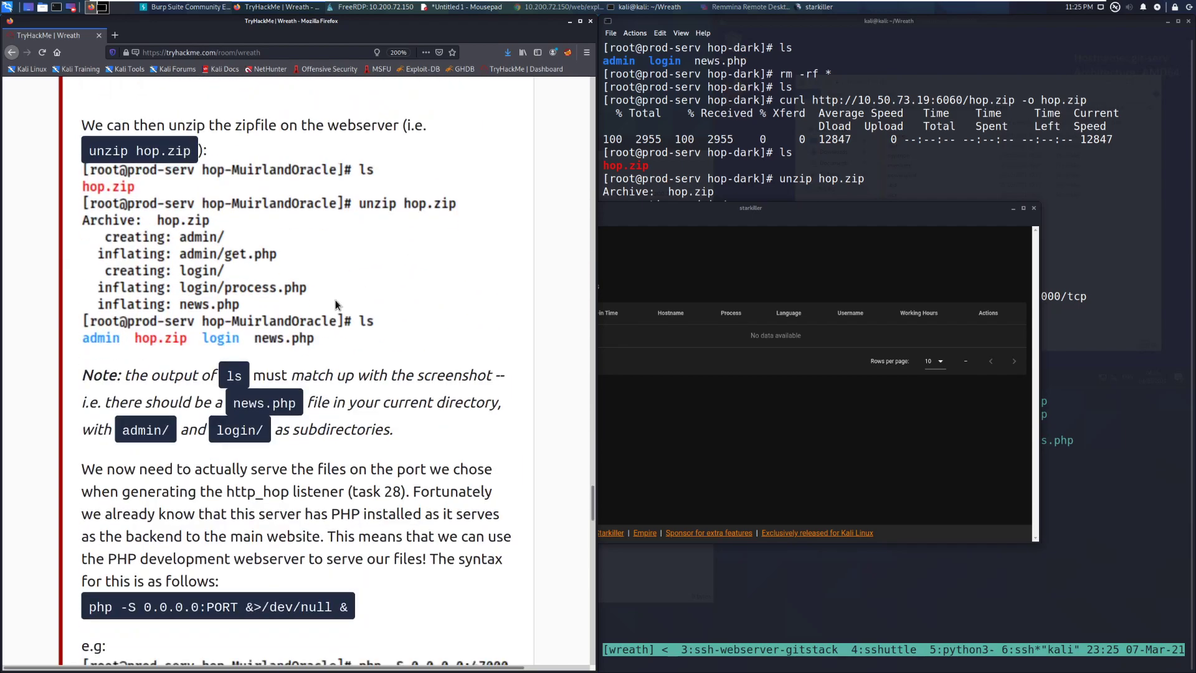
scroll(down, 3)
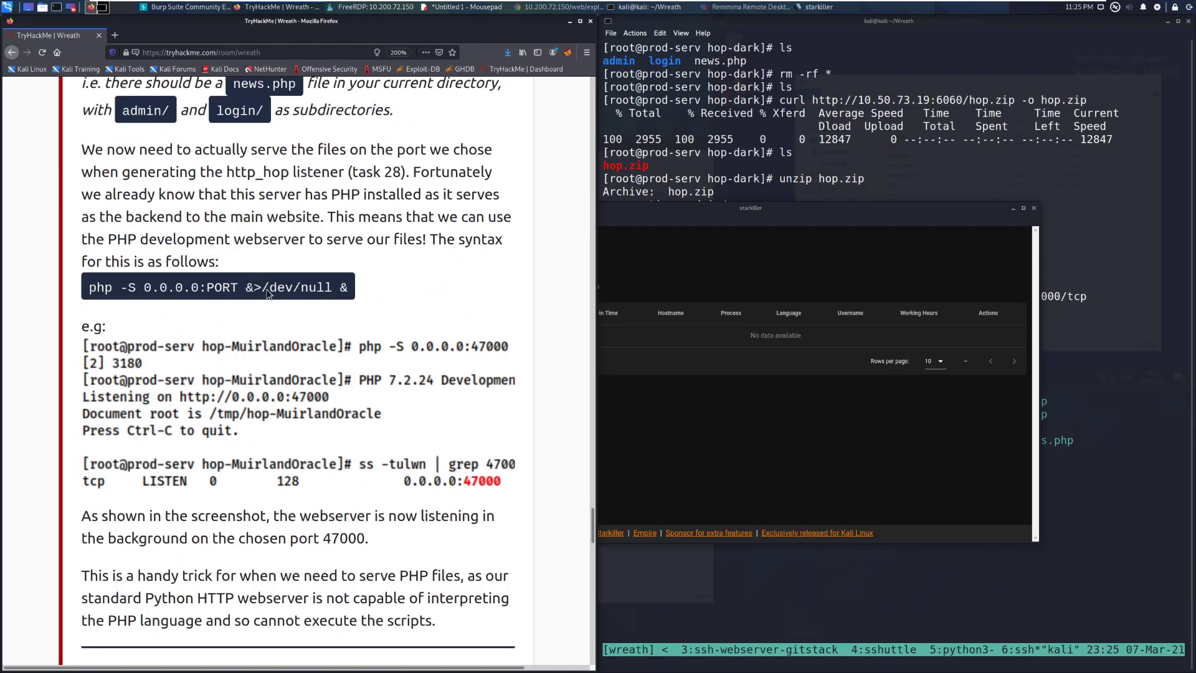
scroll(down, 3)
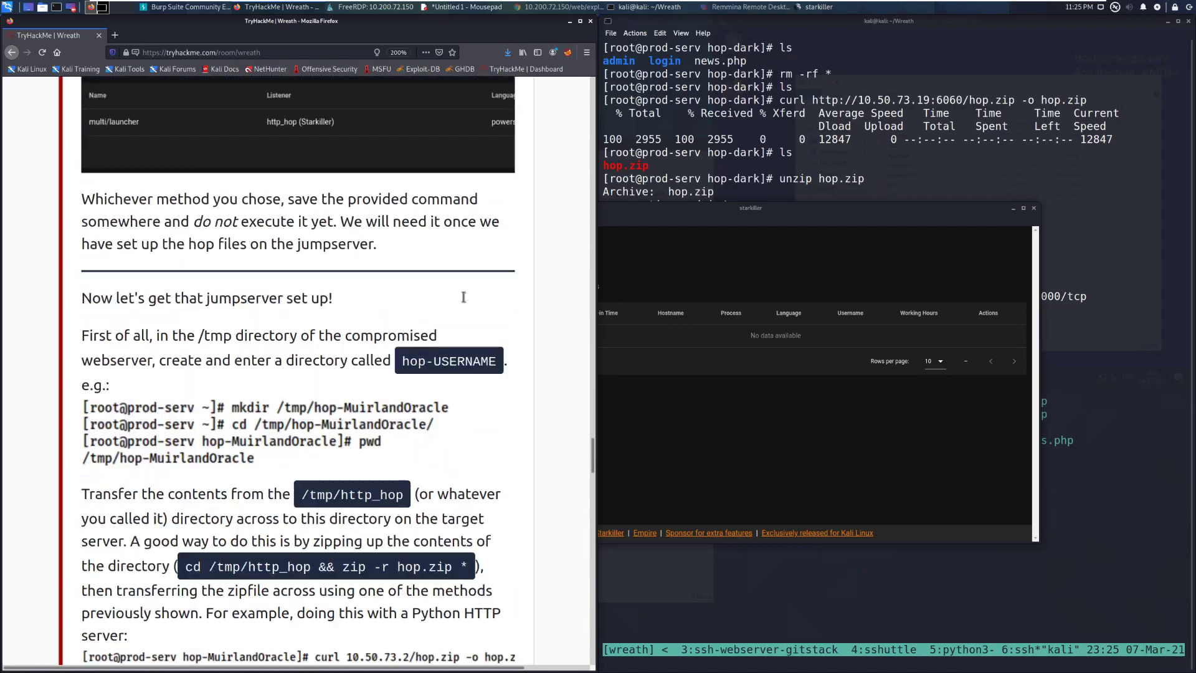
scroll(up, 3)
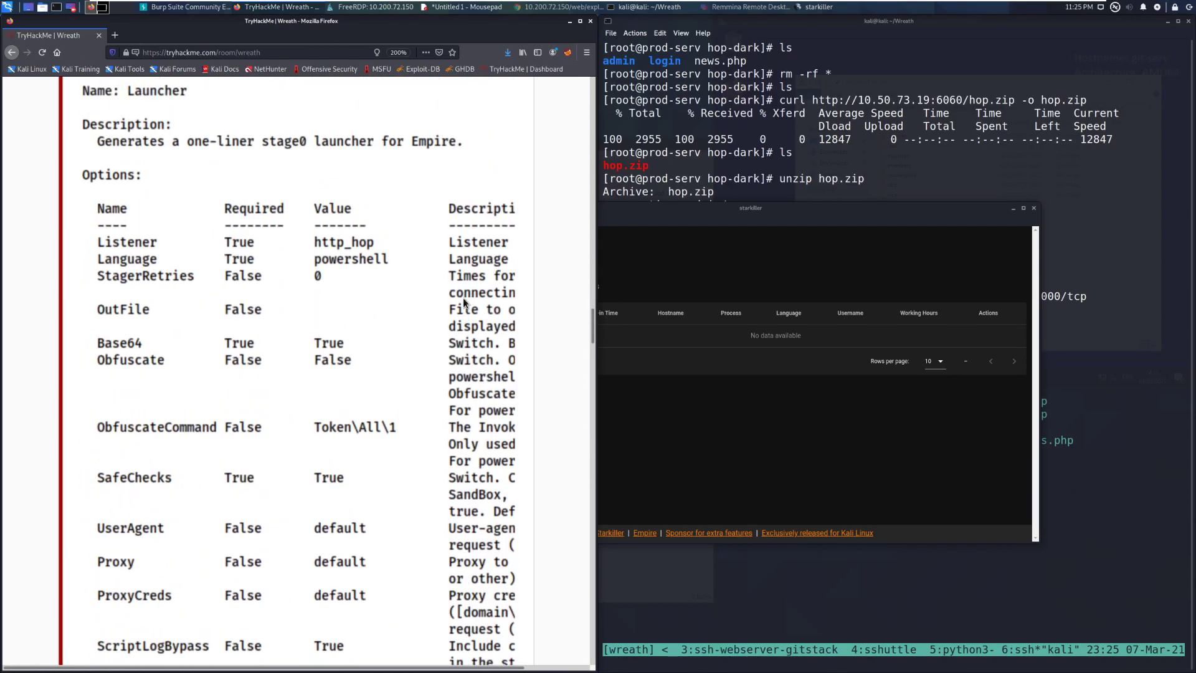
scroll(up, 3)
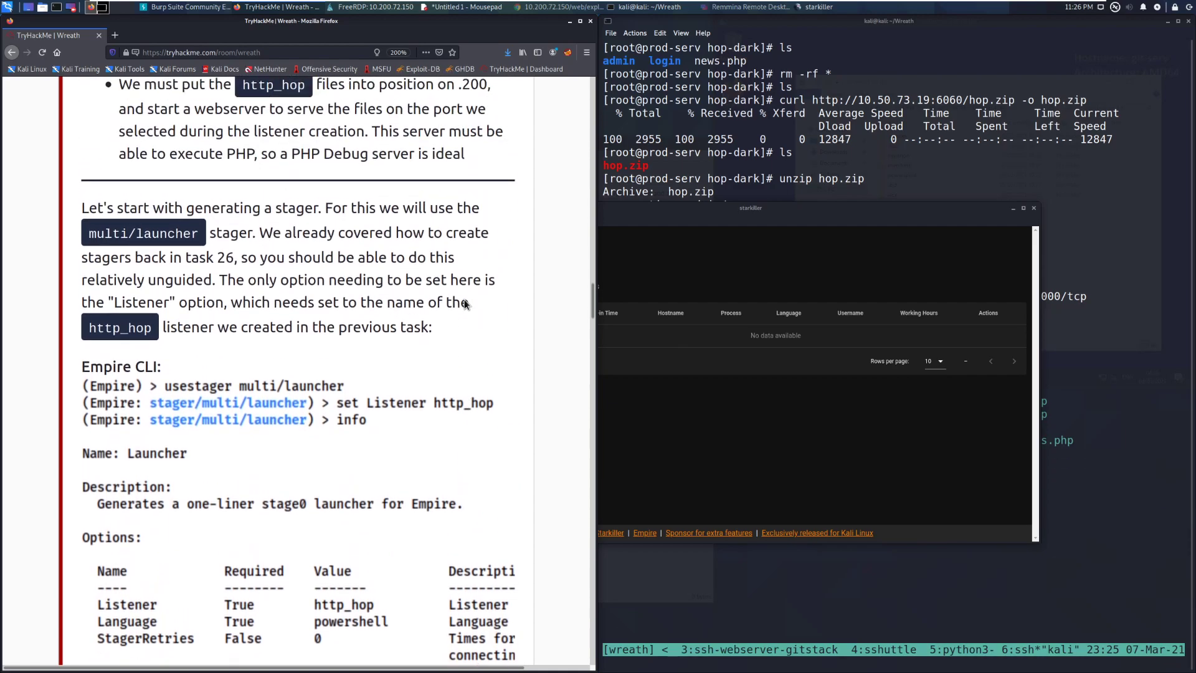
scroll(up, 3)
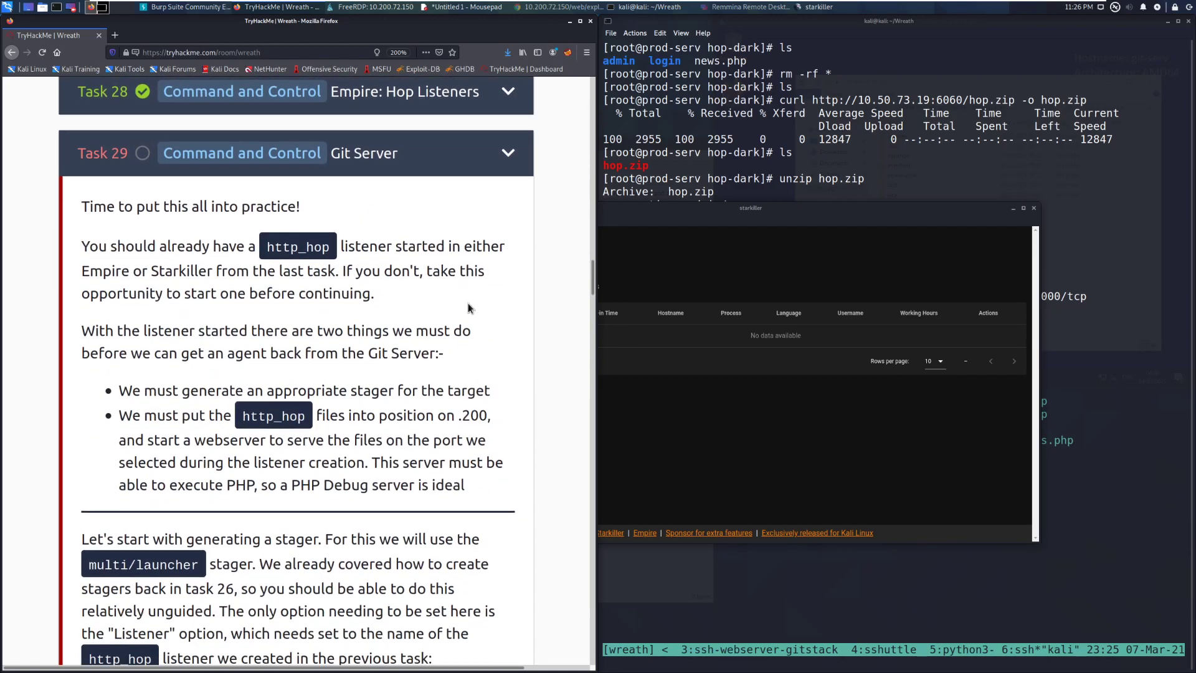
scroll(down, 3)
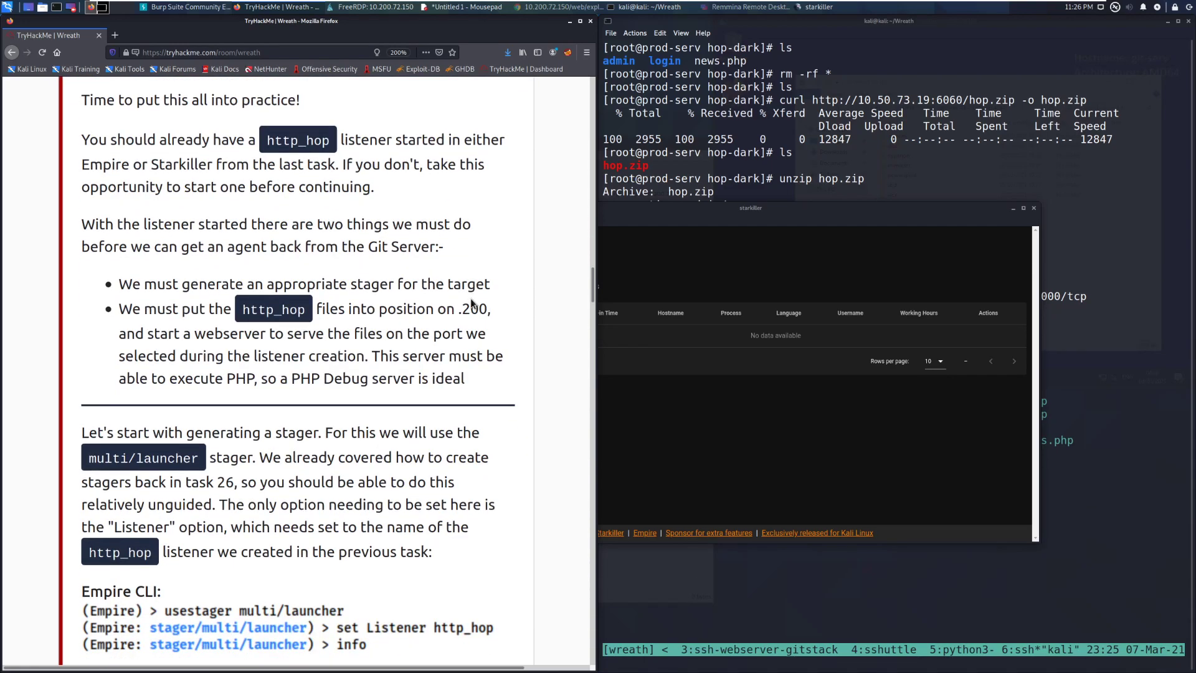
mouse_move(471, 261)
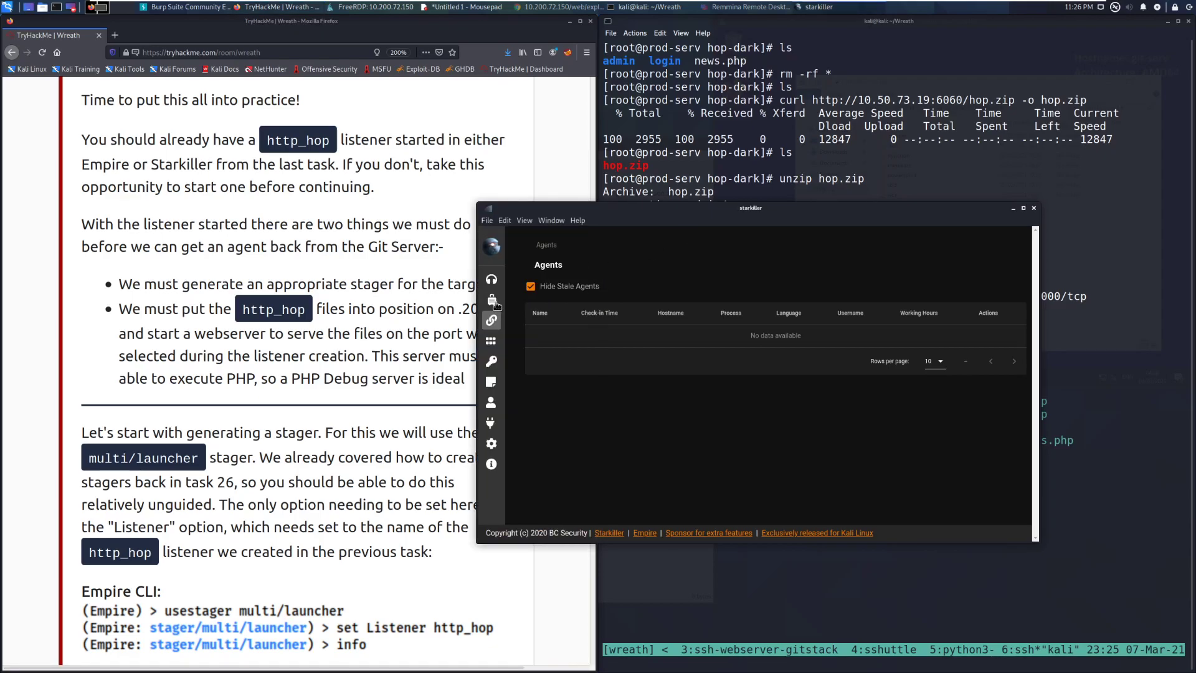
click(491, 278)
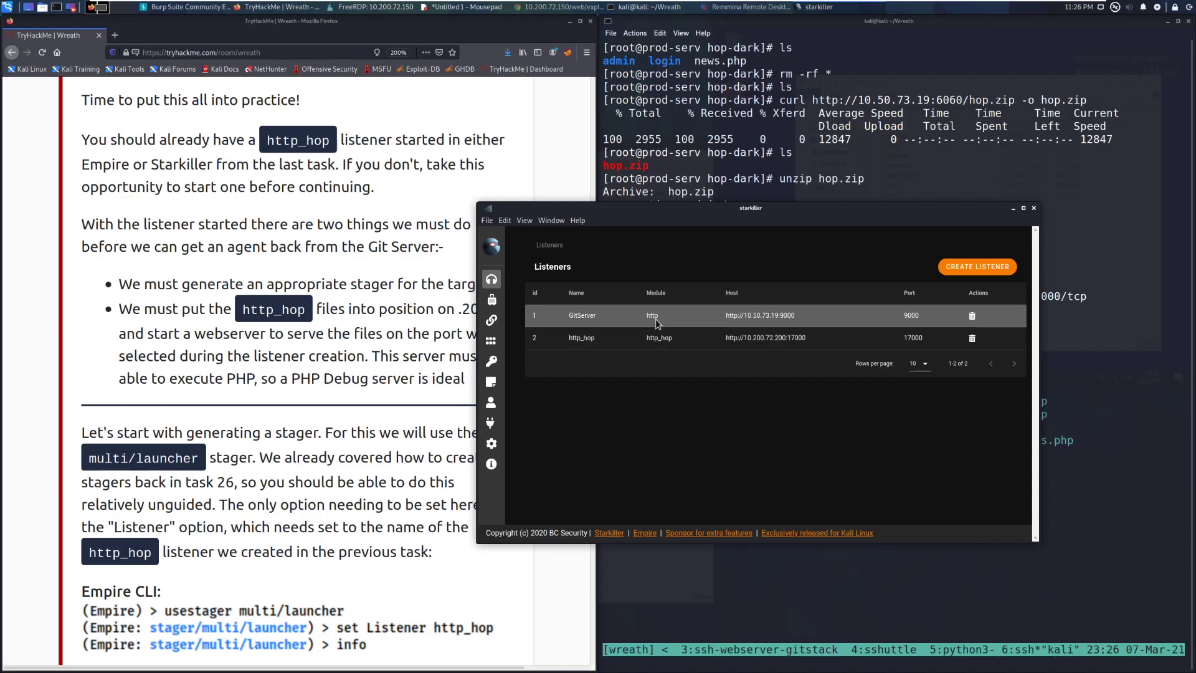
mouse_move(584, 329)
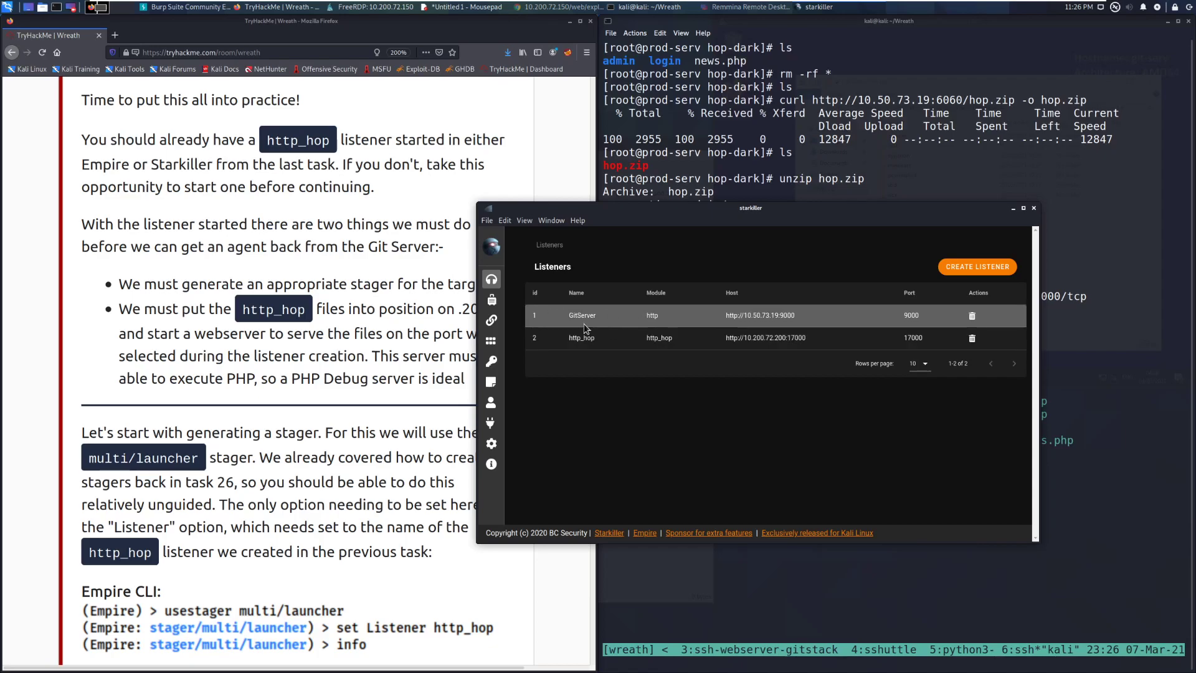
mouse_move(783, 428)
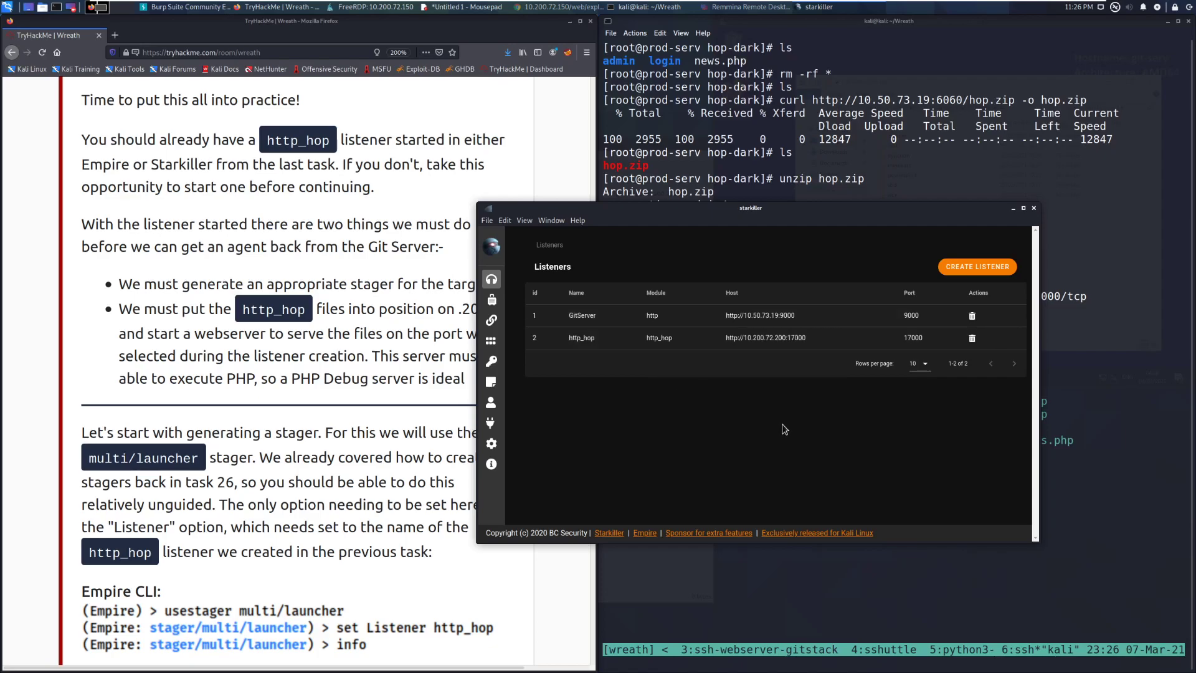
mouse_move(884, 341)
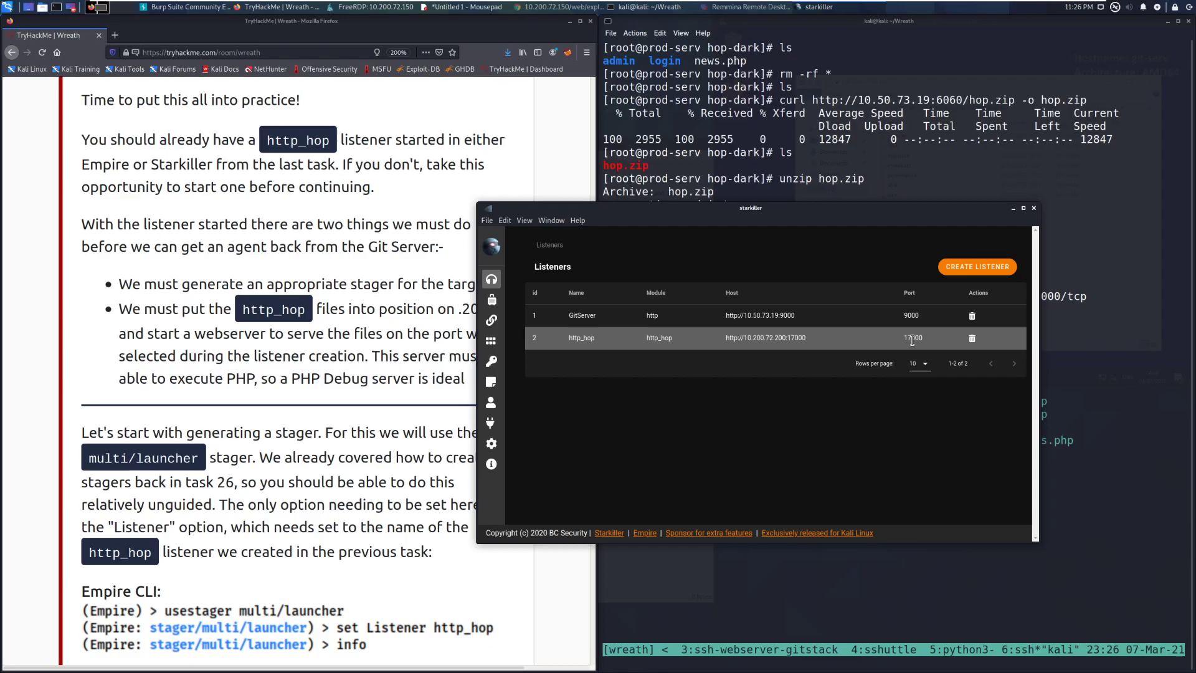
mouse_move(474, 291)
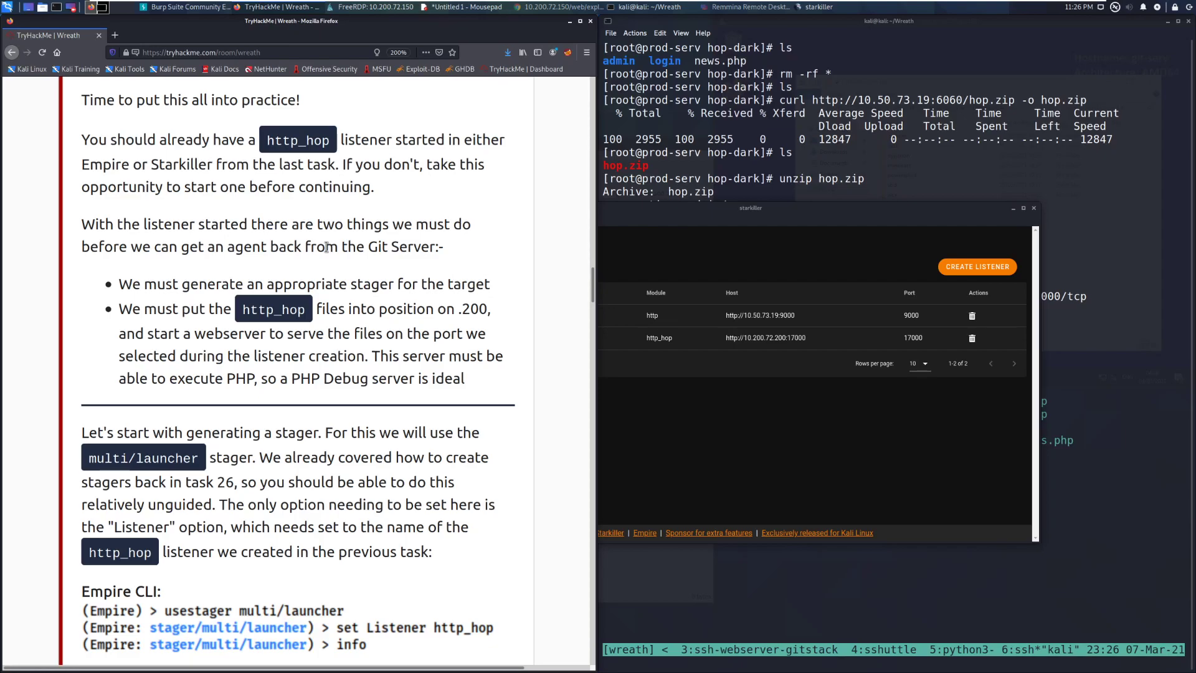
scroll(down, 3)
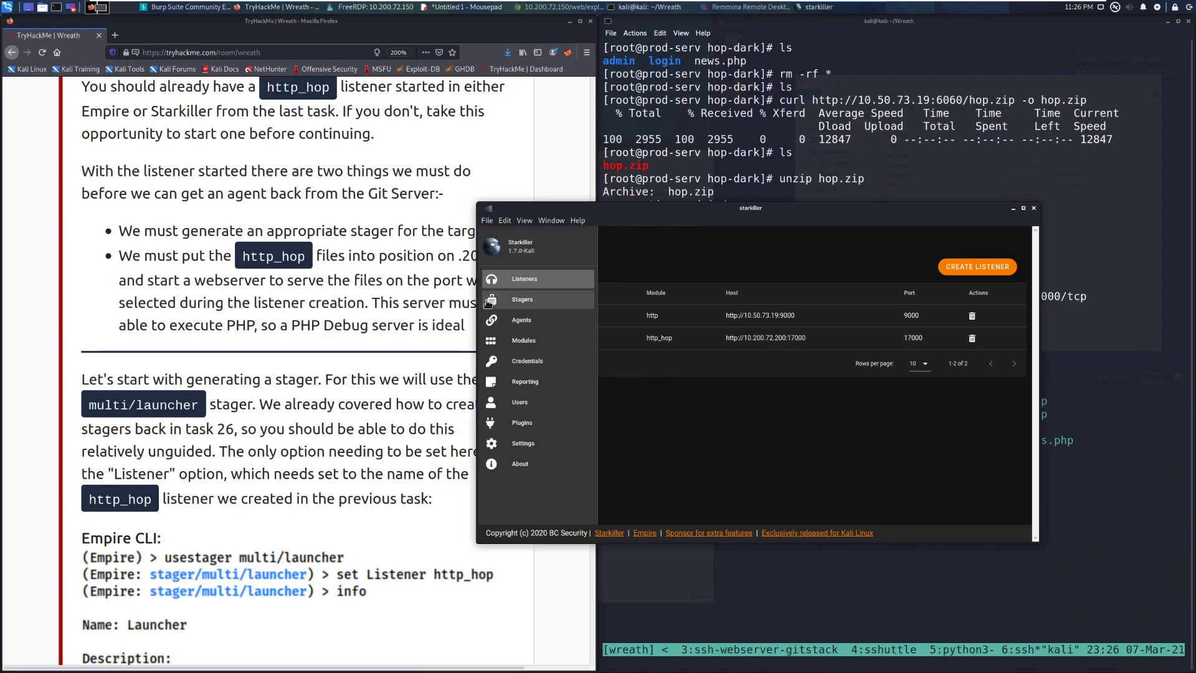
Review the stagers list holding the multi/launcher PowerShell stager bound to http_hop.
click(522, 299)
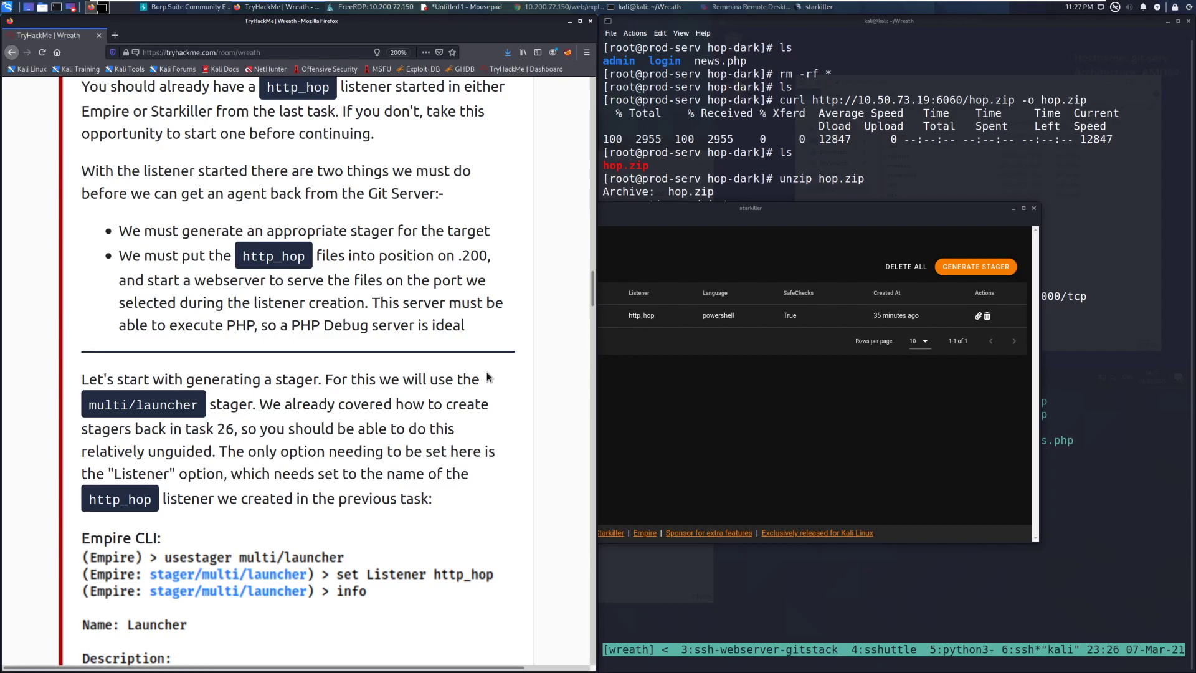
mouse_move(517, 288)
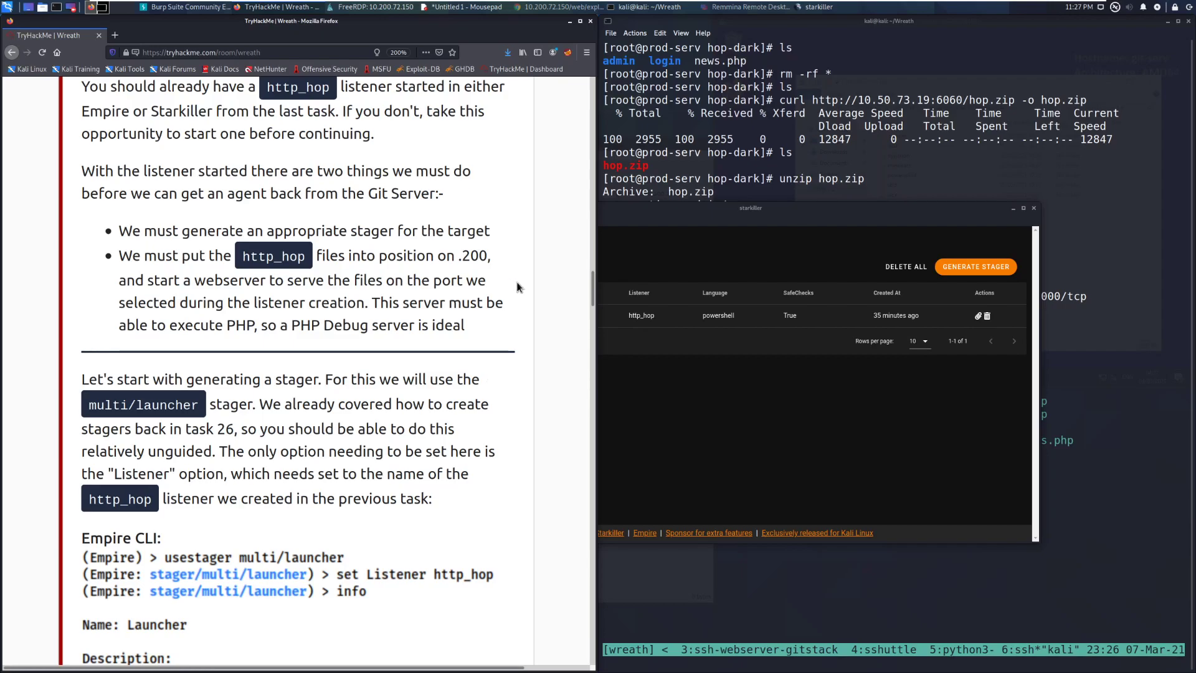
scroll(down, 3)
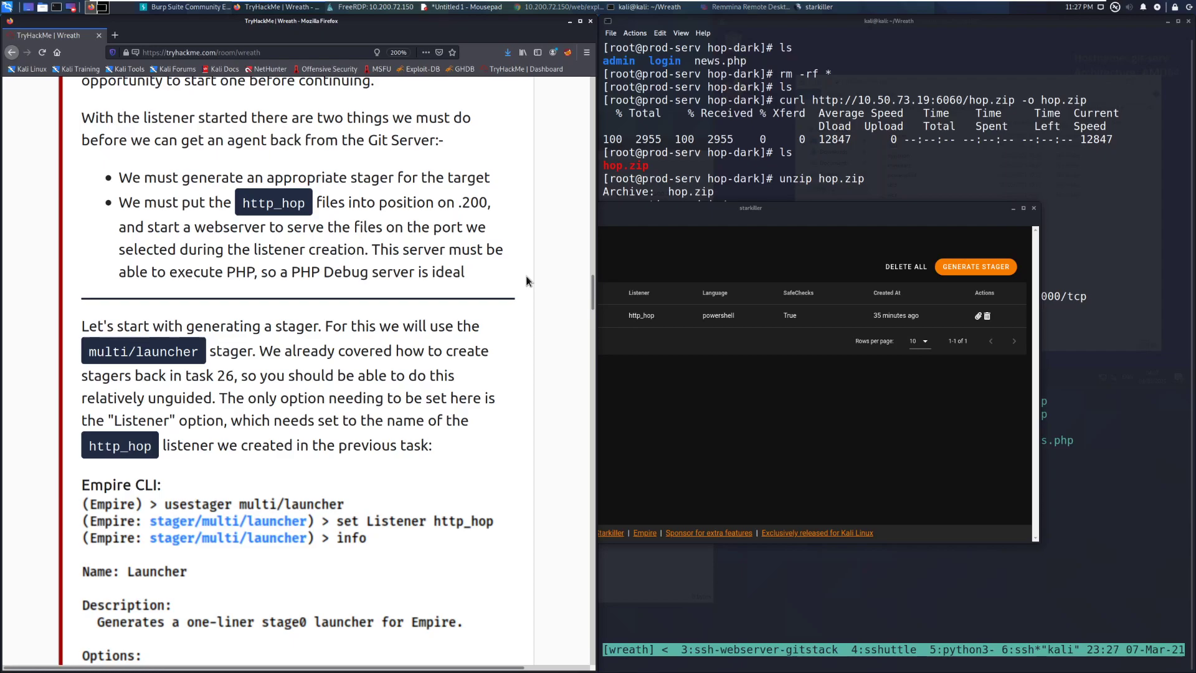
scroll(down, 3)
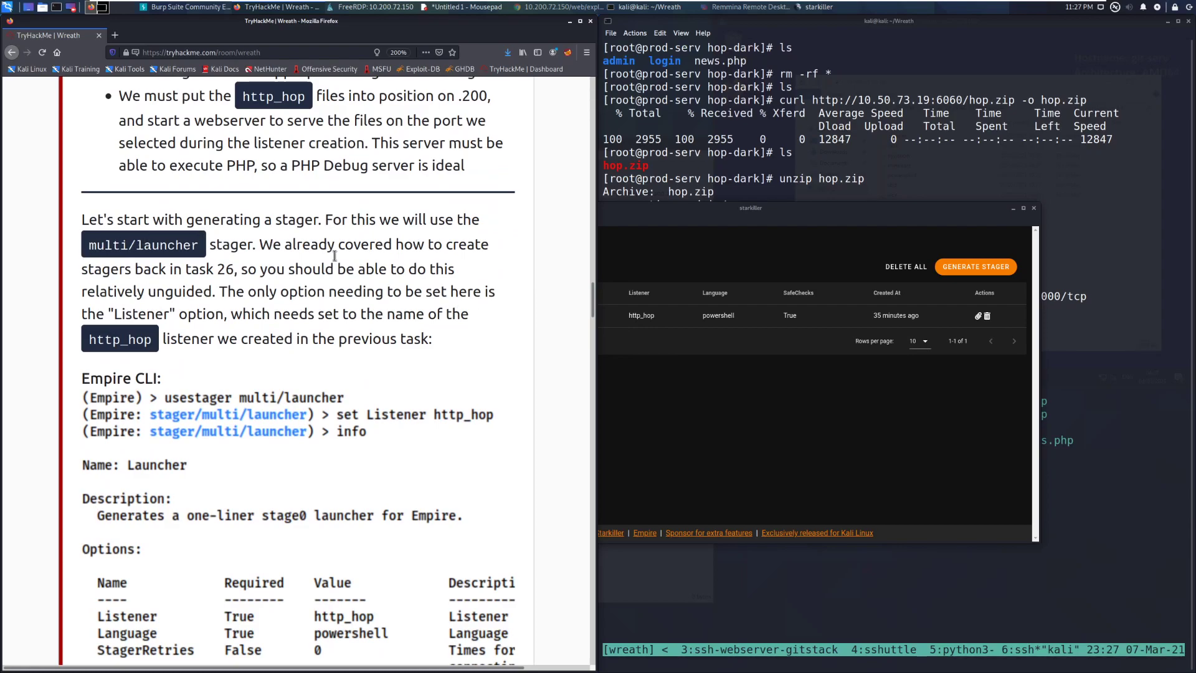
mouse_move(522, 322)
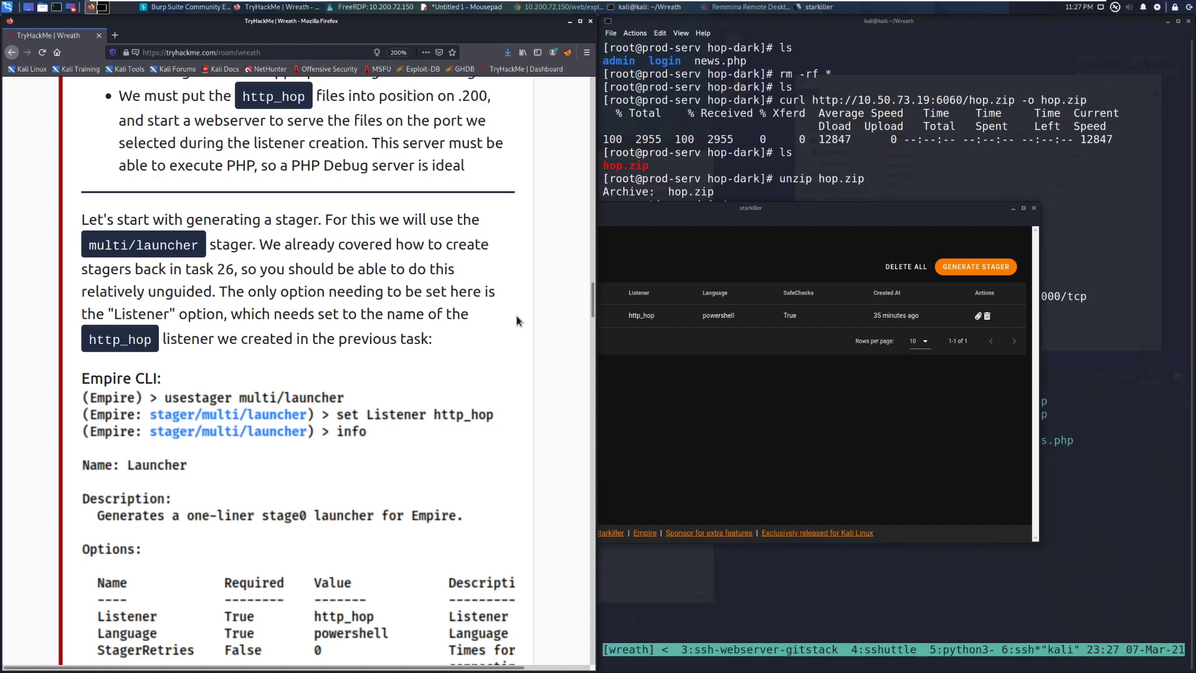
scroll(down, 3)
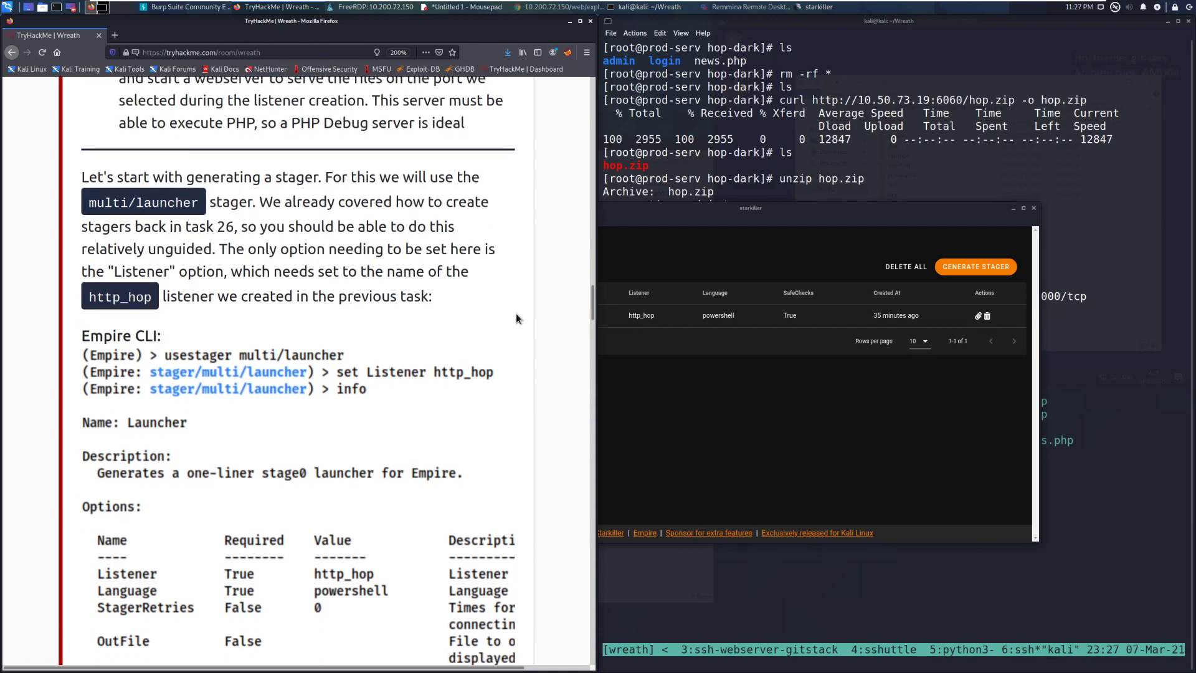
scroll(down, 3)
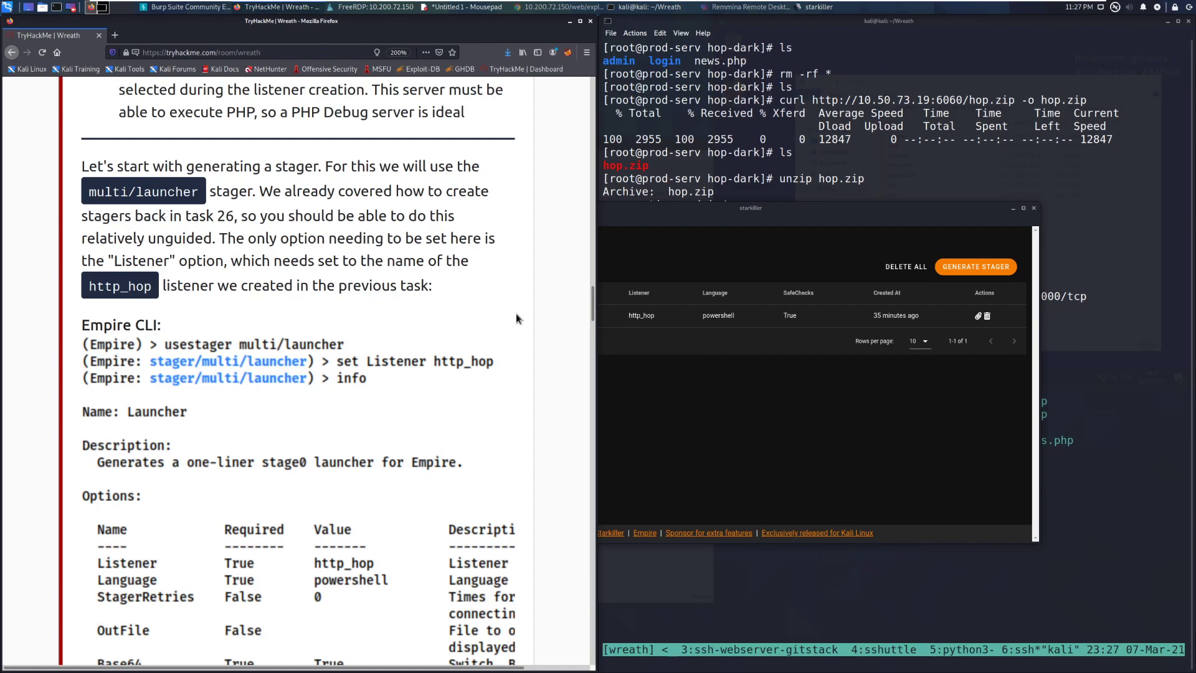
mouse_move(490, 287)
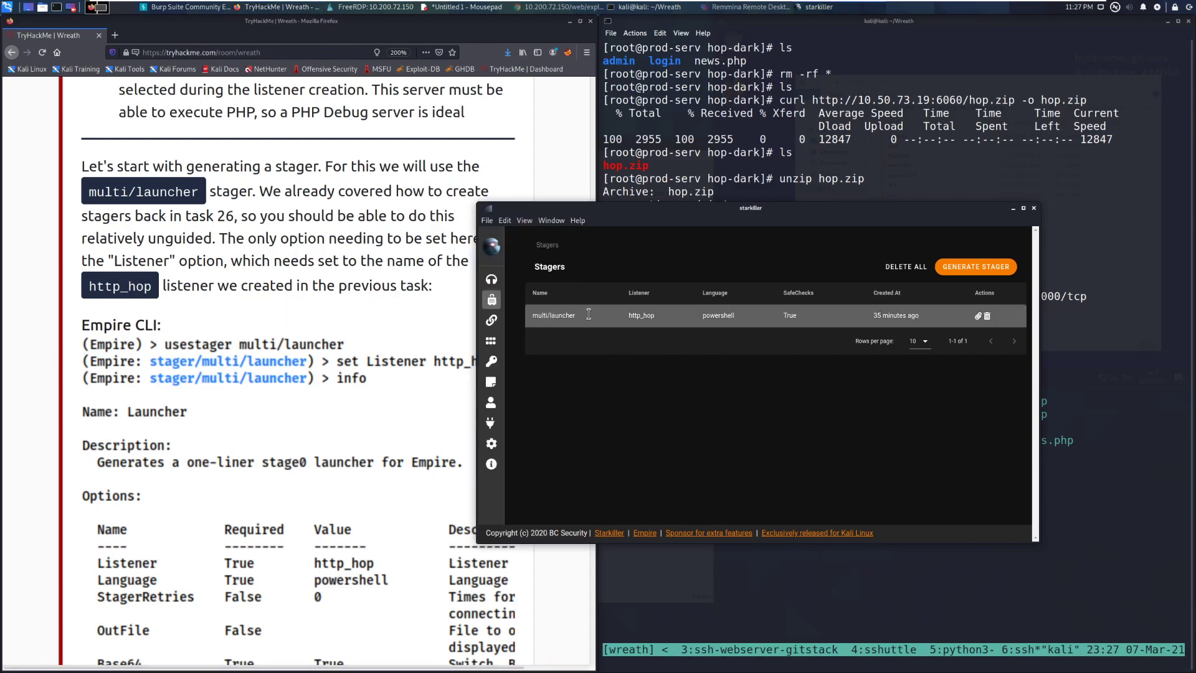
mouse_move(683, 316)
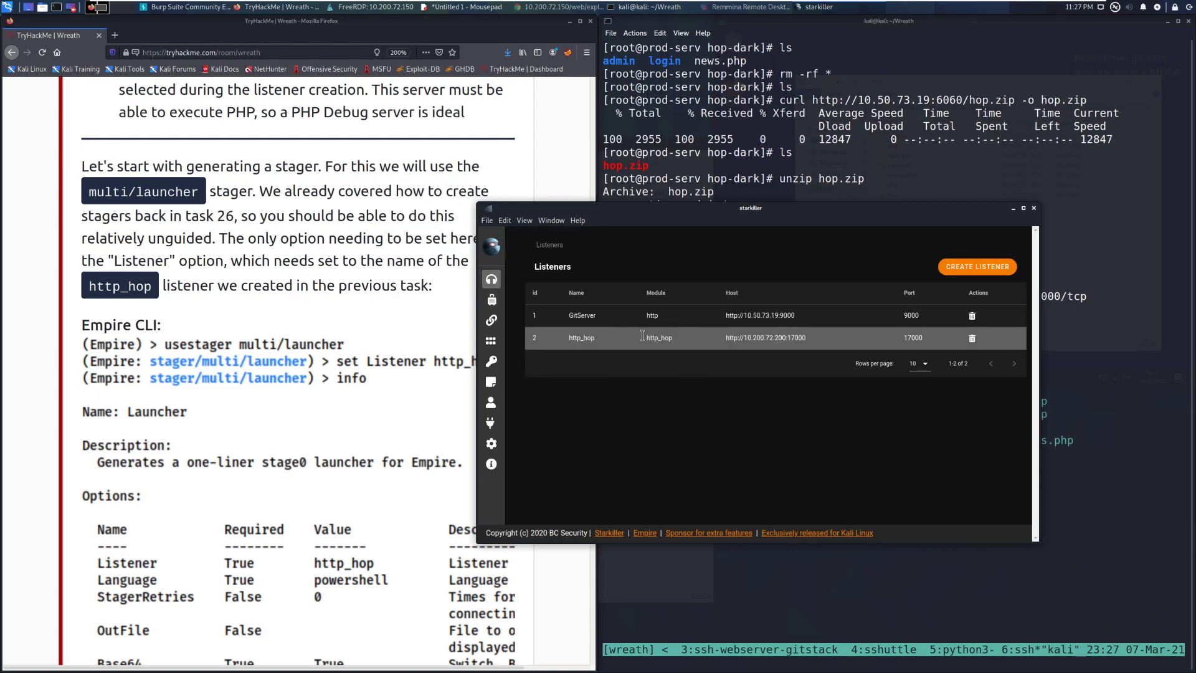
mouse_move(637, 338)
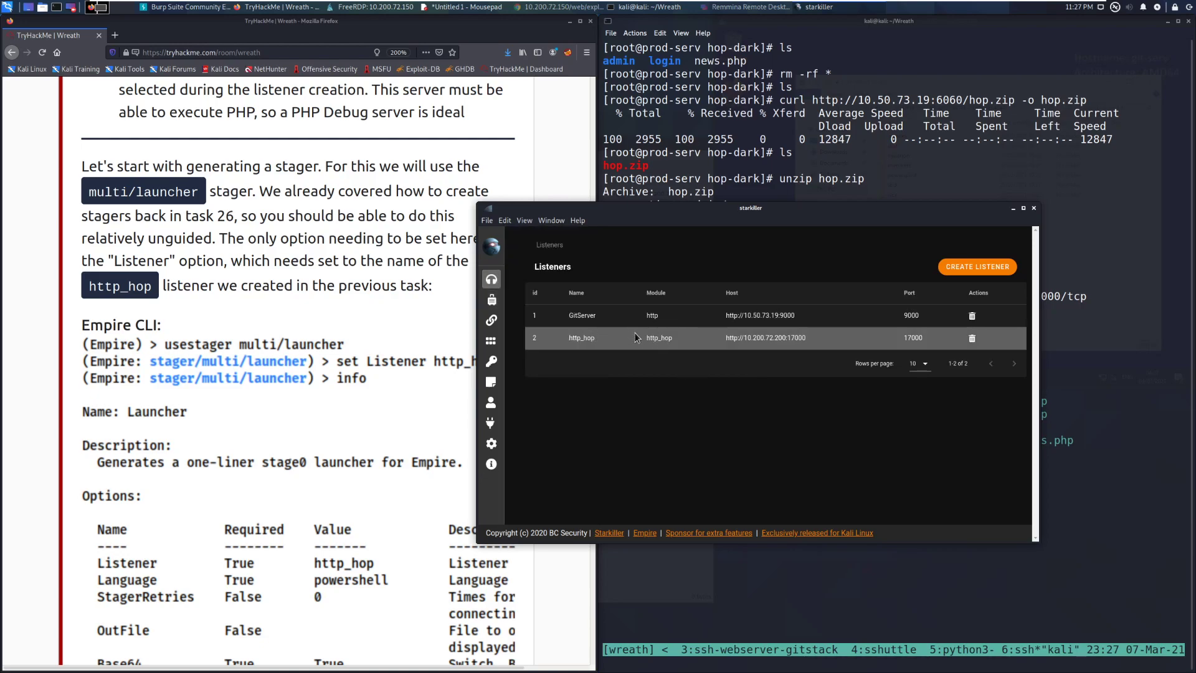
mouse_move(600, 346)
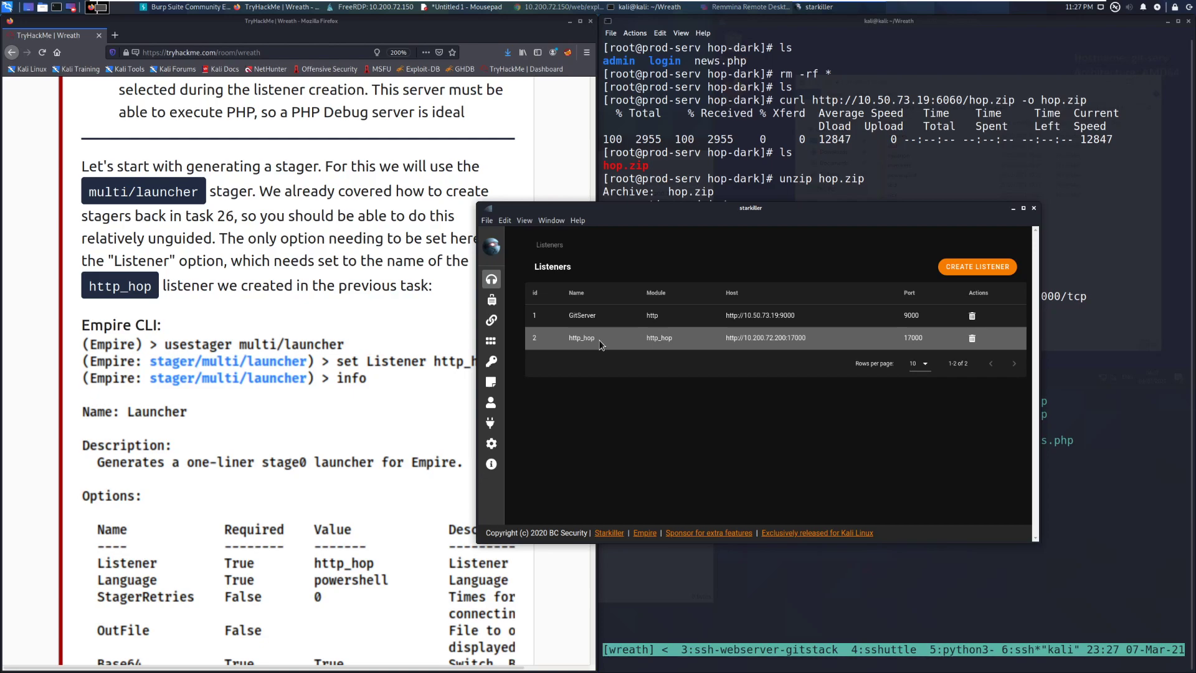
mouse_move(629, 341)
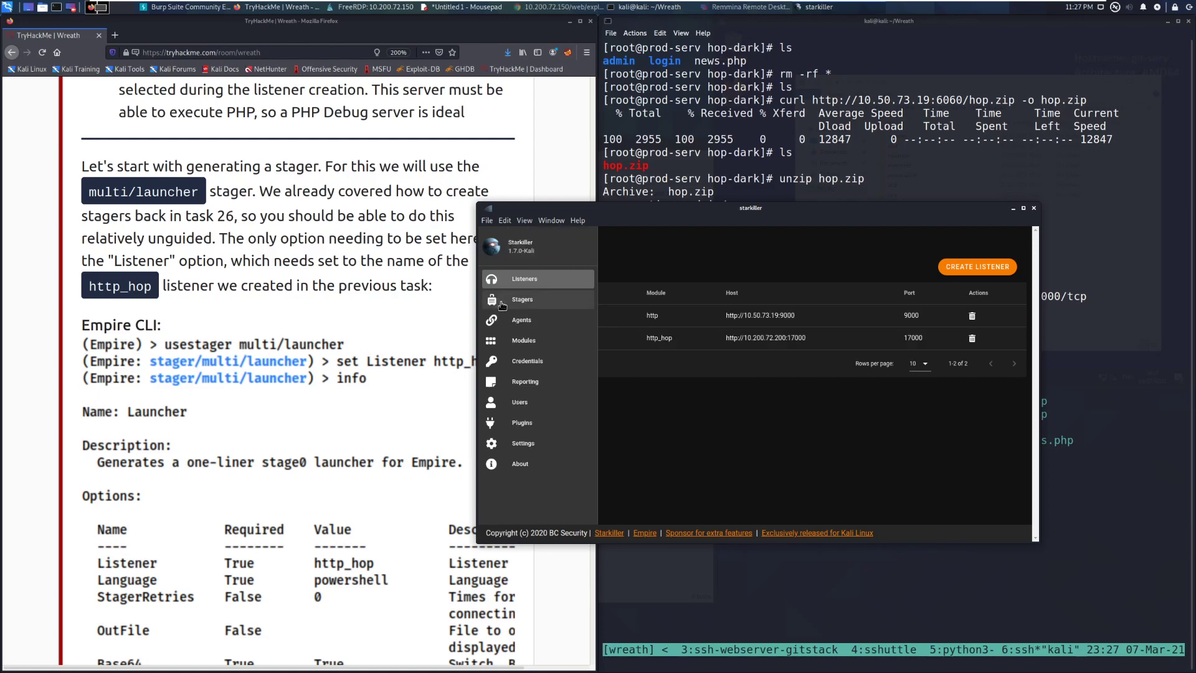
Compare the stagers against the listeners list and return to the stagers page.
click(522, 299)
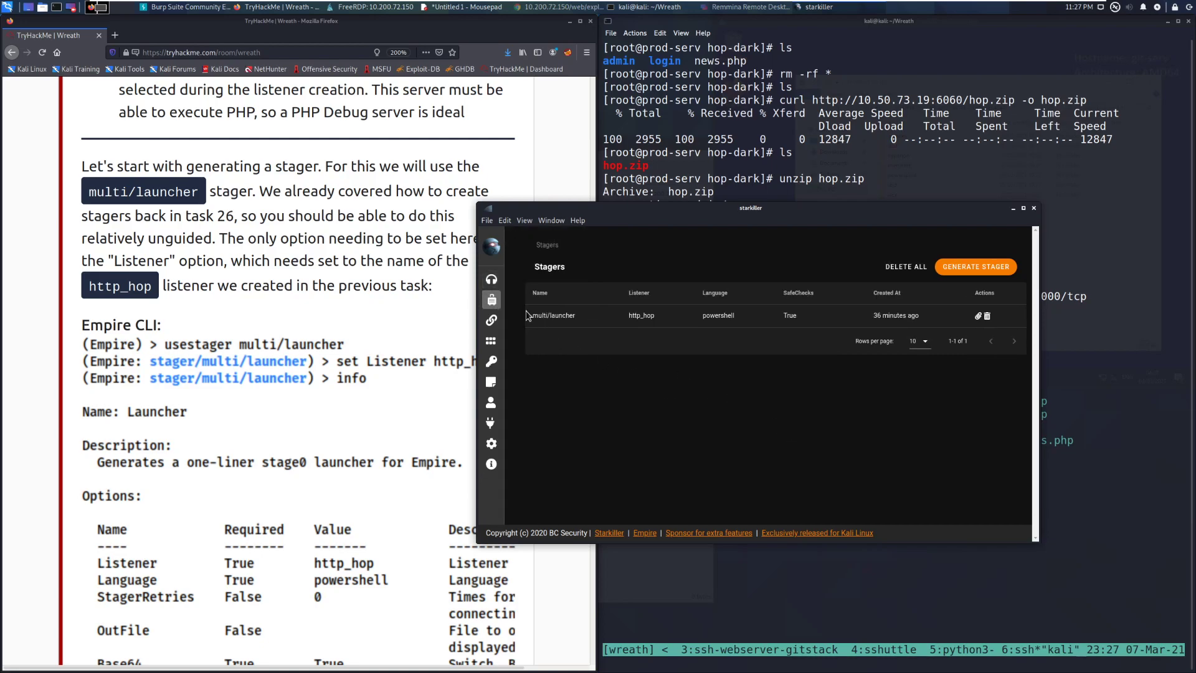
click(491, 277)
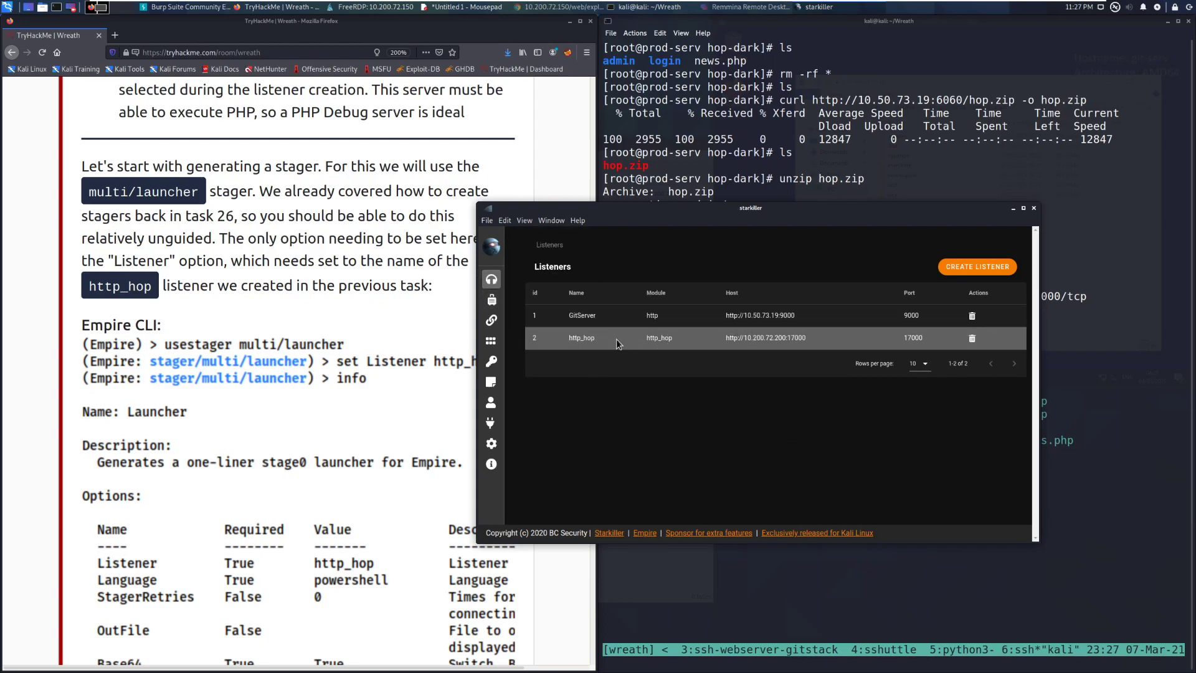
click(581, 315)
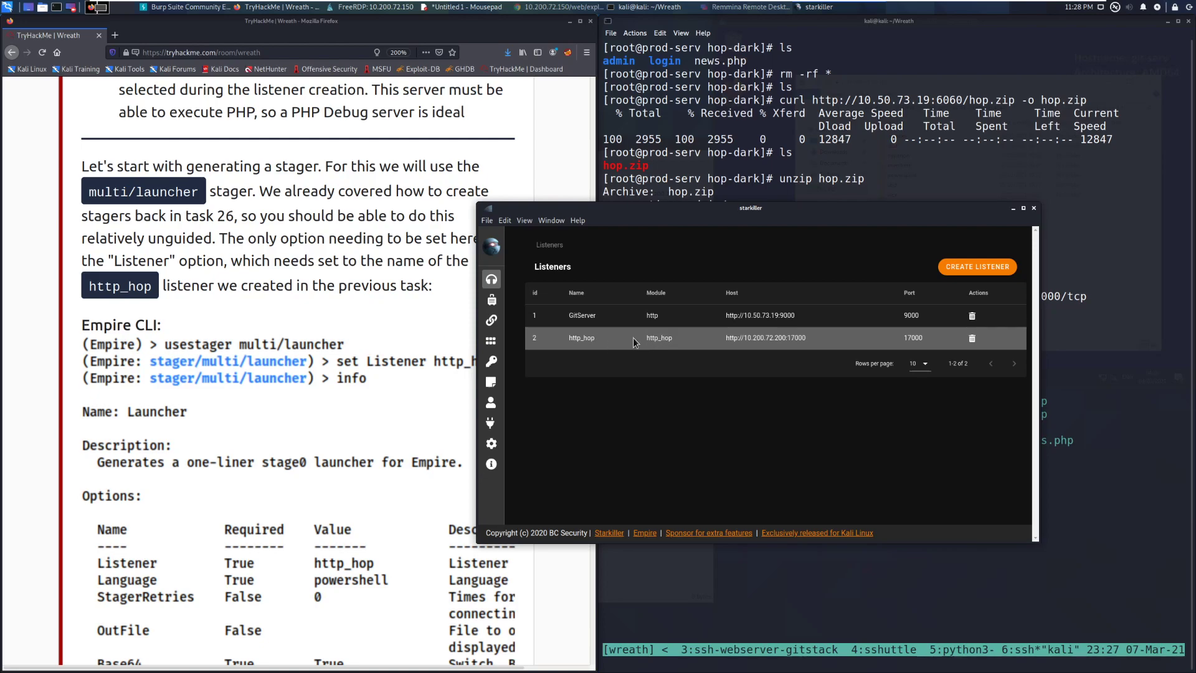
click(522, 298)
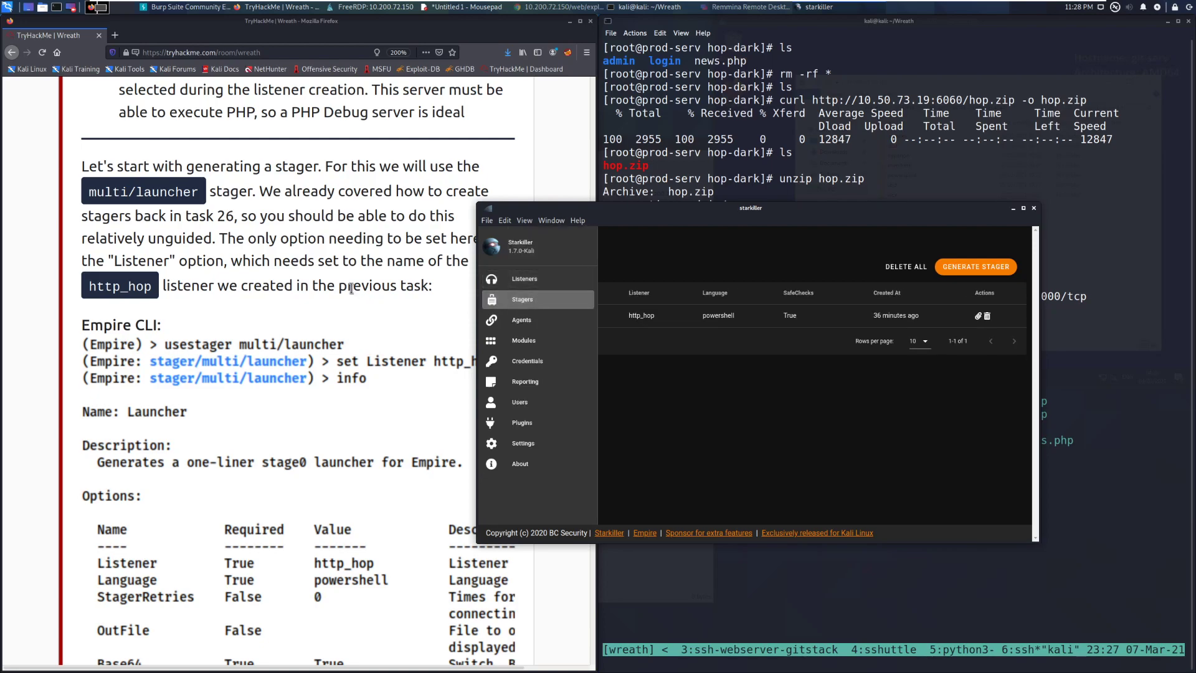
Scroll the Wreath room page to the 'Now let's get that jumpserver set up!' section.
scroll(down, 3)
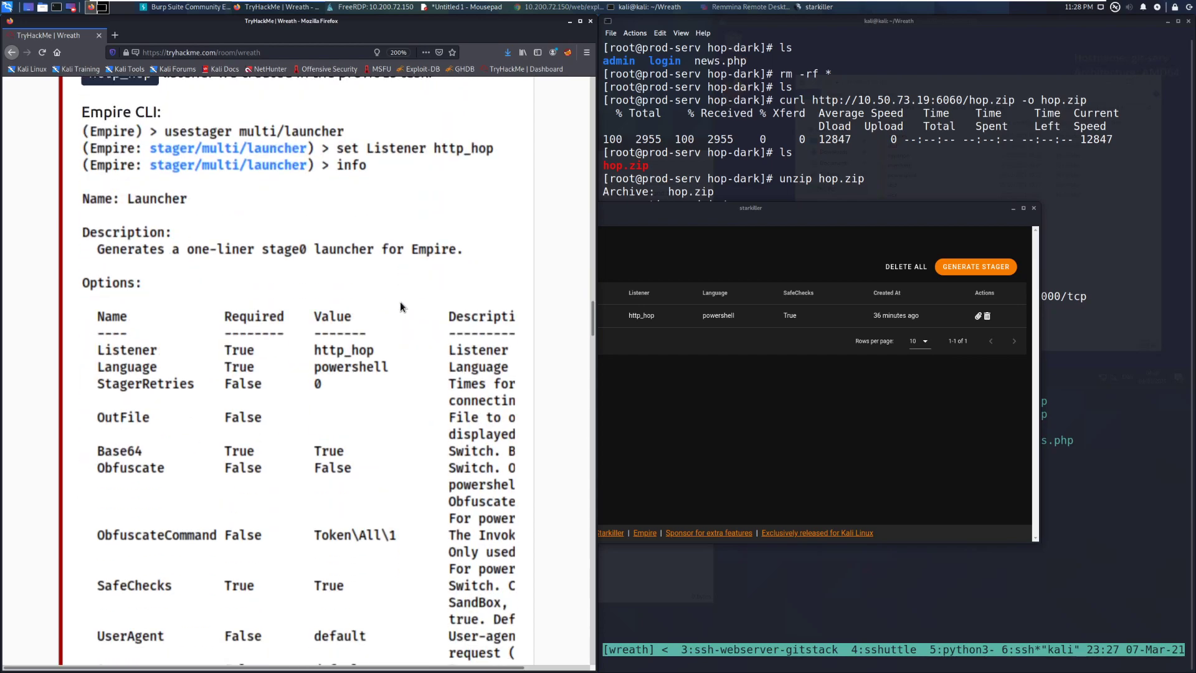
scroll(down, 3)
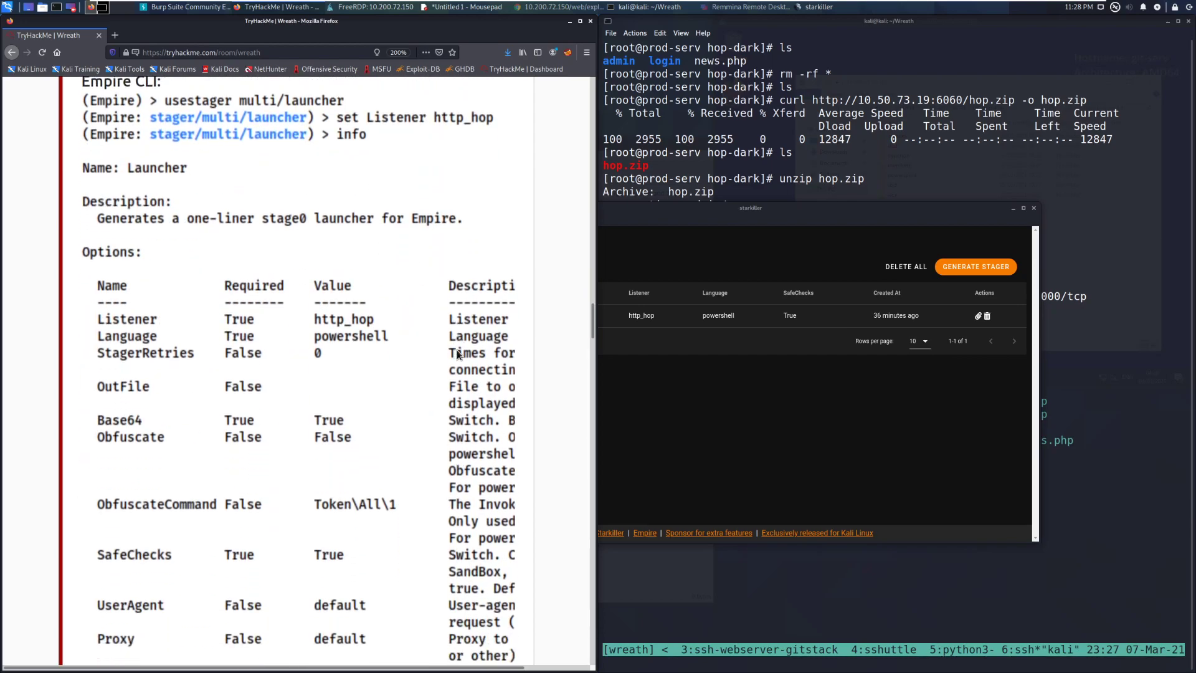
scroll(down, 3)
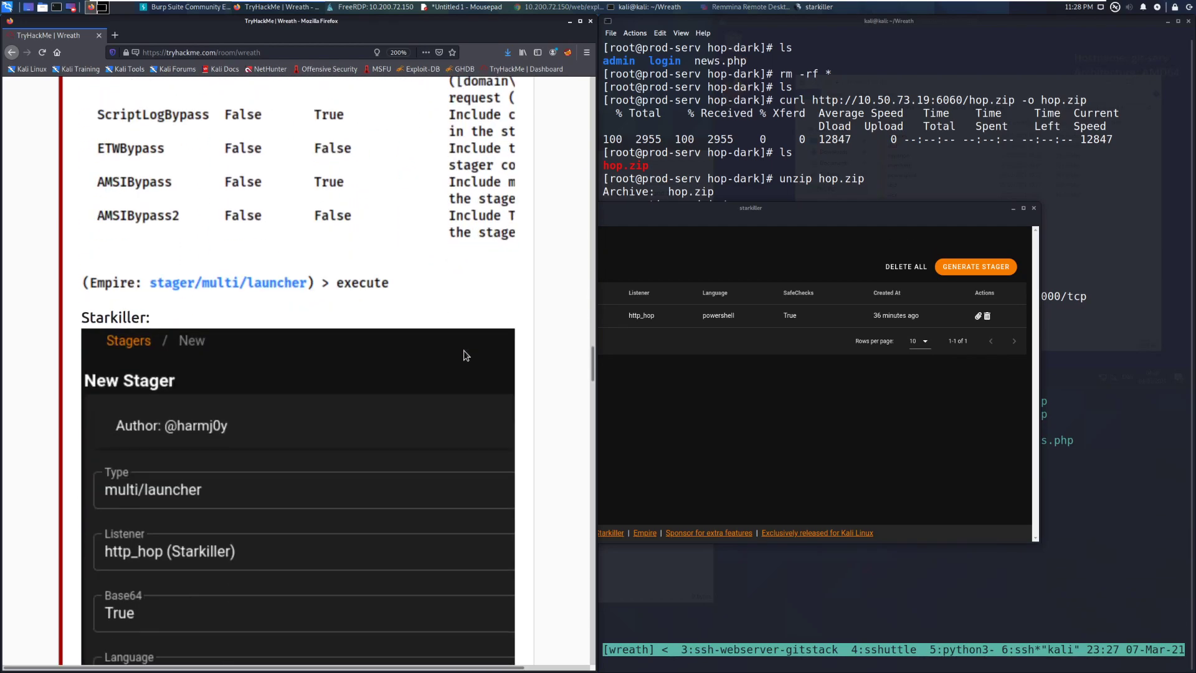
scroll(down, 3)
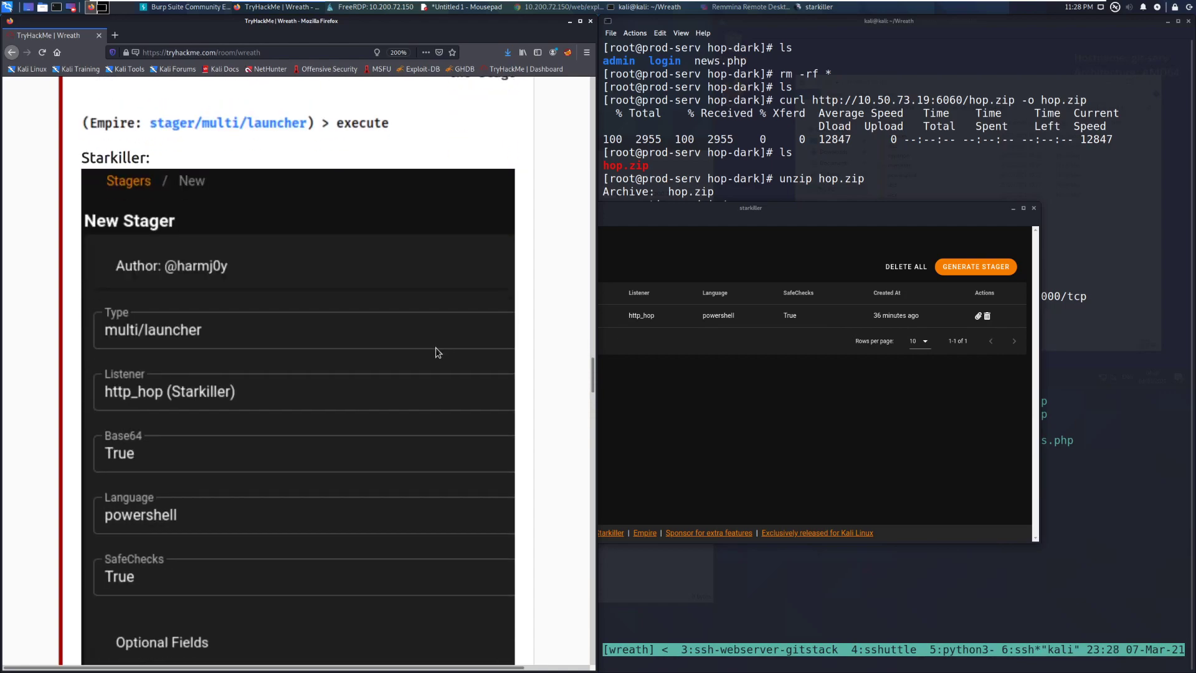
mouse_move(443, 359)
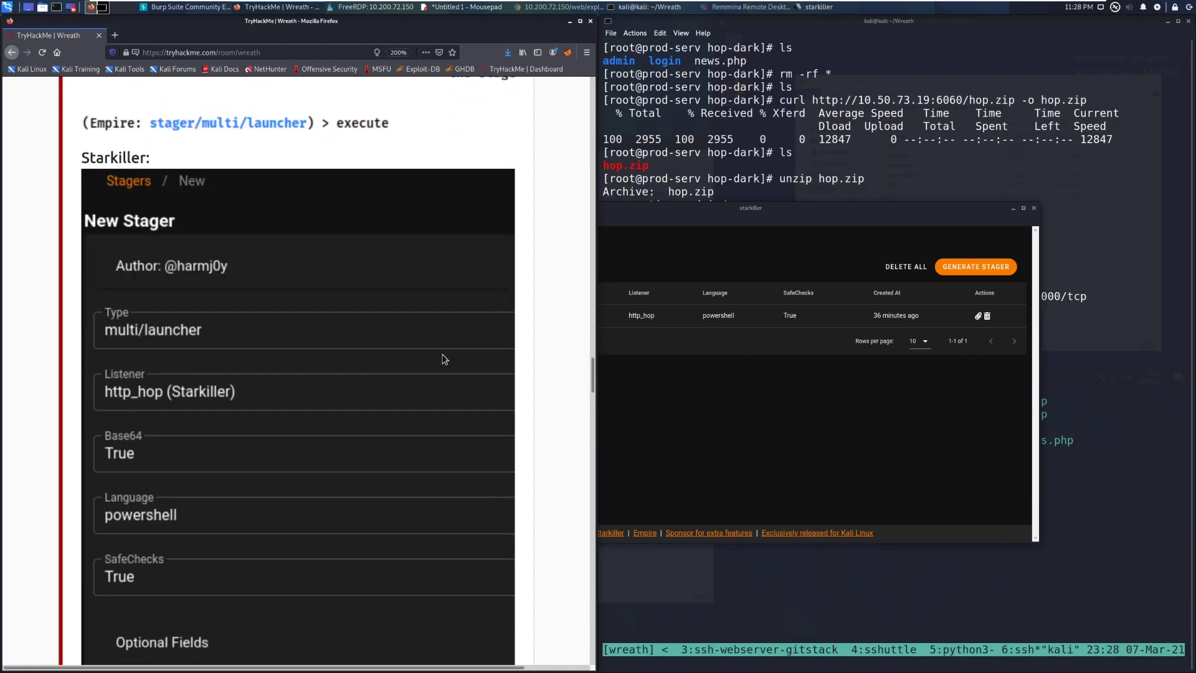
mouse_move(444, 335)
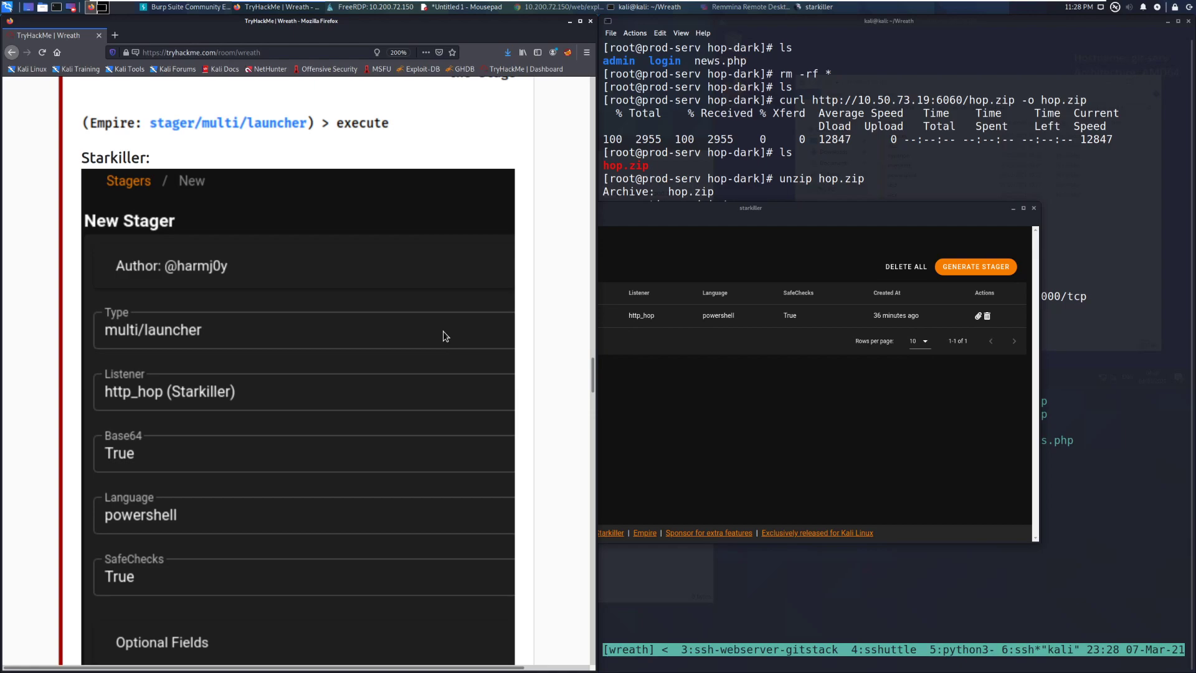
scroll(down, 3)
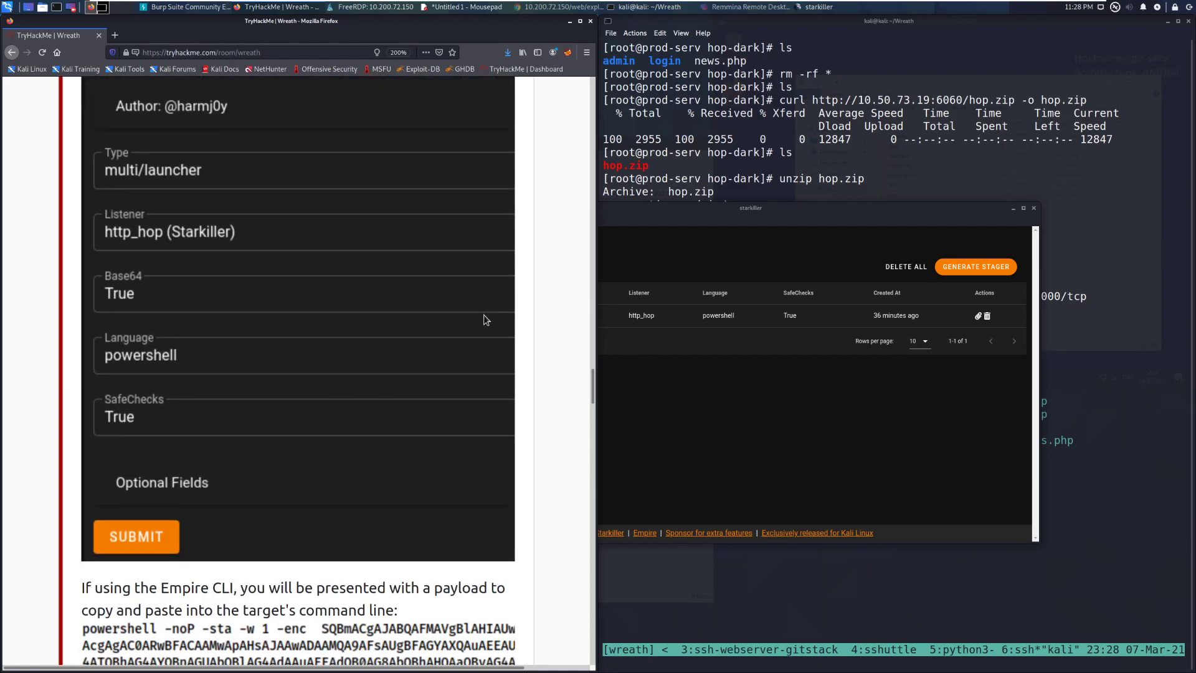
scroll(down, 3)
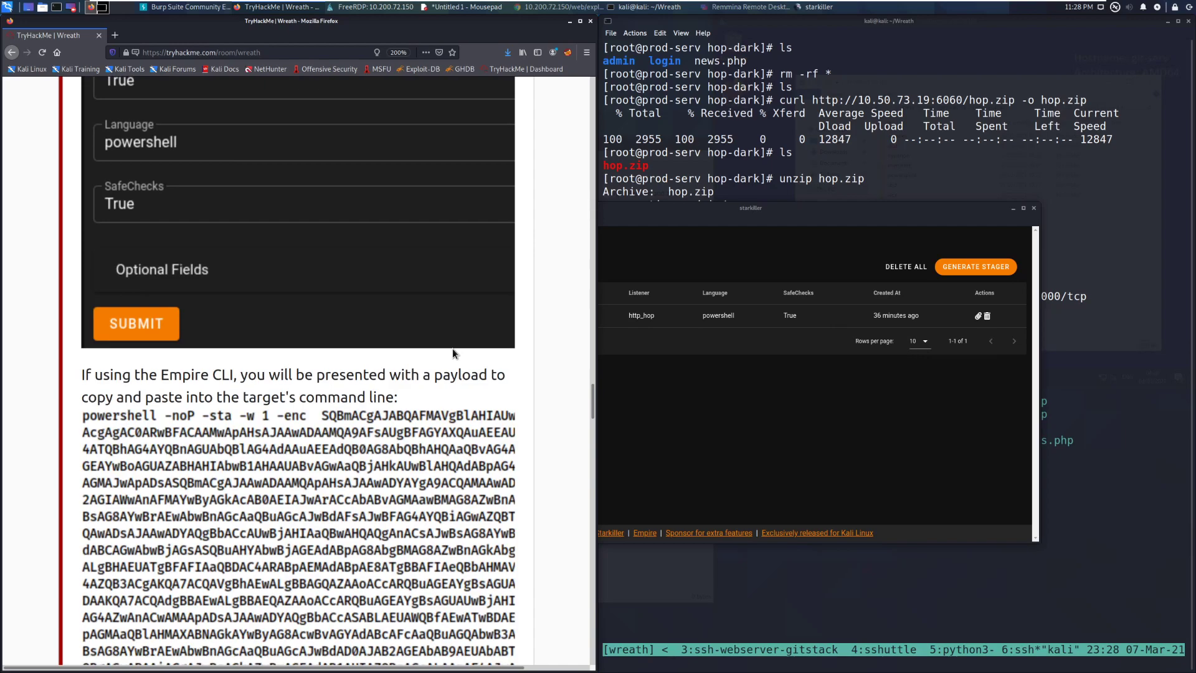
scroll(down, 3)
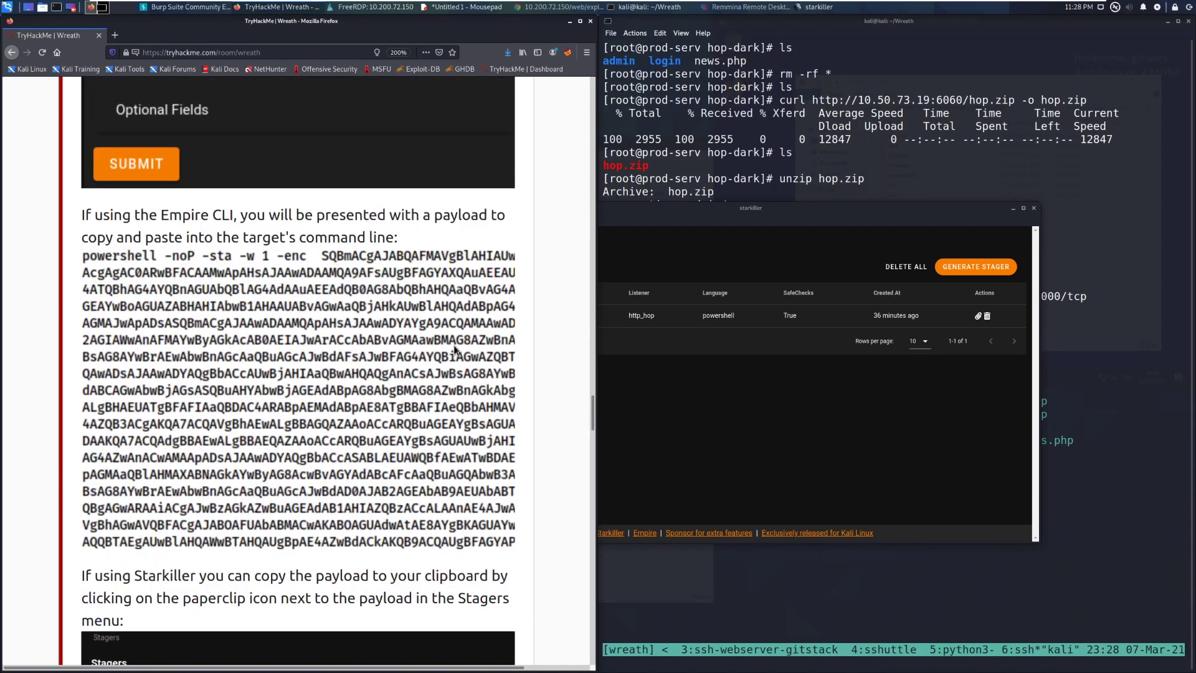
scroll(down, 3)
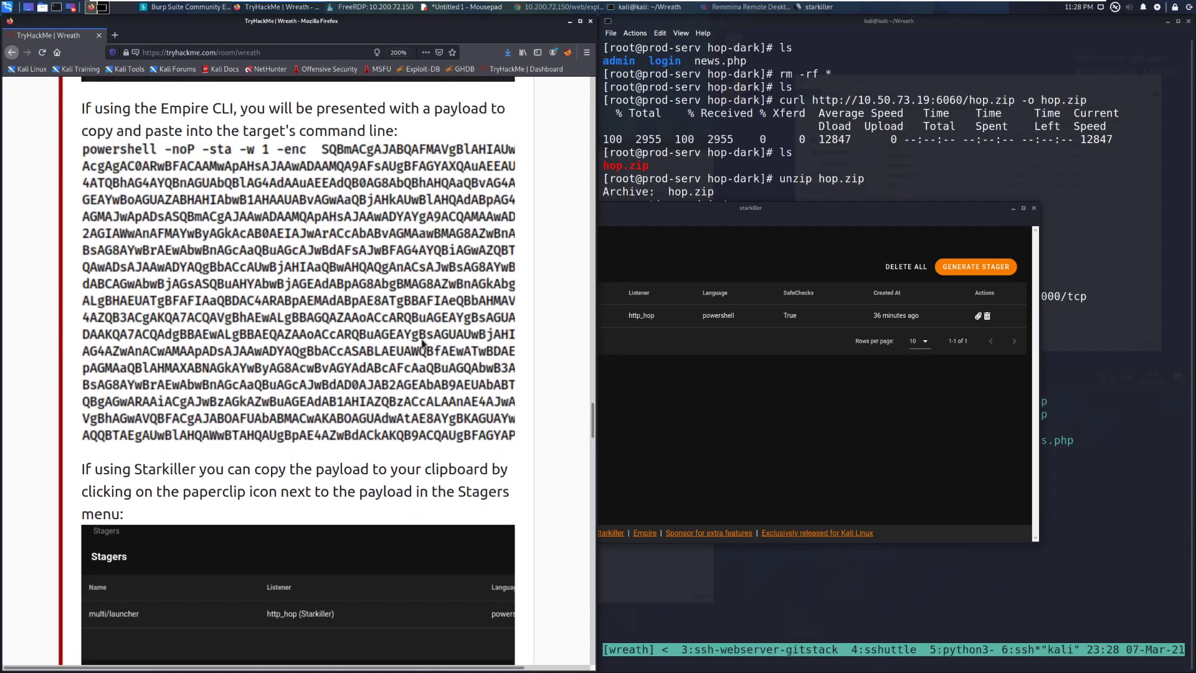
mouse_move(383, 453)
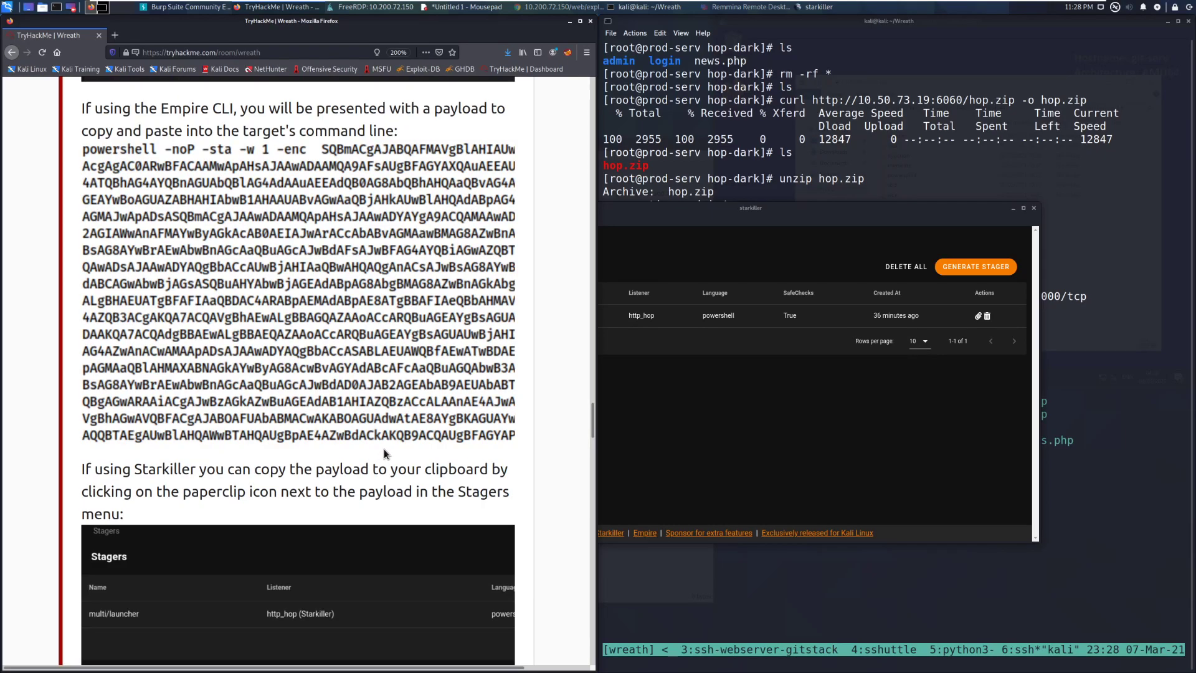
scroll(down, 3)
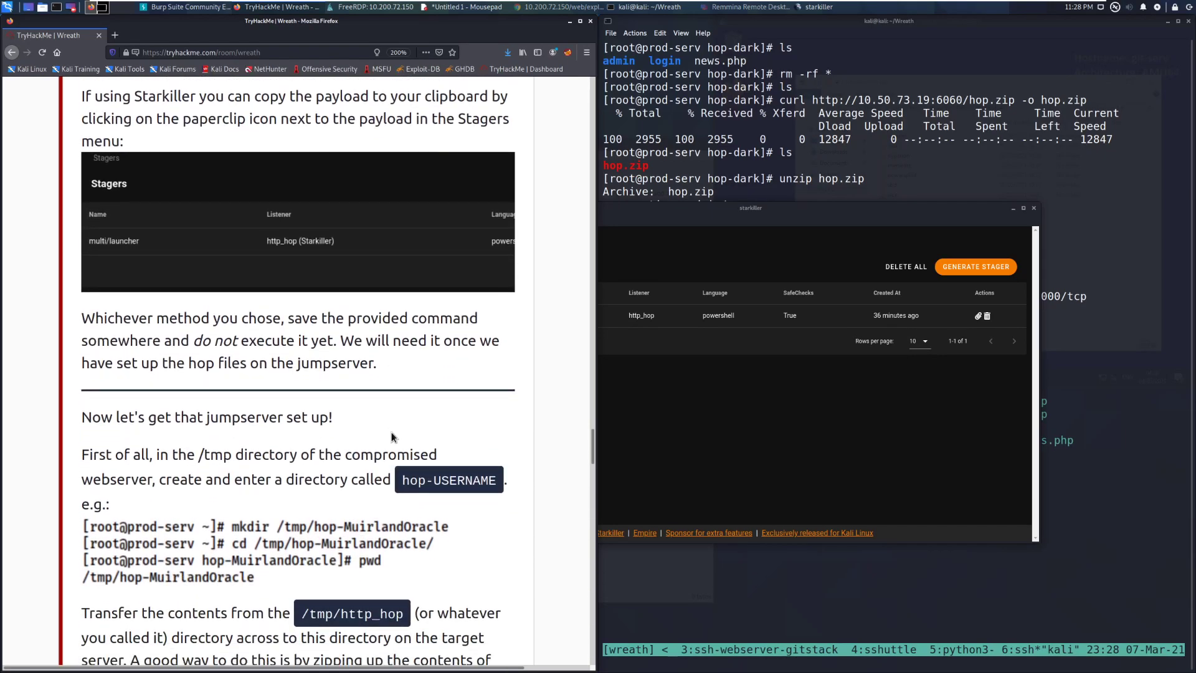
scroll(down, 3)
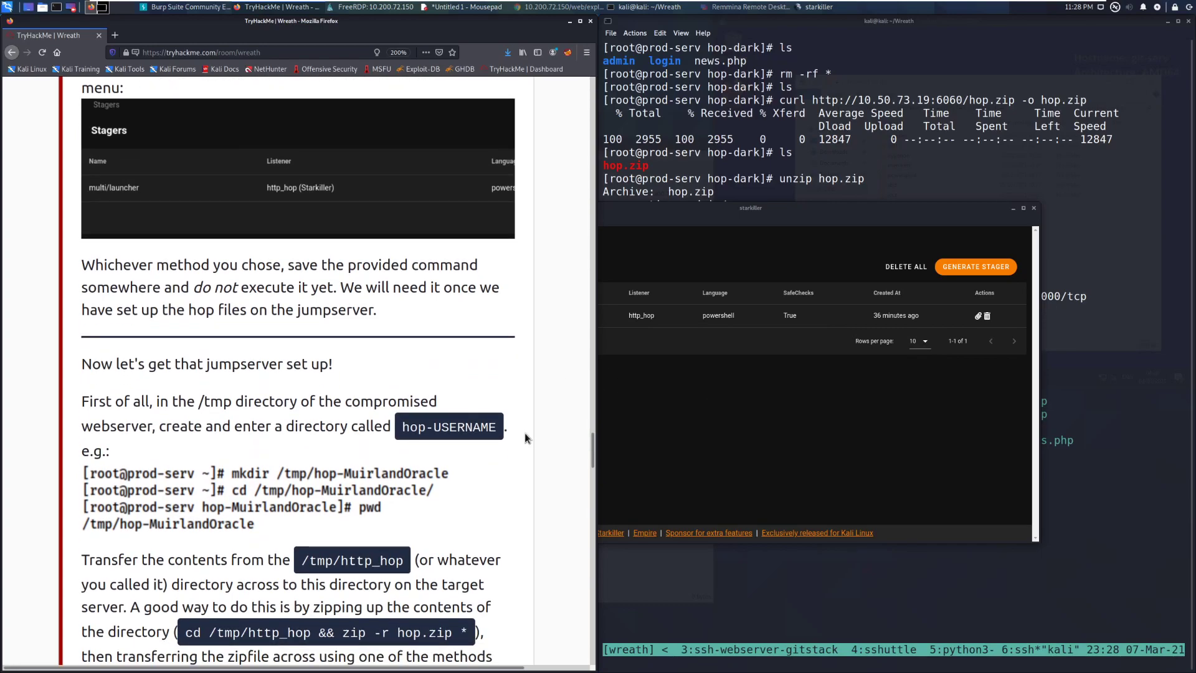
scroll(down, 3)
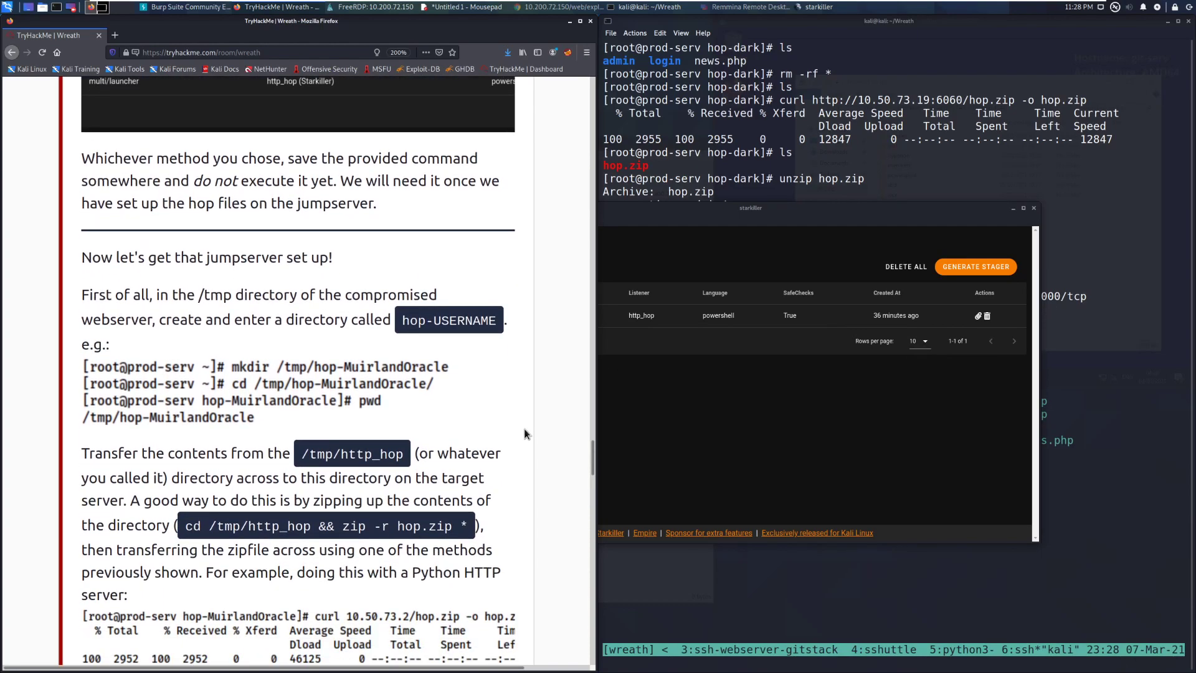
mouse_move(212, 288)
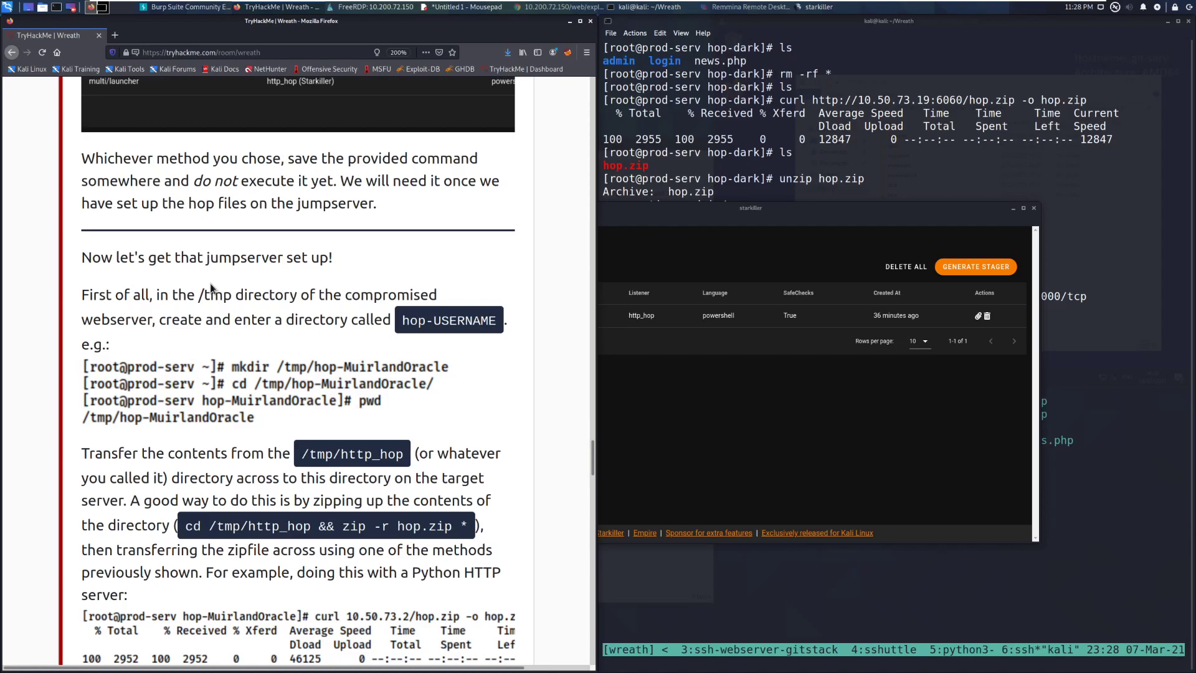
mouse_move(324, 338)
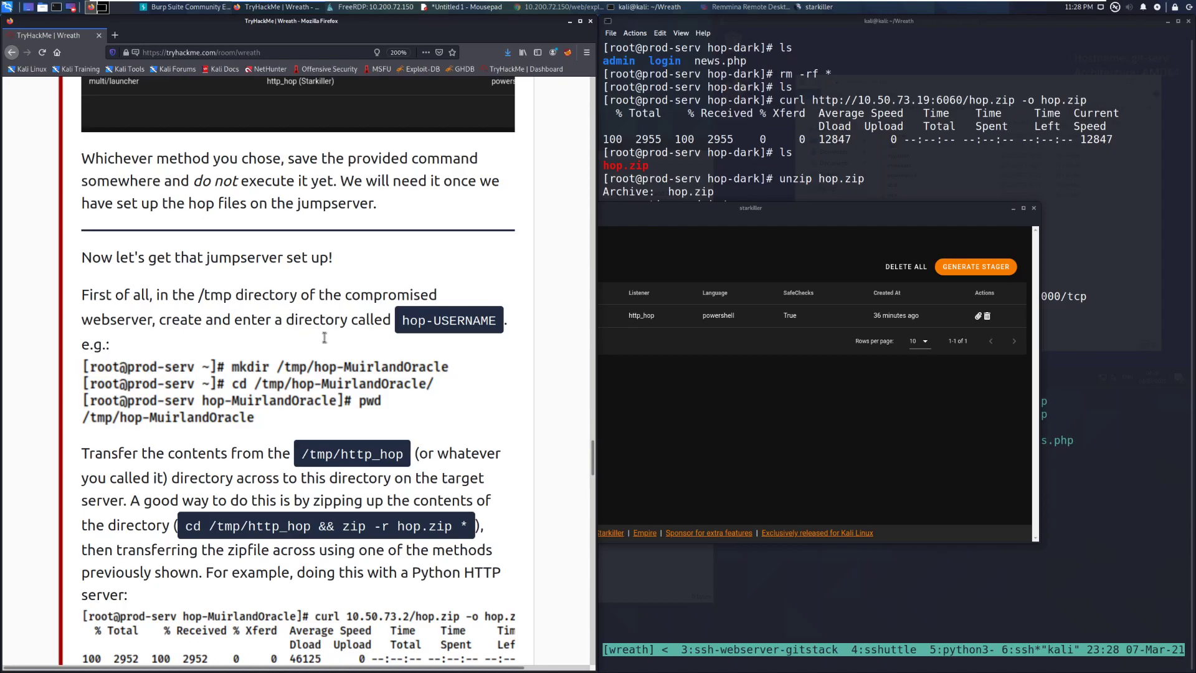
scroll(up, 3)
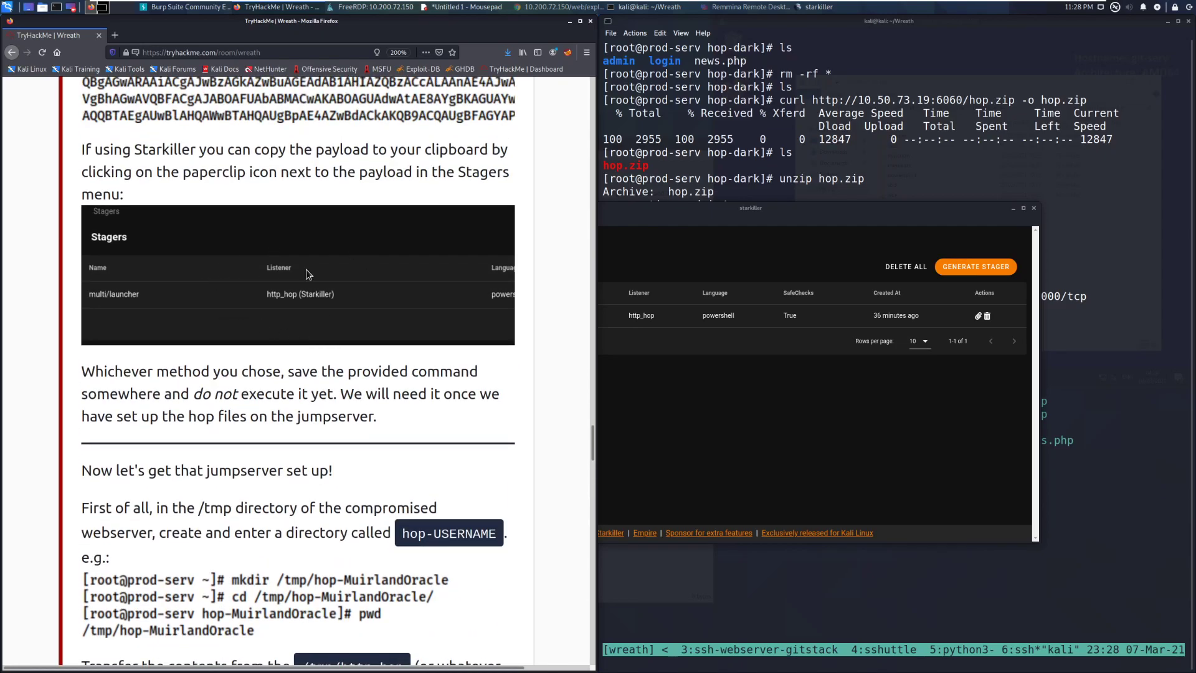
scroll(down, 3)
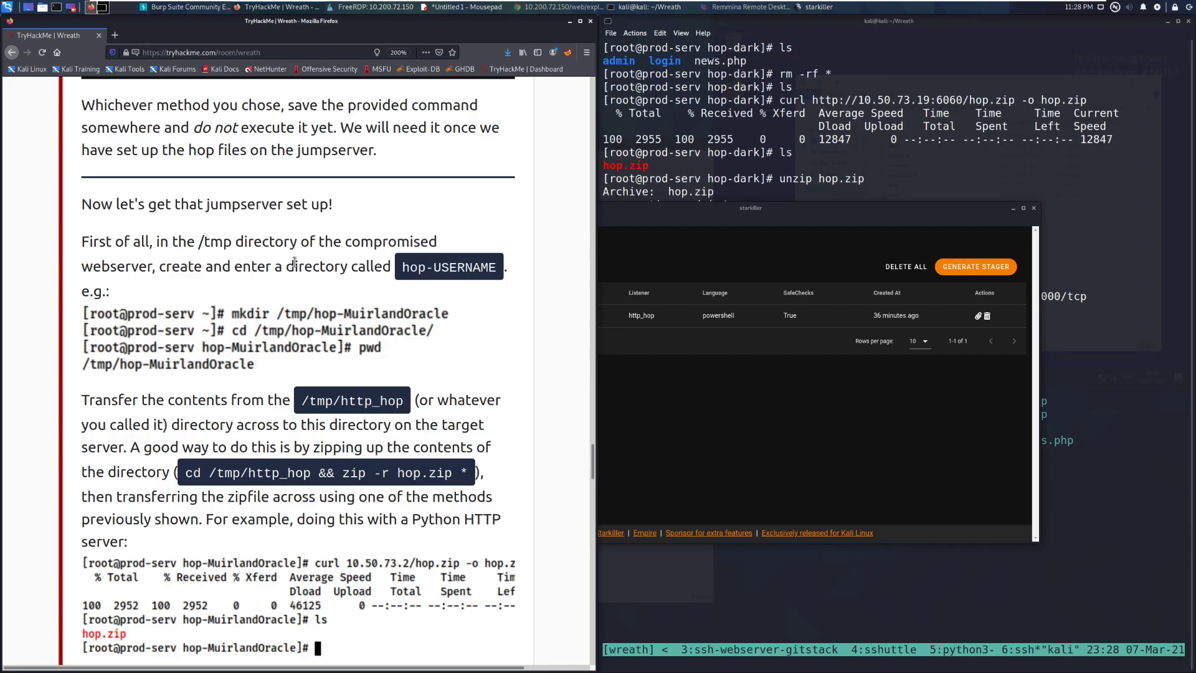
mouse_move(568, 382)
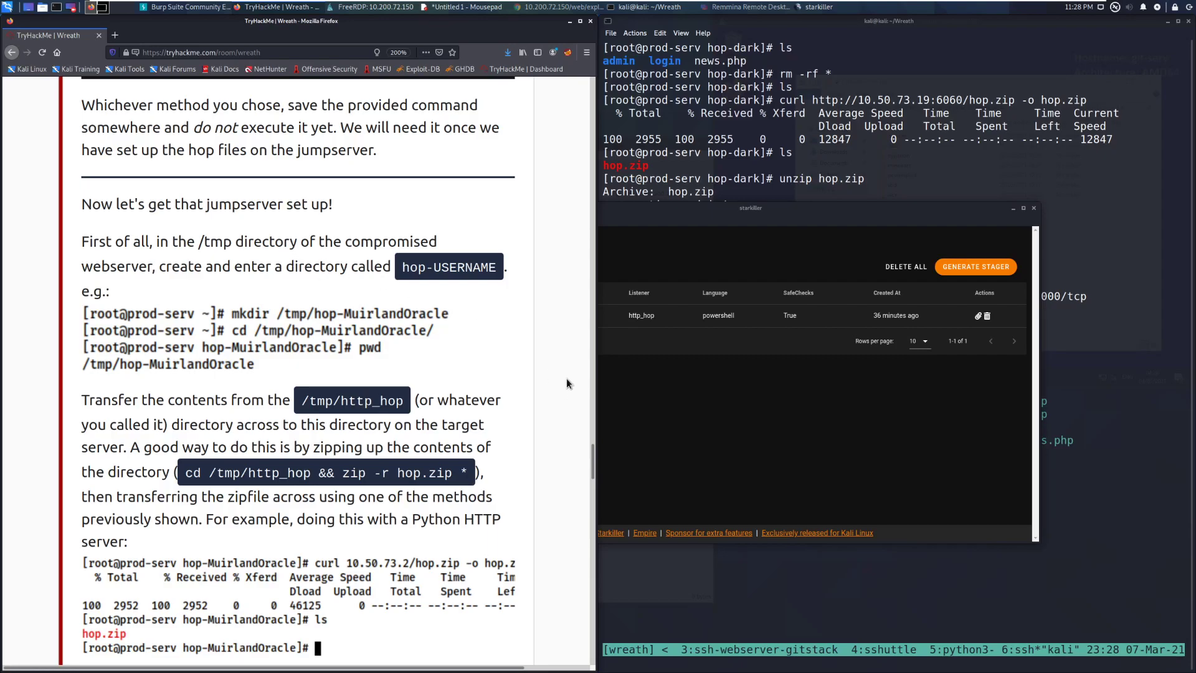
mouse_move(424, 307)
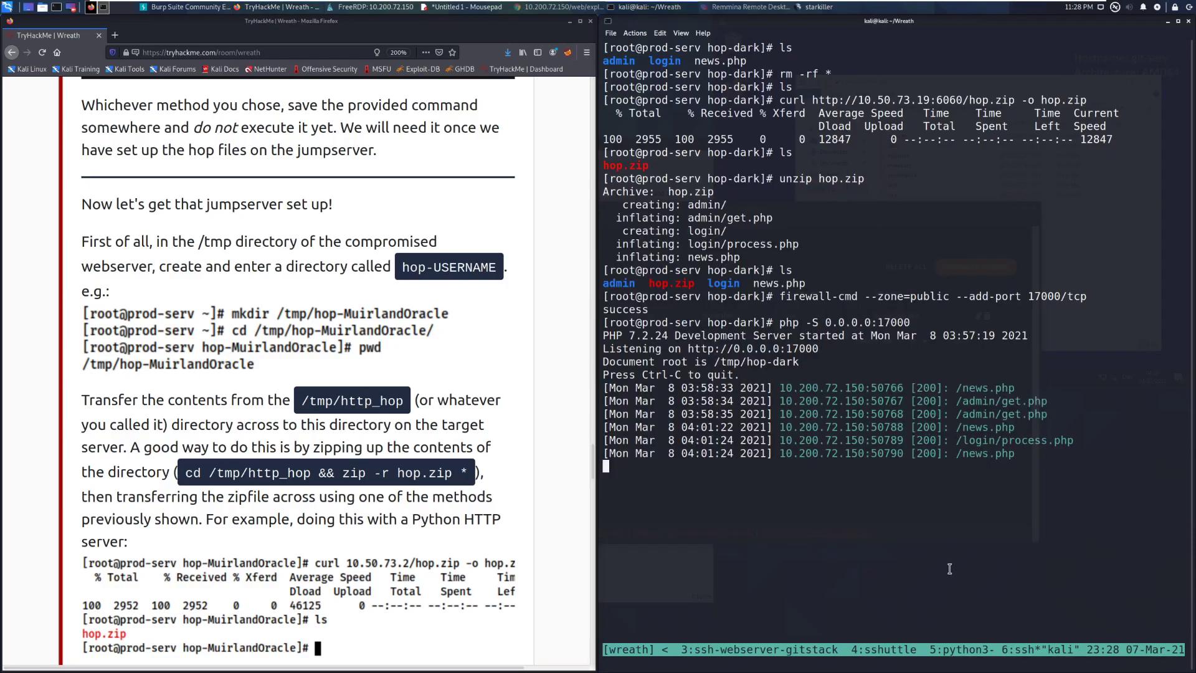
mouse_move(713, 321)
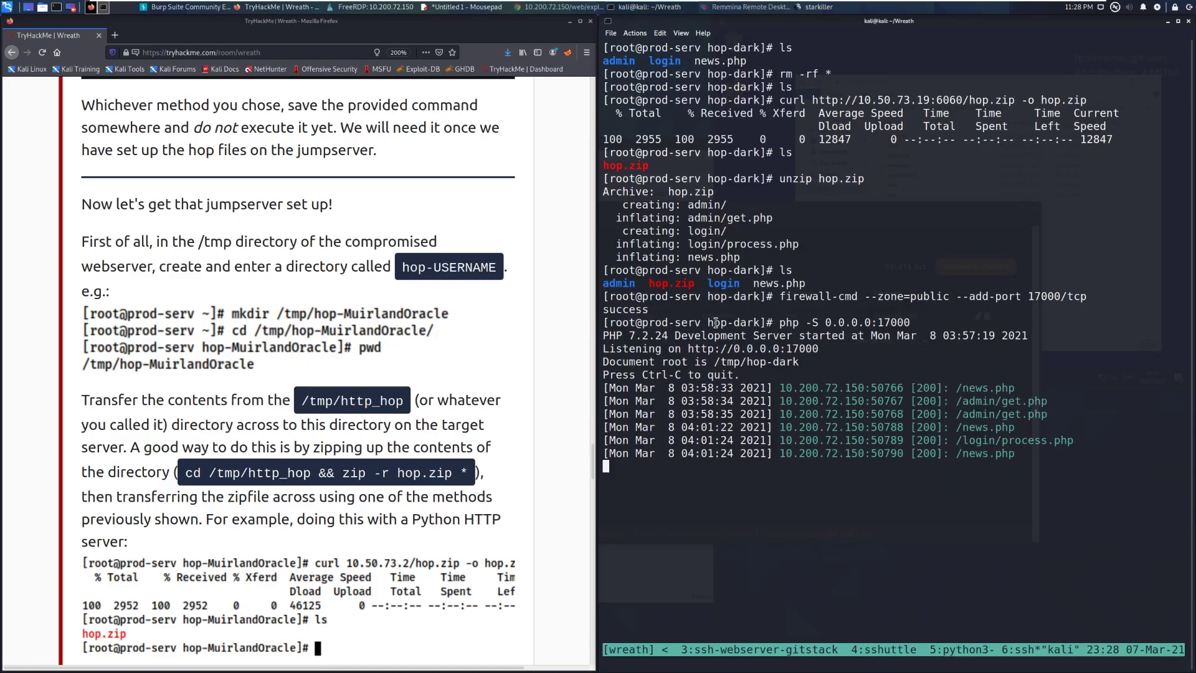
mouse_move(790, 321)
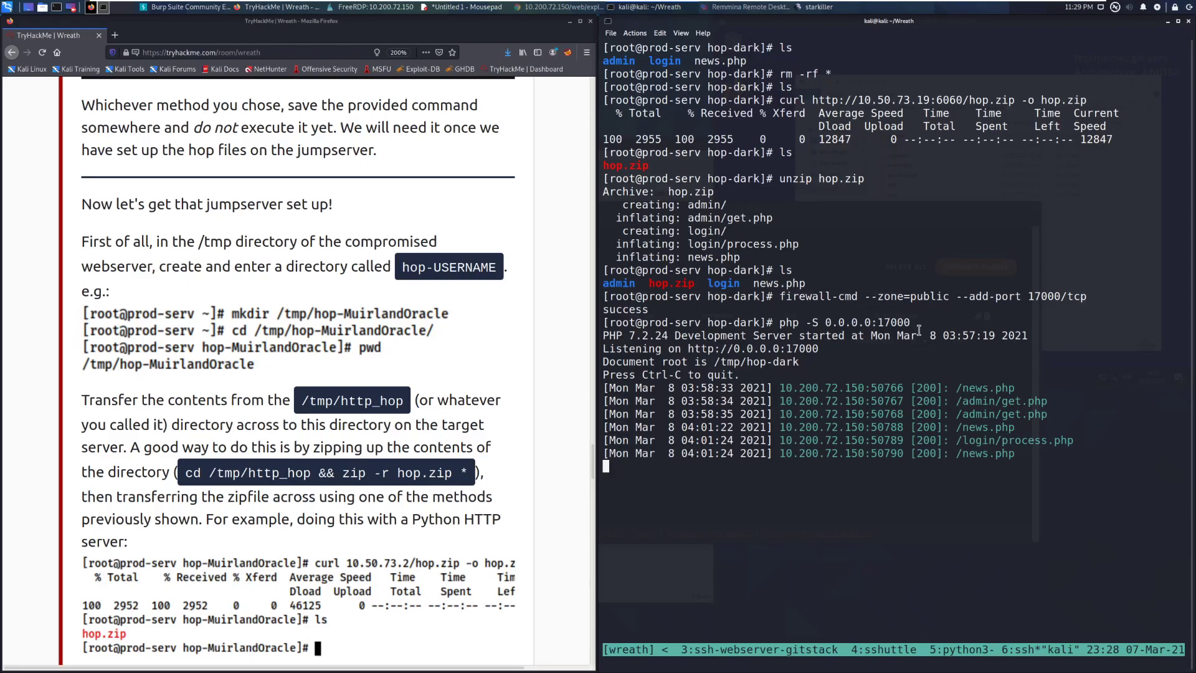
View the webserver ssh session running php -S 0.0.0.0:17000 in /tmp/hop-dark.
scroll(down, 3)
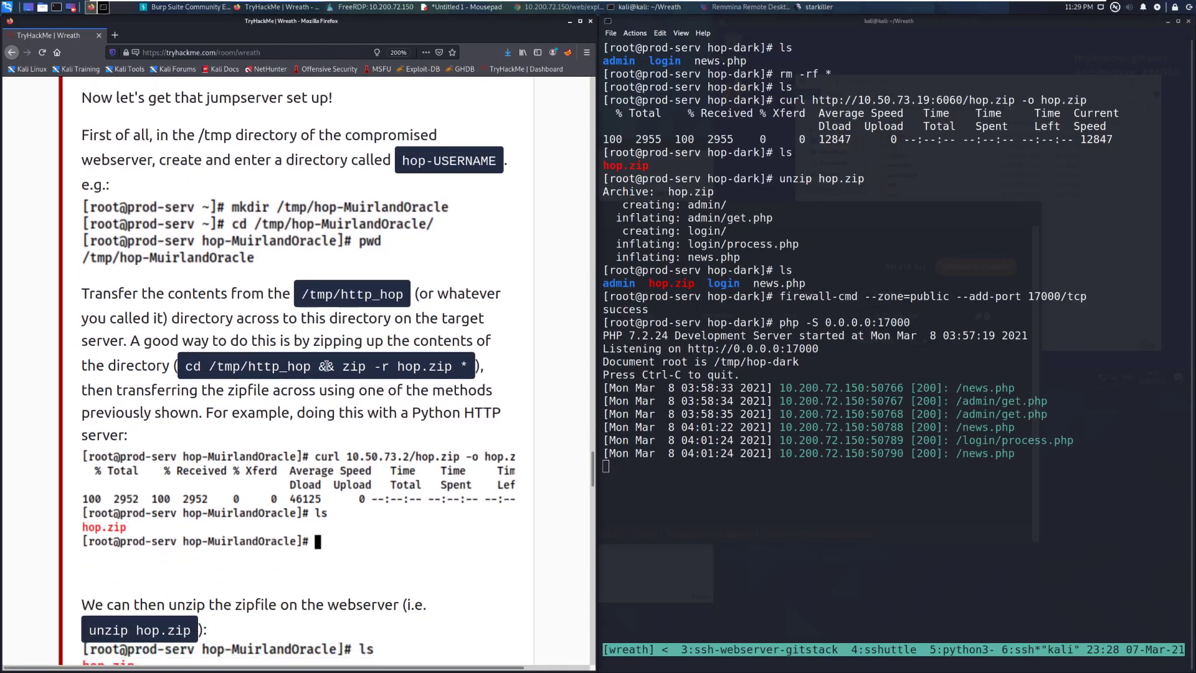
mouse_move(300, 296)
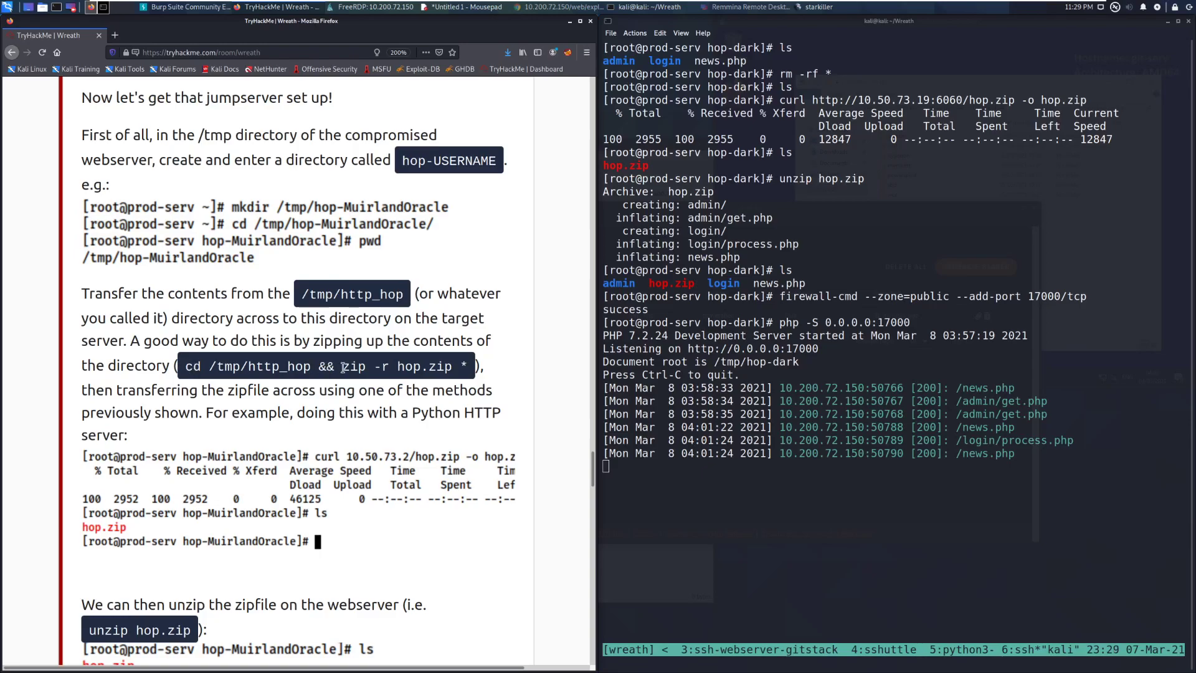
mouse_move(586, 534)
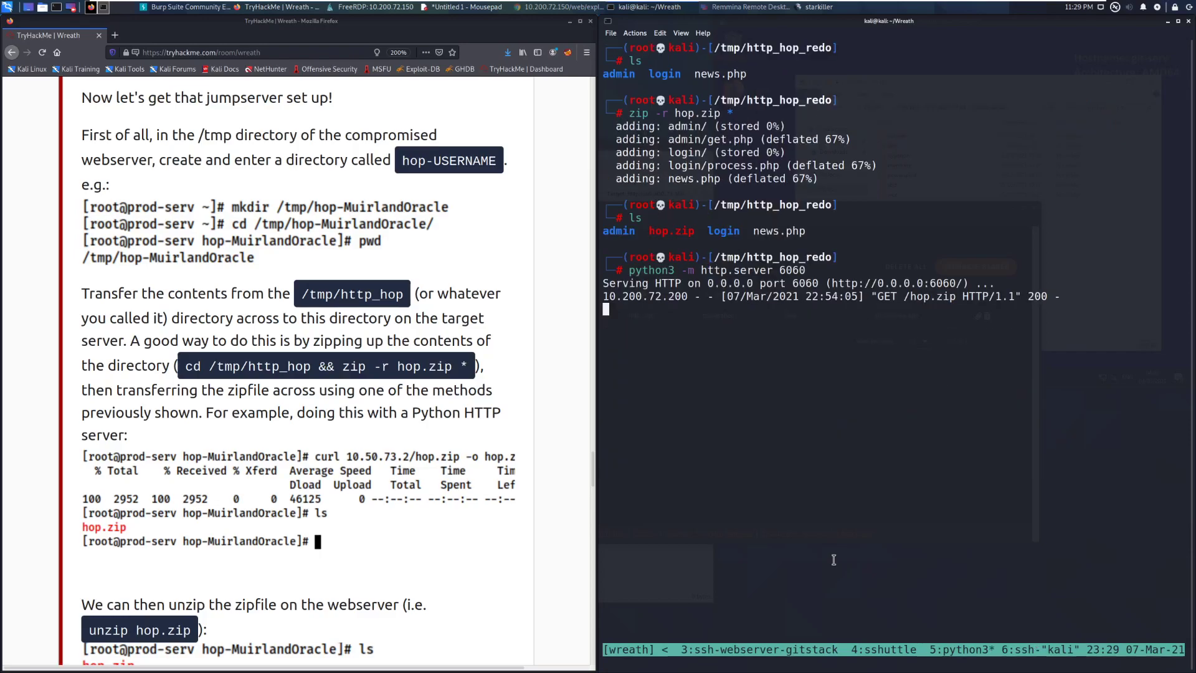
Stop and rerun python3 -m http.server 6060 in /tmp/http_hop_redo serving hop.zip.
key(ctrl+c)
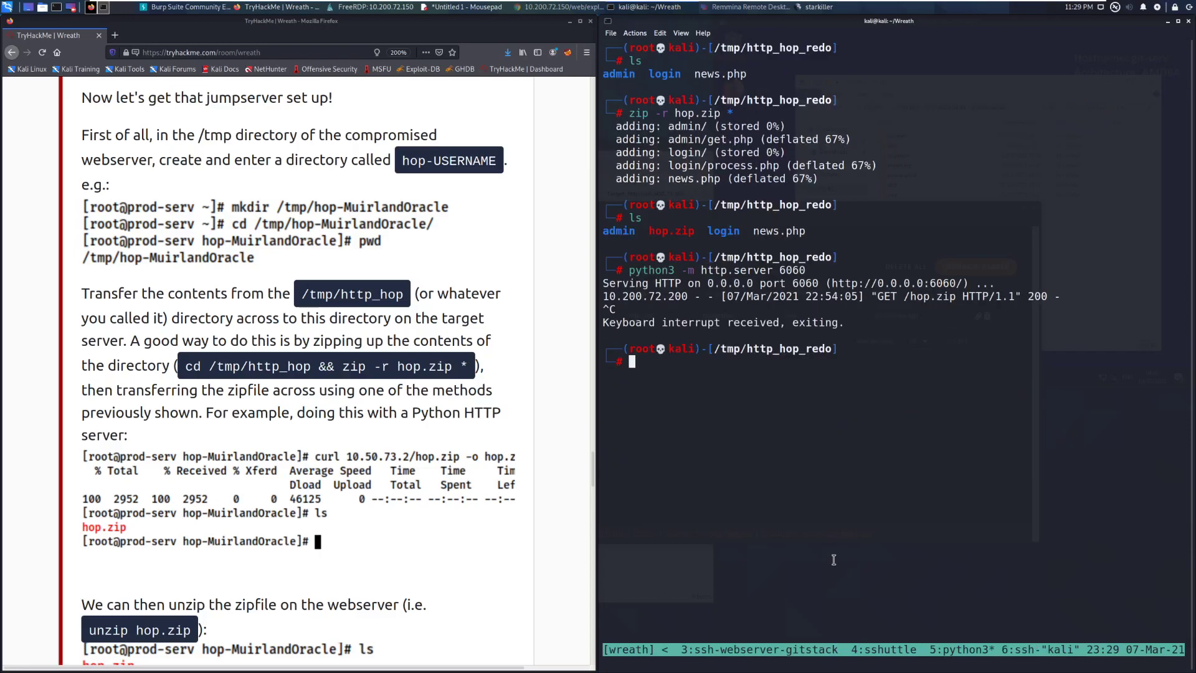
mouse_move(987, 331)
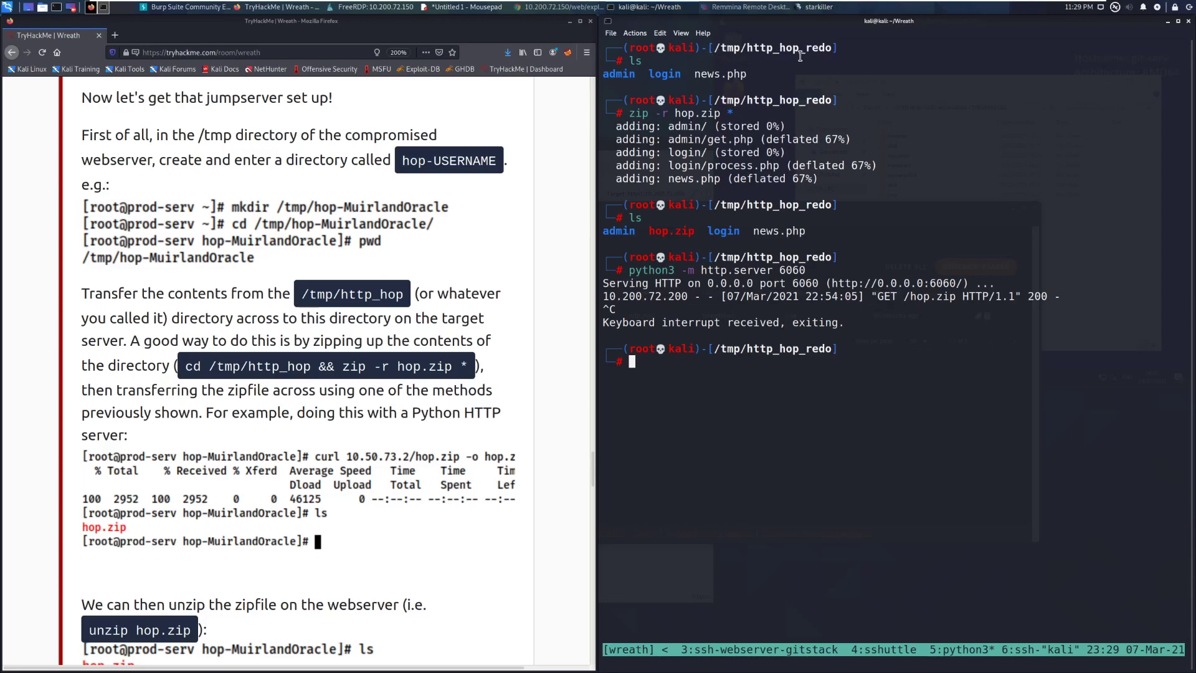
mouse_move(851, 79)
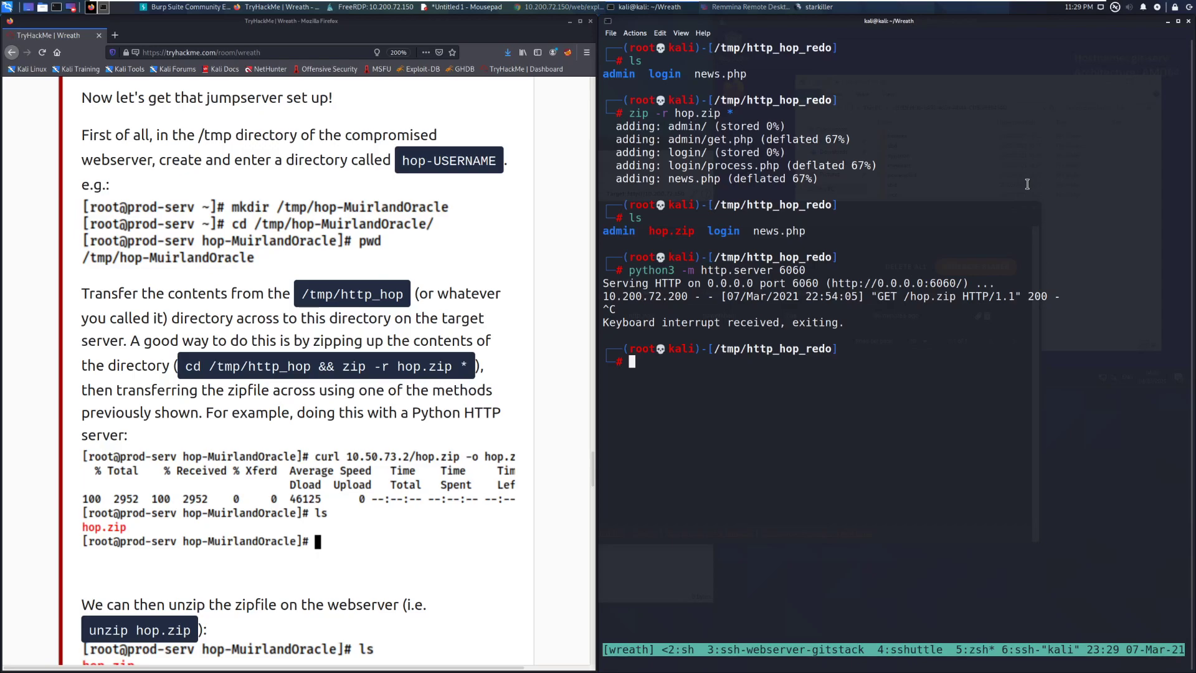
mouse_move(665, 233)
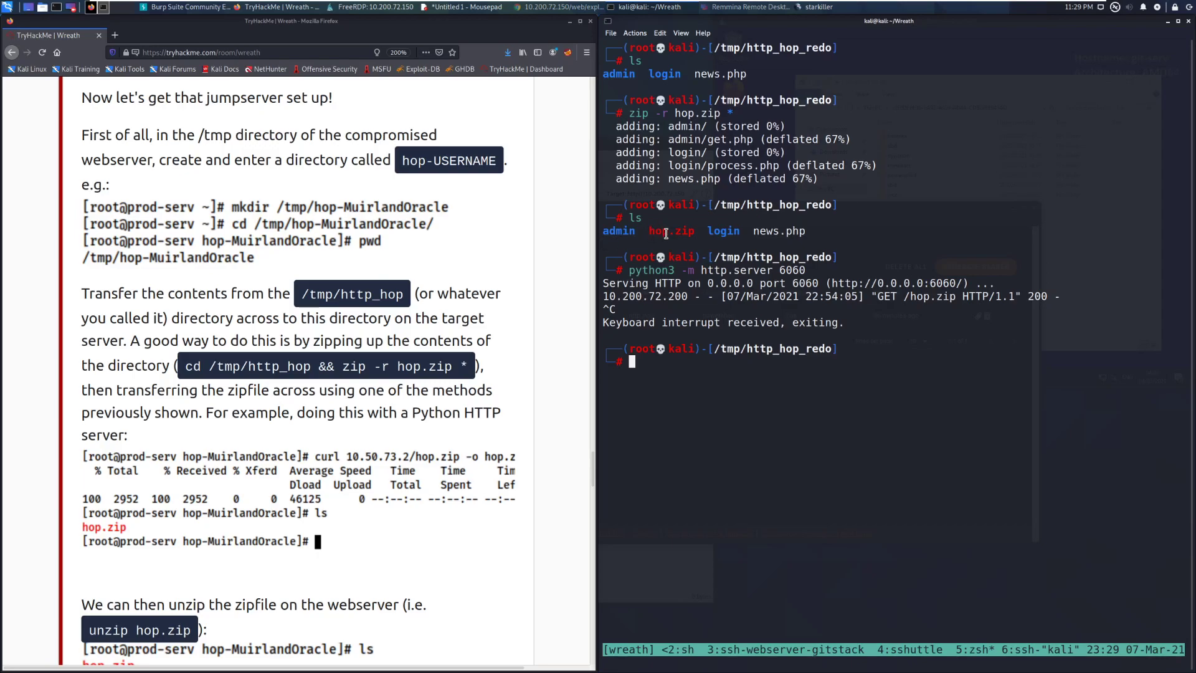
mouse_move(917, 349)
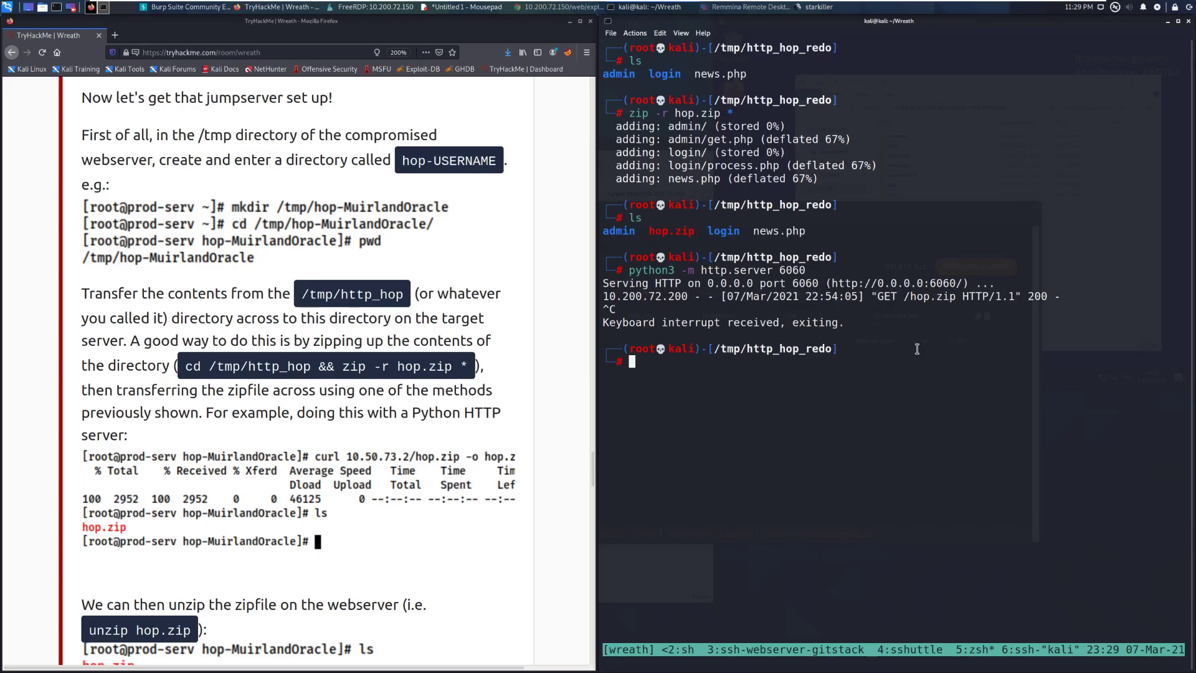
key(Return)
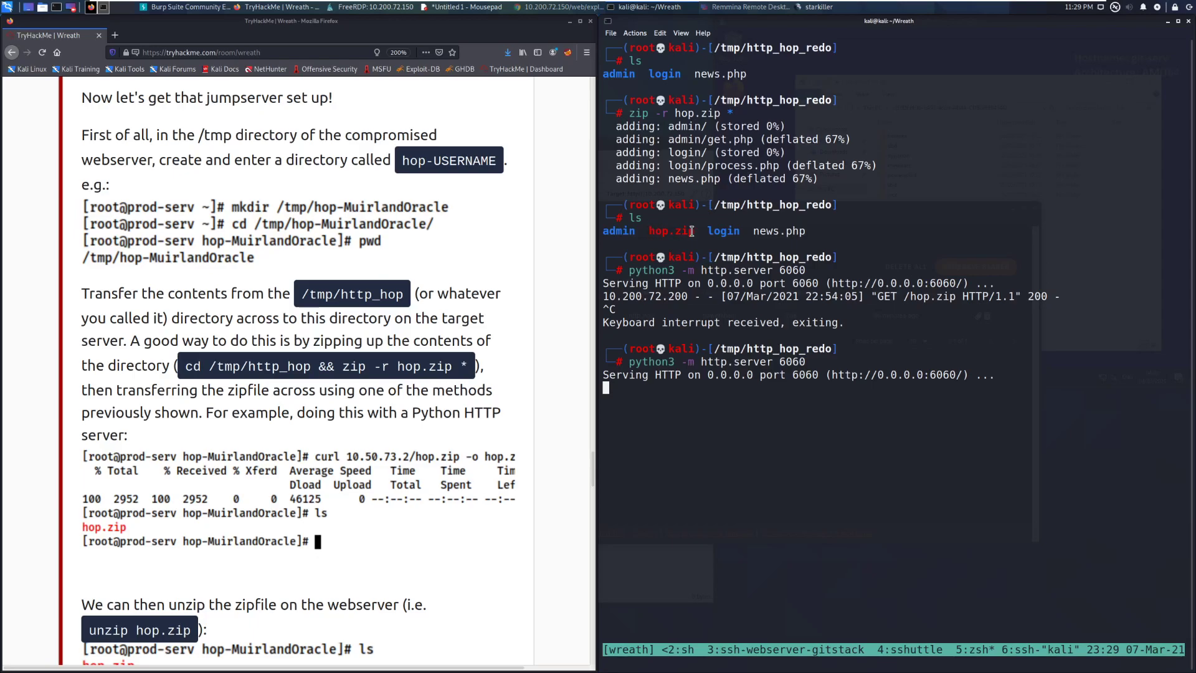
mouse_move(475, 535)
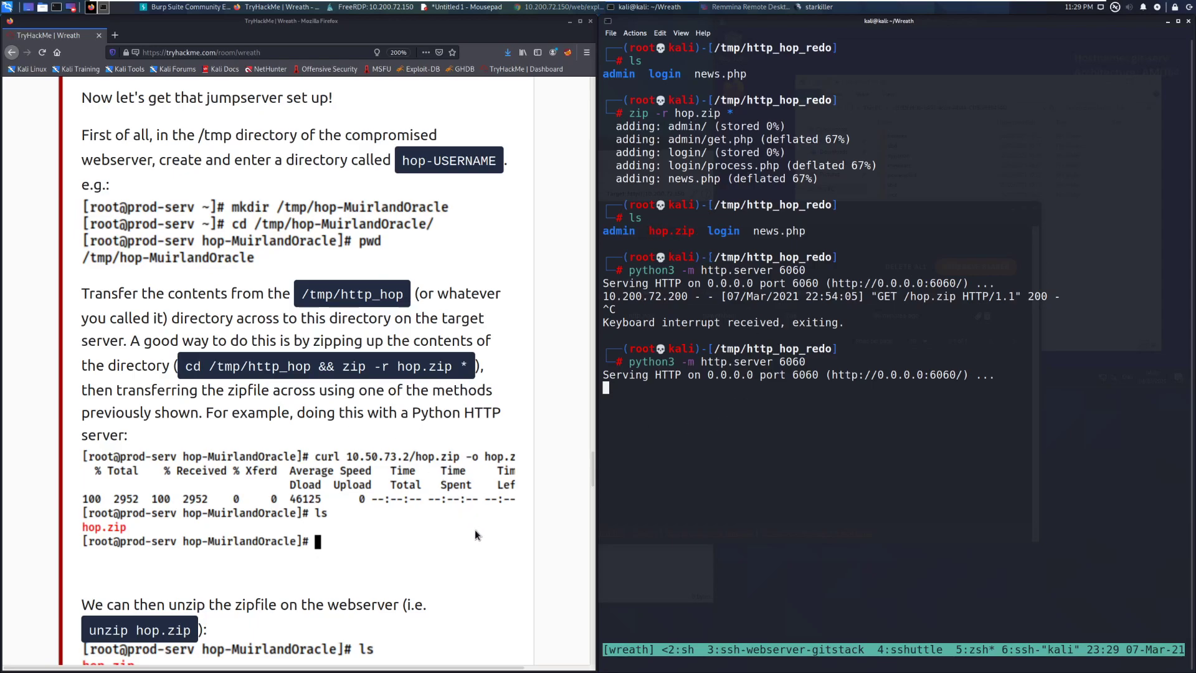
Return to the webserver session logging news.php, get.php and process.php requests.
scroll(down, 3)
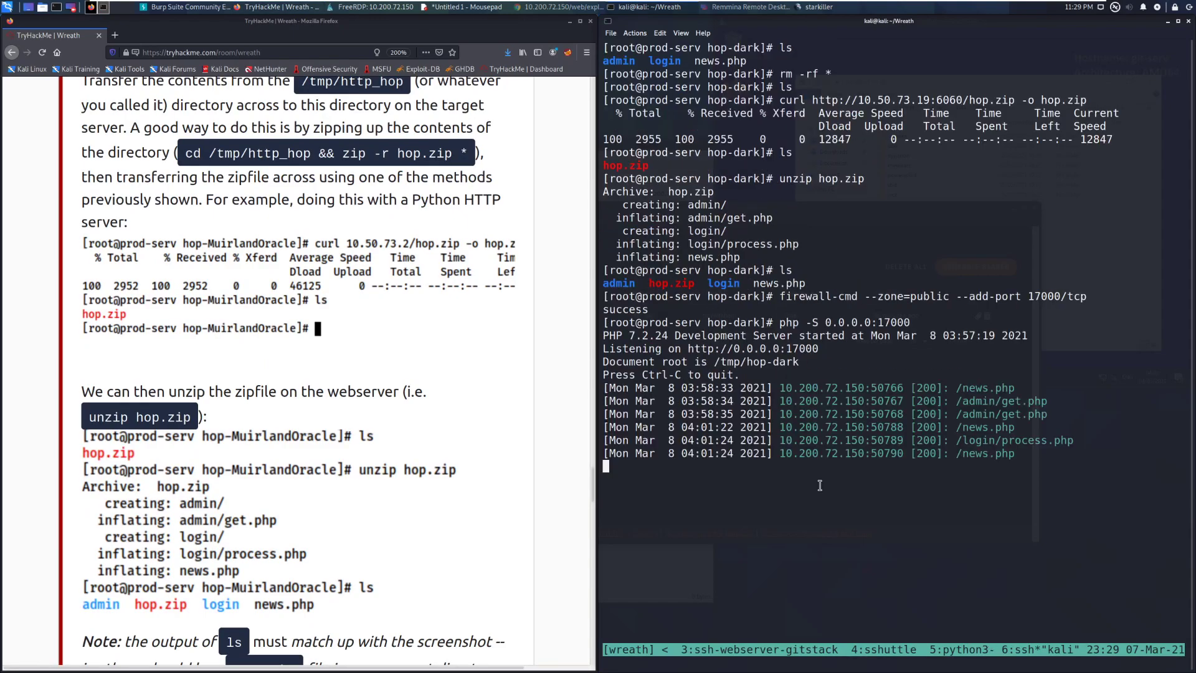
scroll(down, 3)
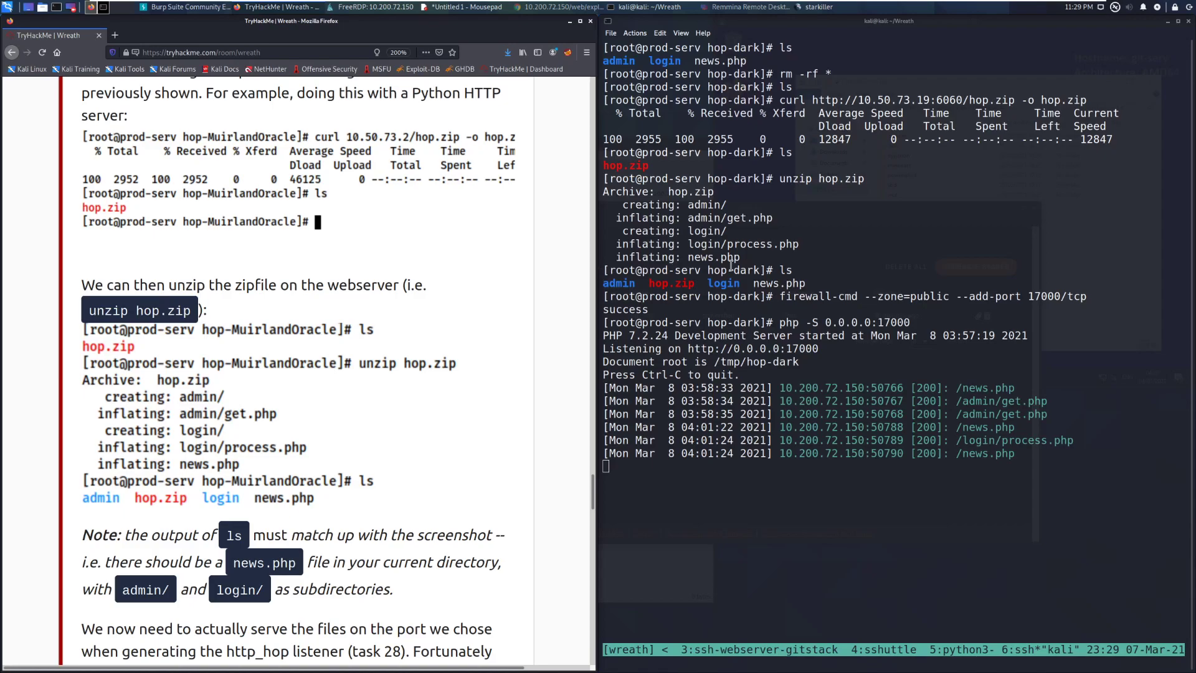
mouse_move(796, 225)
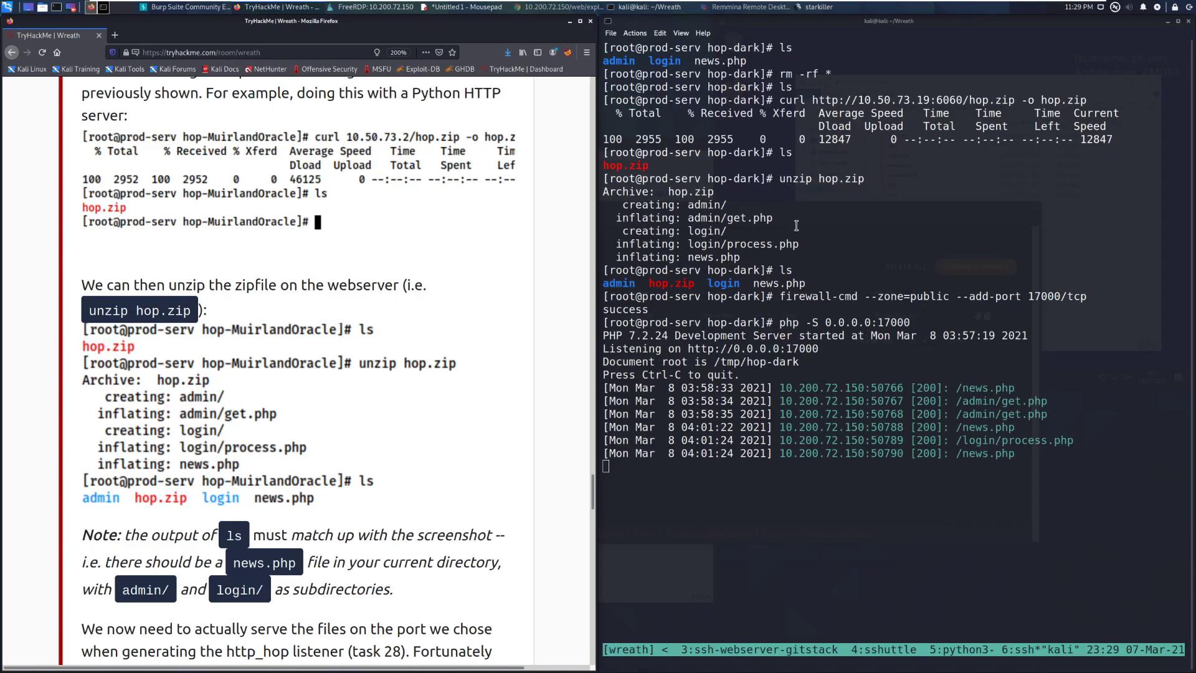
mouse_move(749, 178)
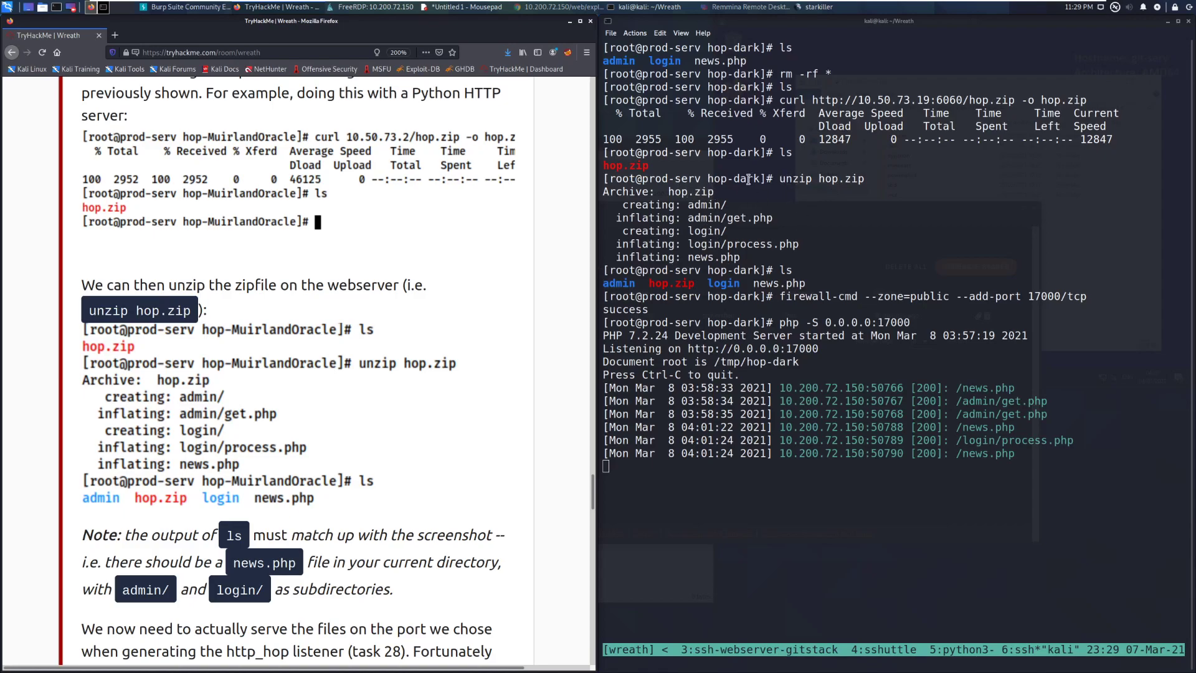
mouse_move(750, 197)
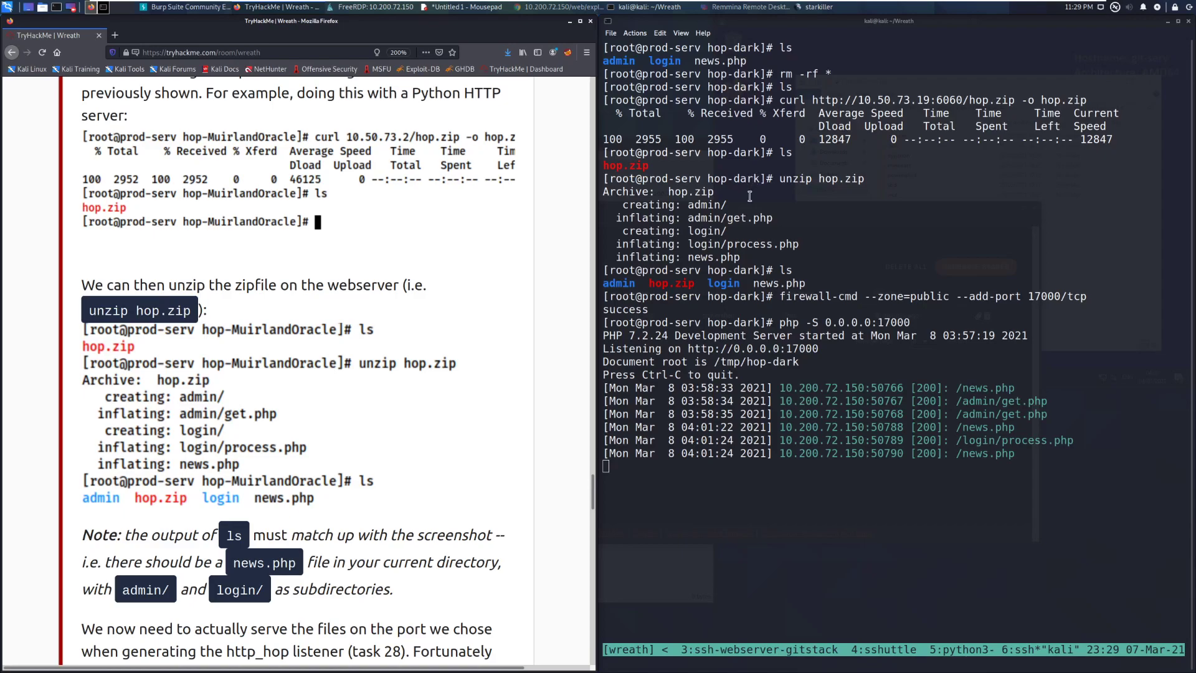
mouse_move(732, 260)
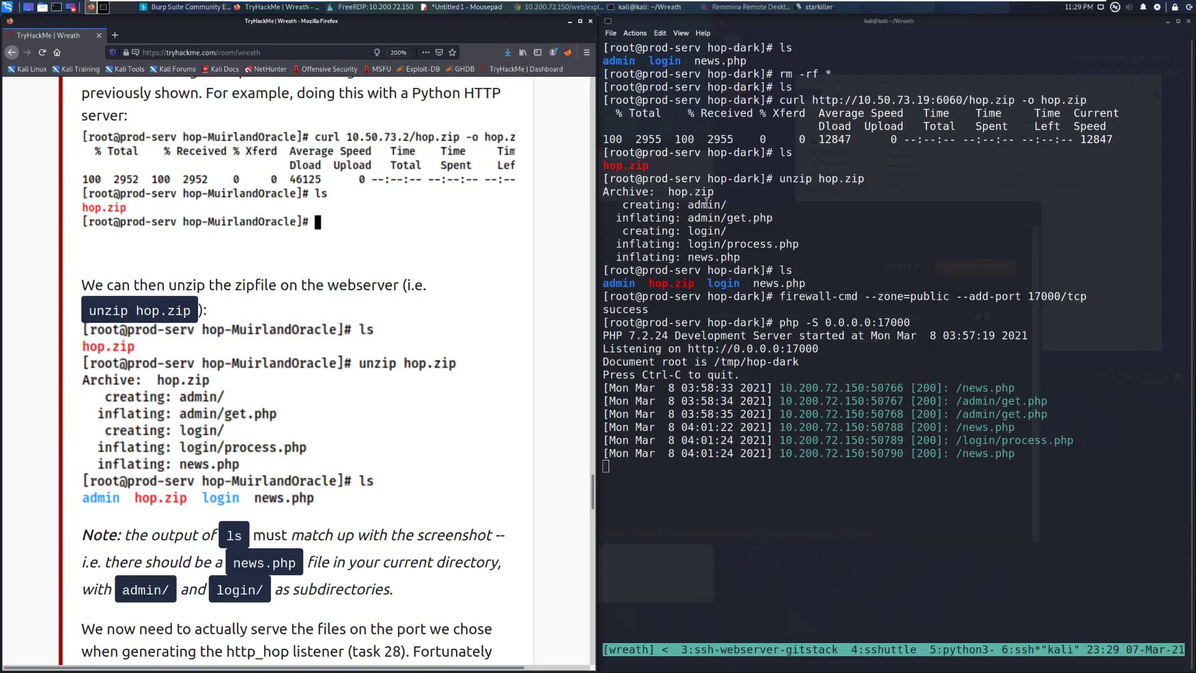
mouse_move(733, 229)
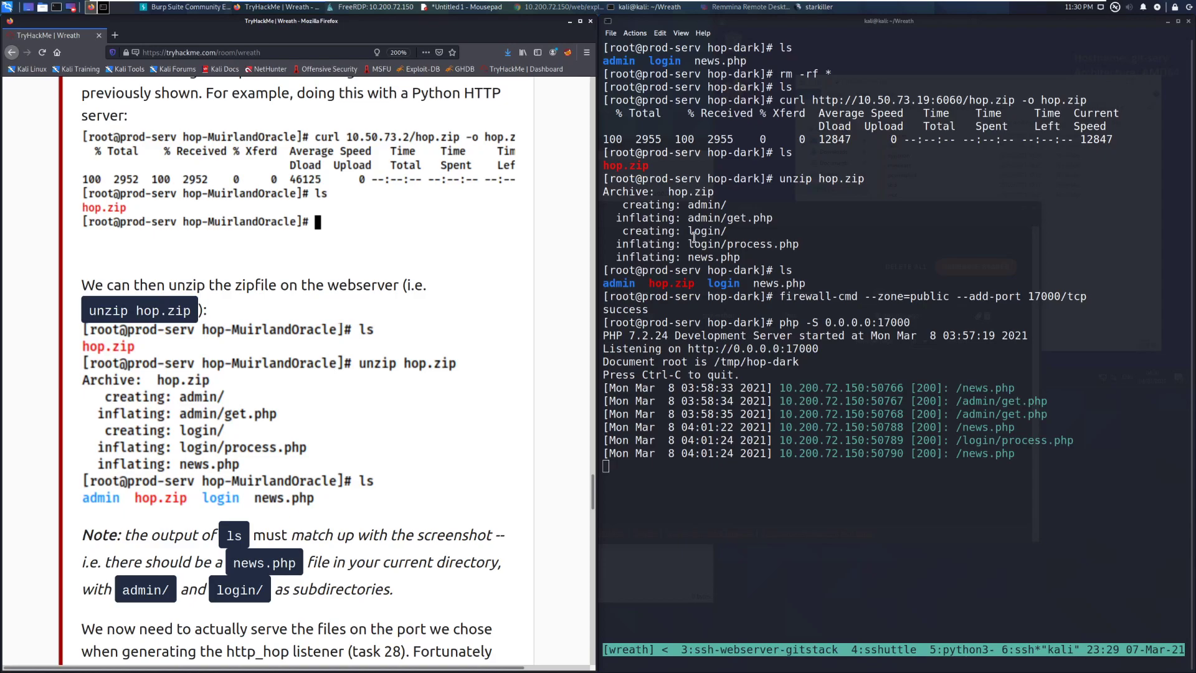
scroll(down, 3)
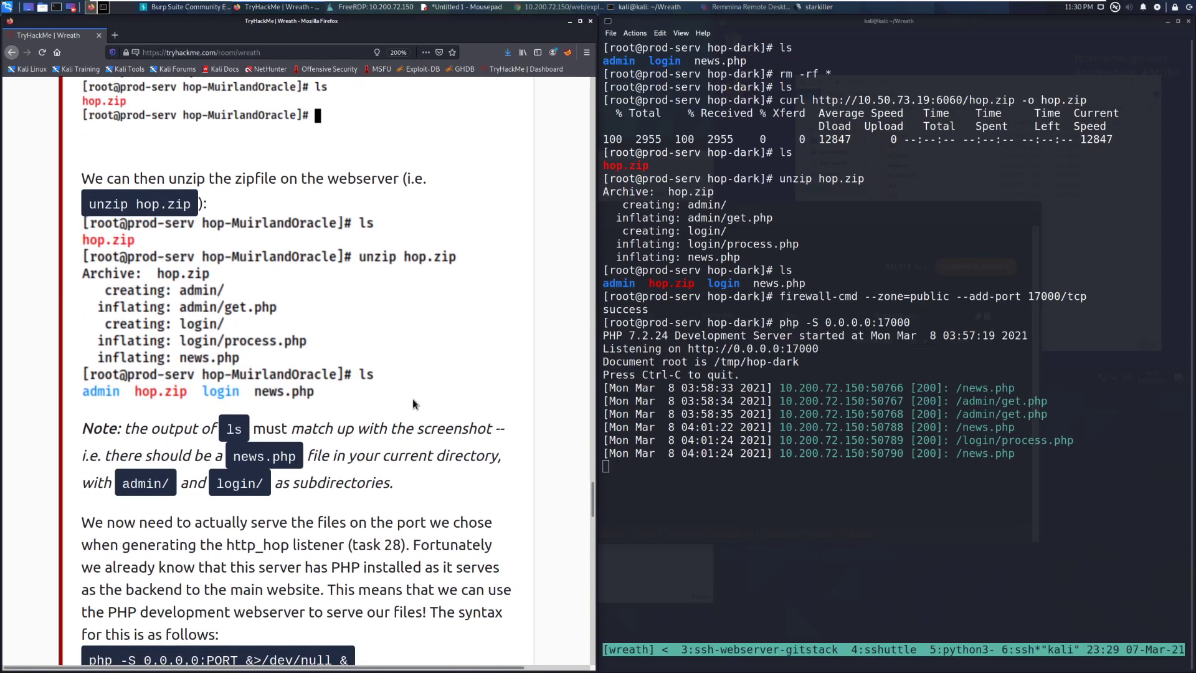
scroll(down, 3)
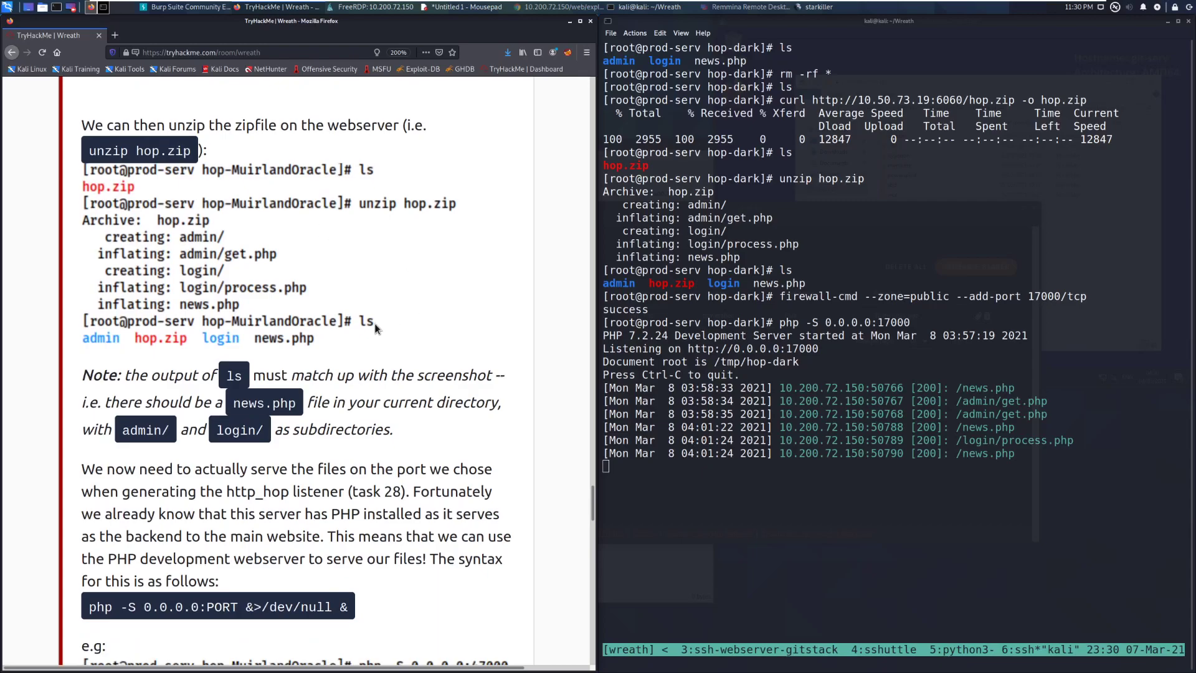
scroll(down, 3)
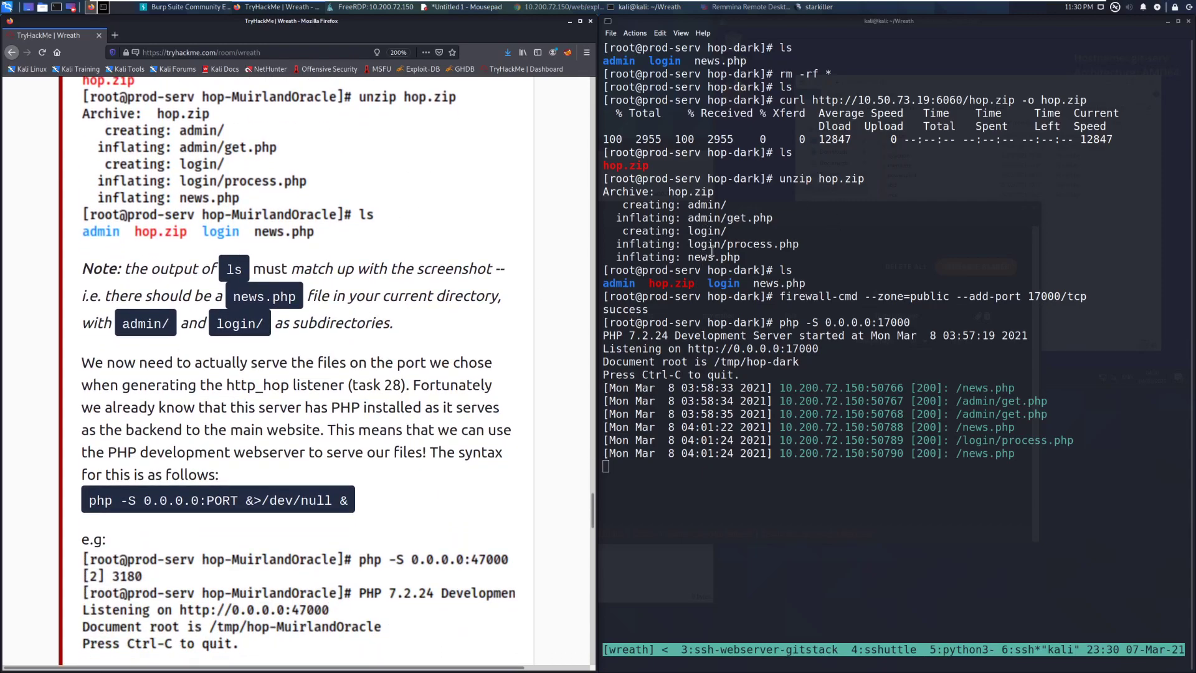
scroll(down, 3)
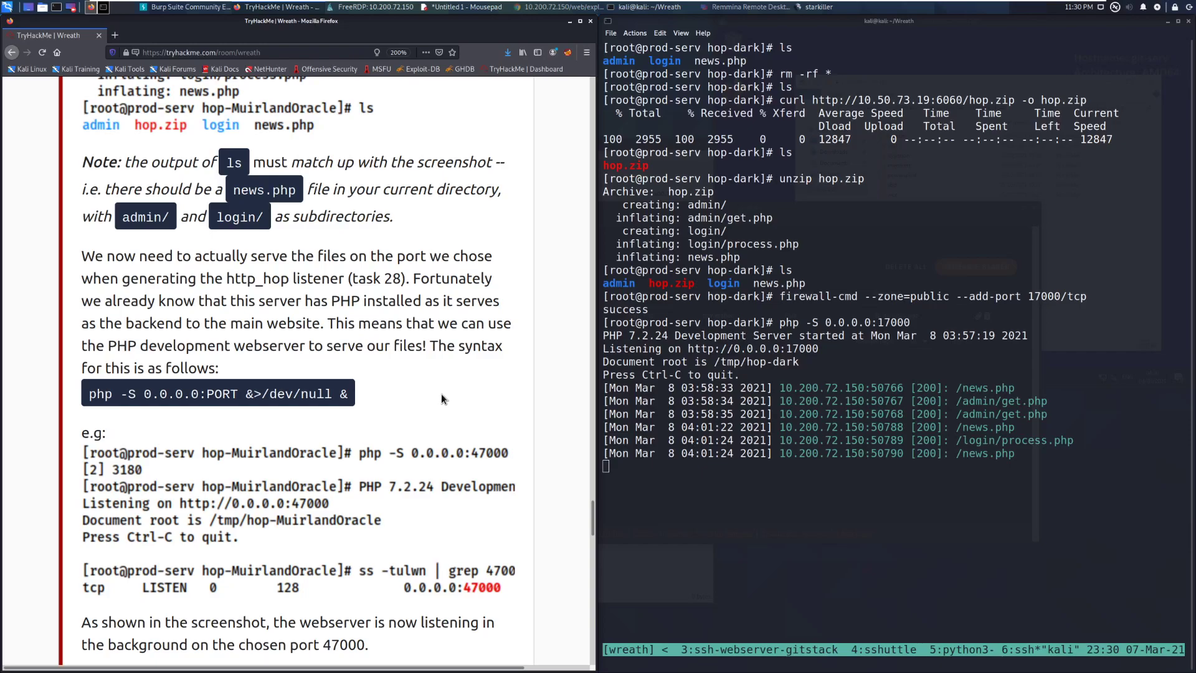
scroll(down, 3)
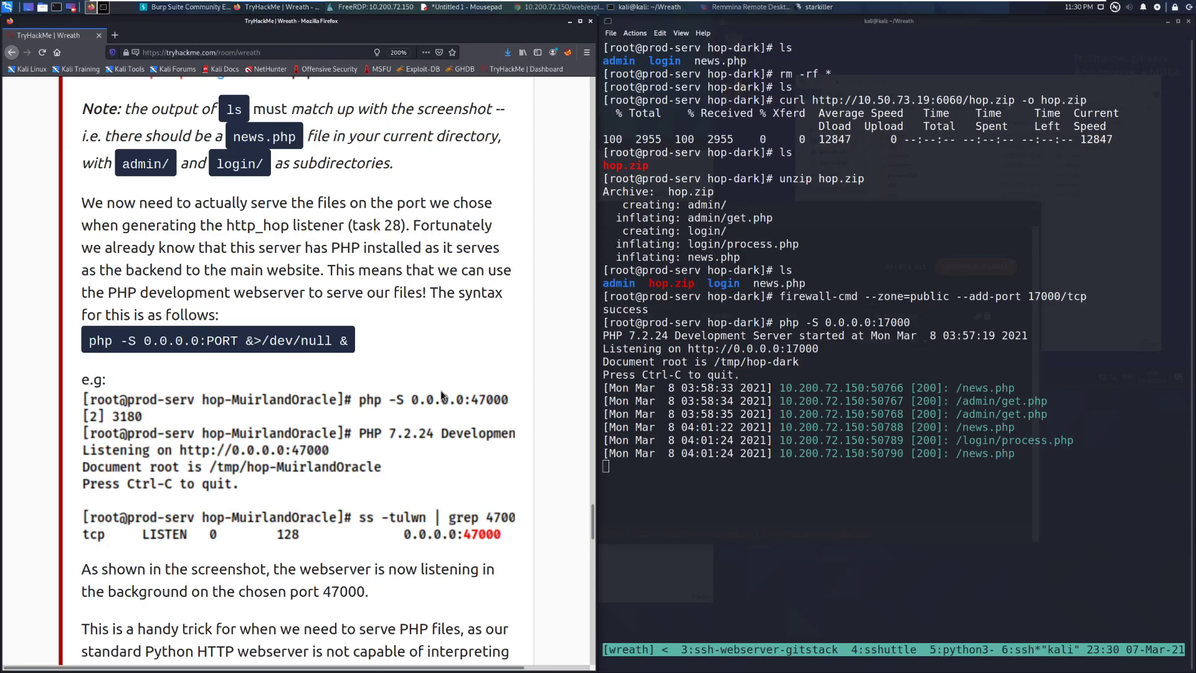
mouse_move(335, 385)
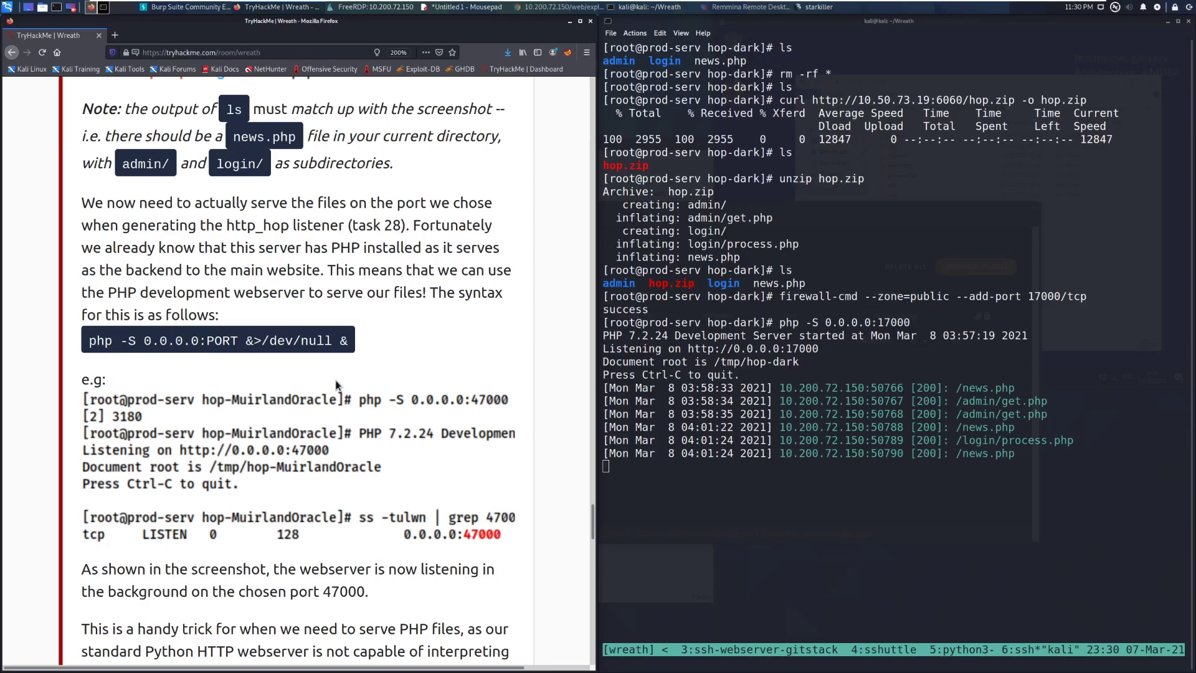
mouse_move(778, 302)
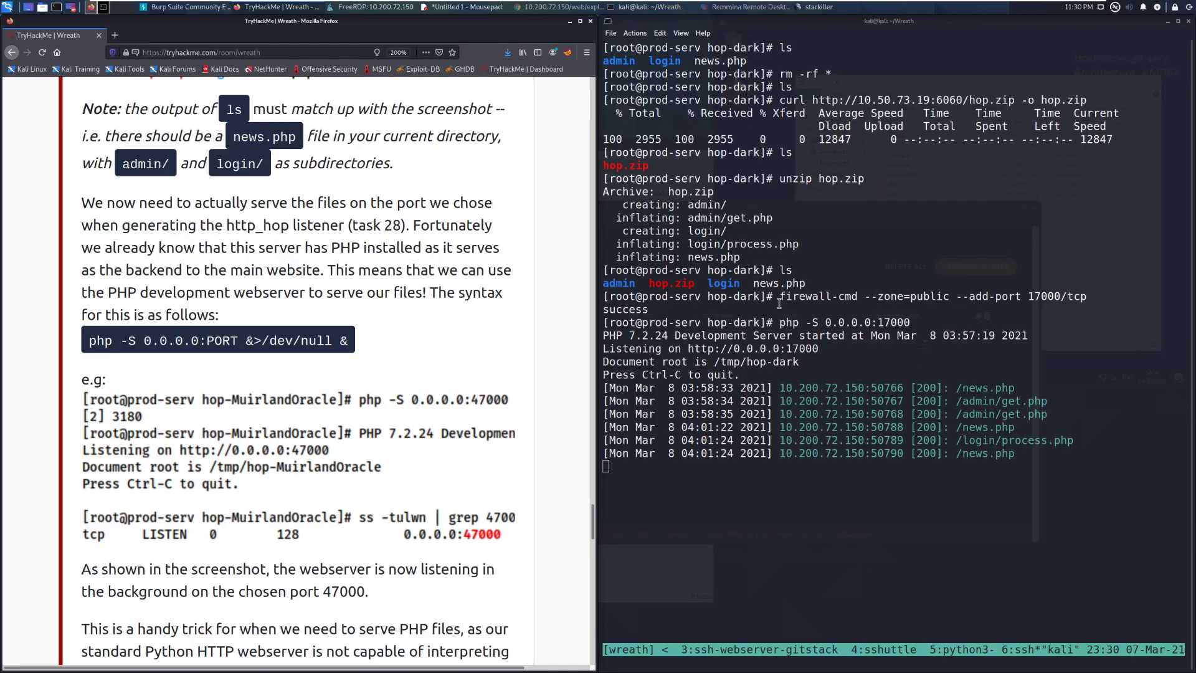
mouse_move(788, 321)
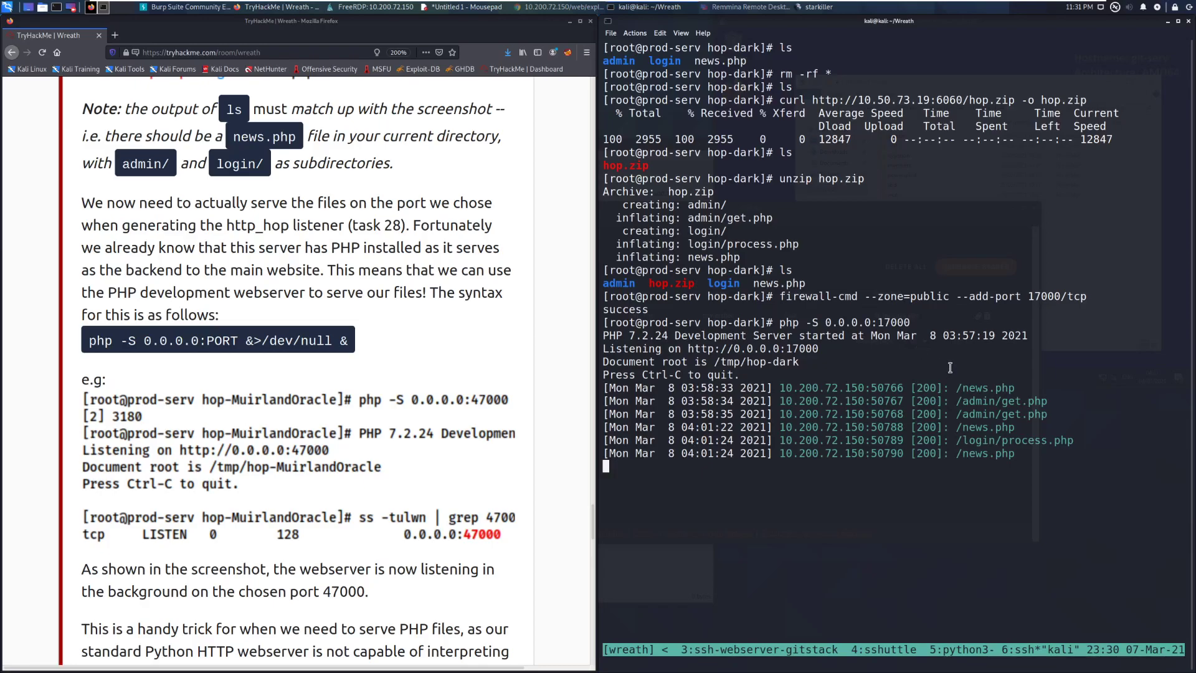
mouse_move(783, 319)
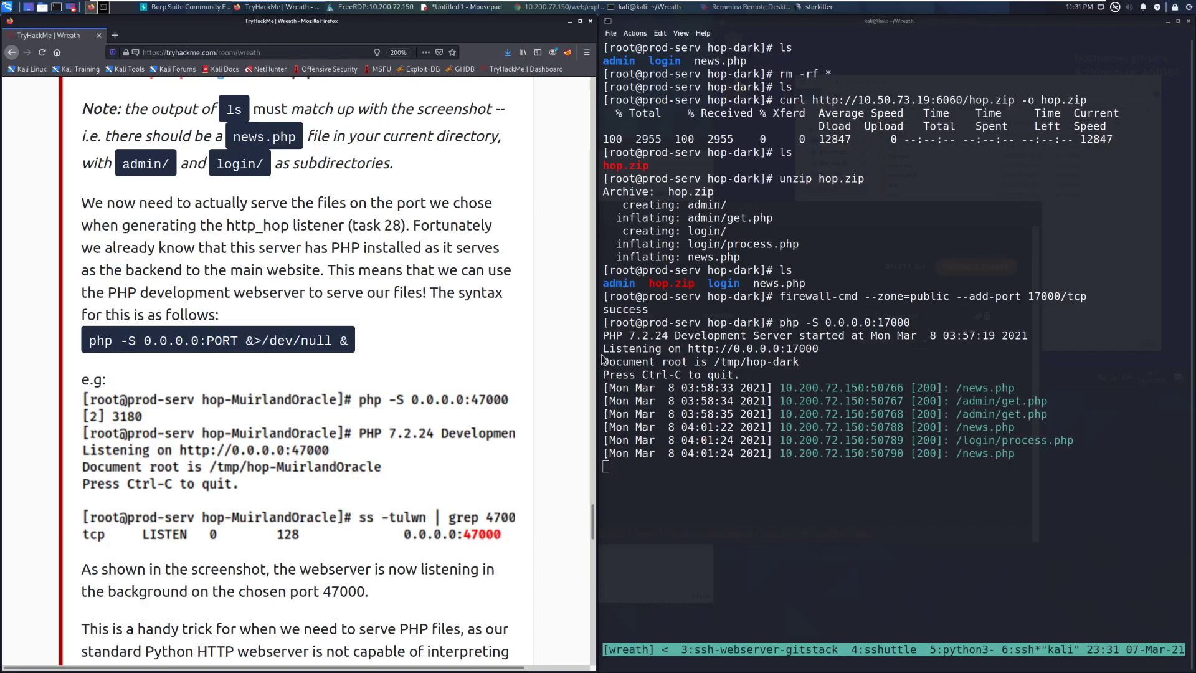
mouse_move(929, 419)
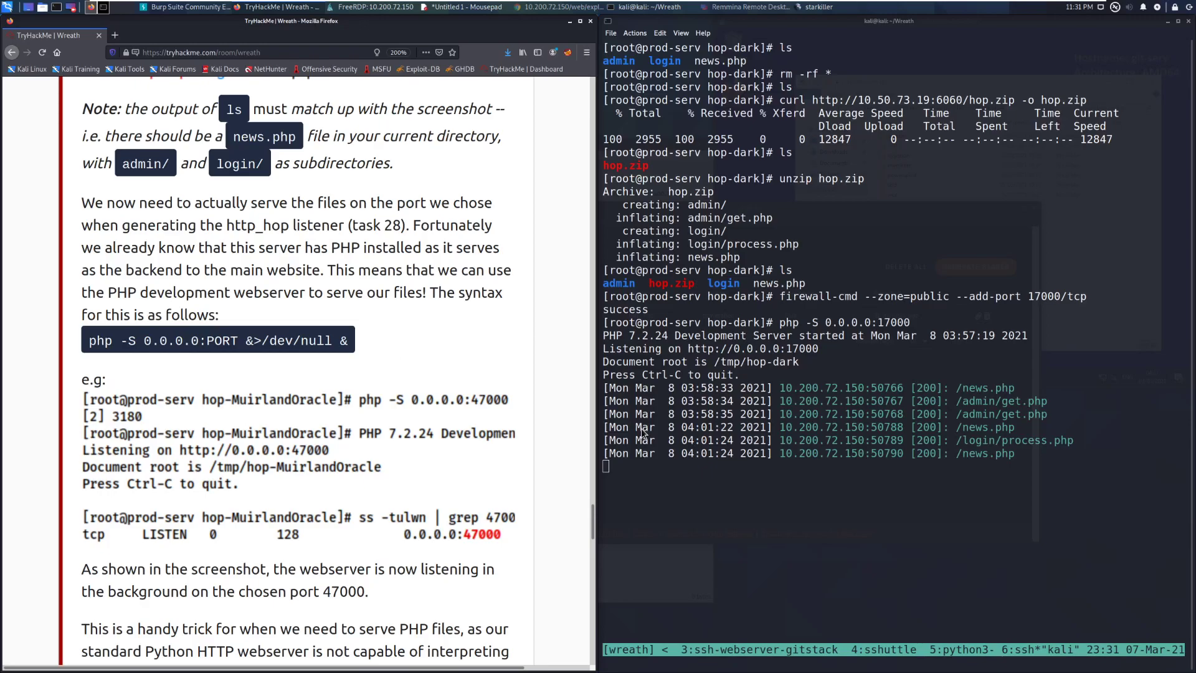
mouse_move(377, 387)
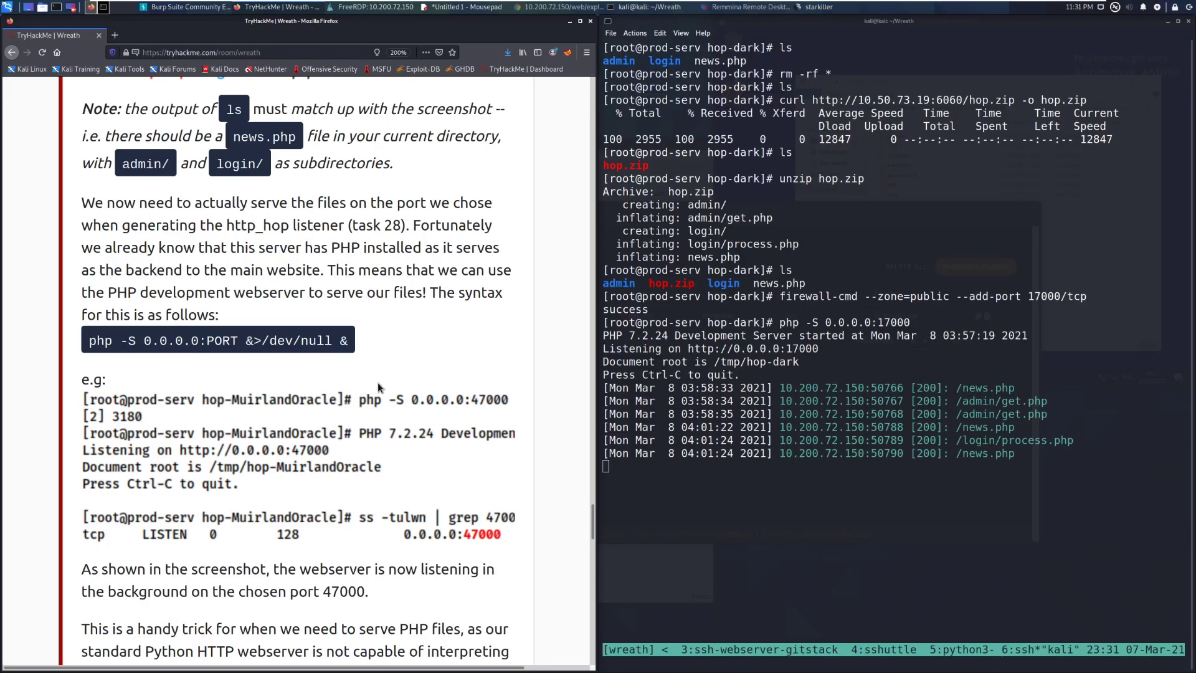
Scroll Task 29 to its end about getting an agent back from the Git Server.
scroll(down, 3)
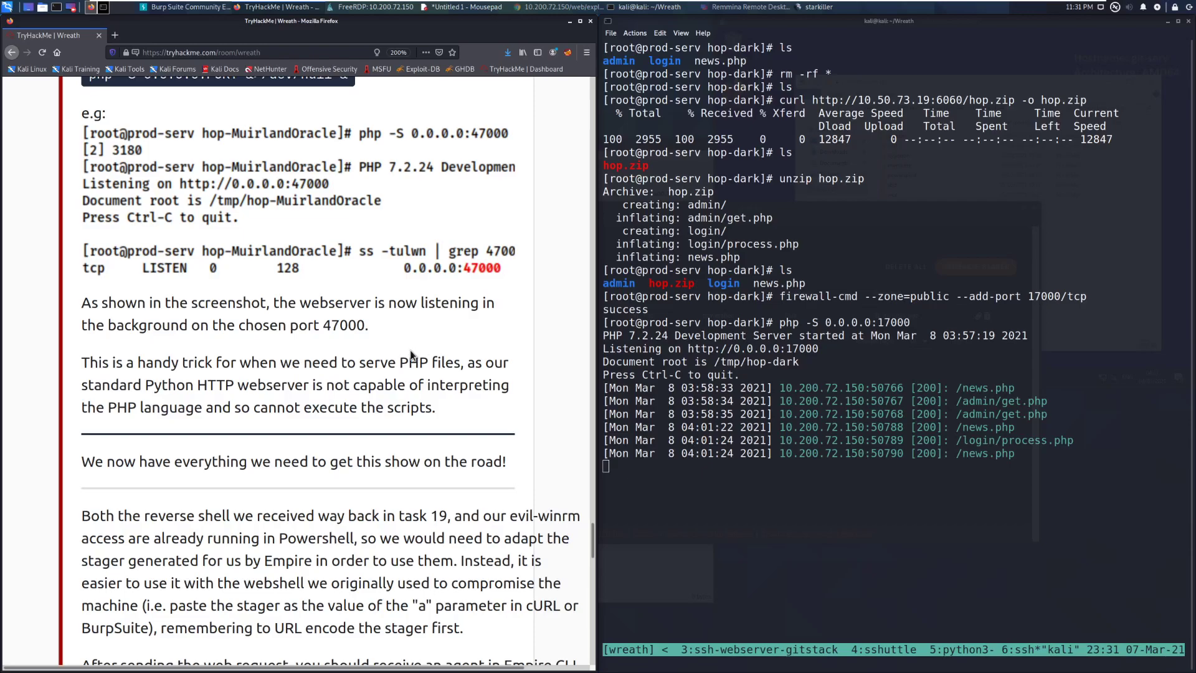
scroll(up, 3)
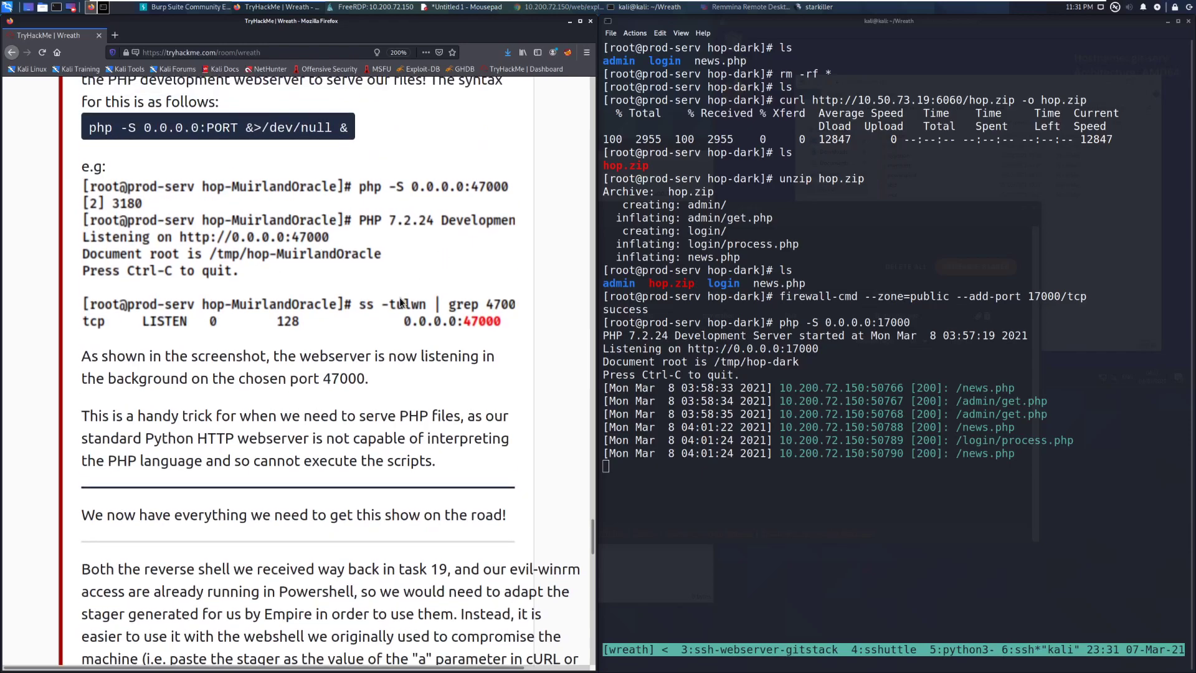
scroll(down, 3)
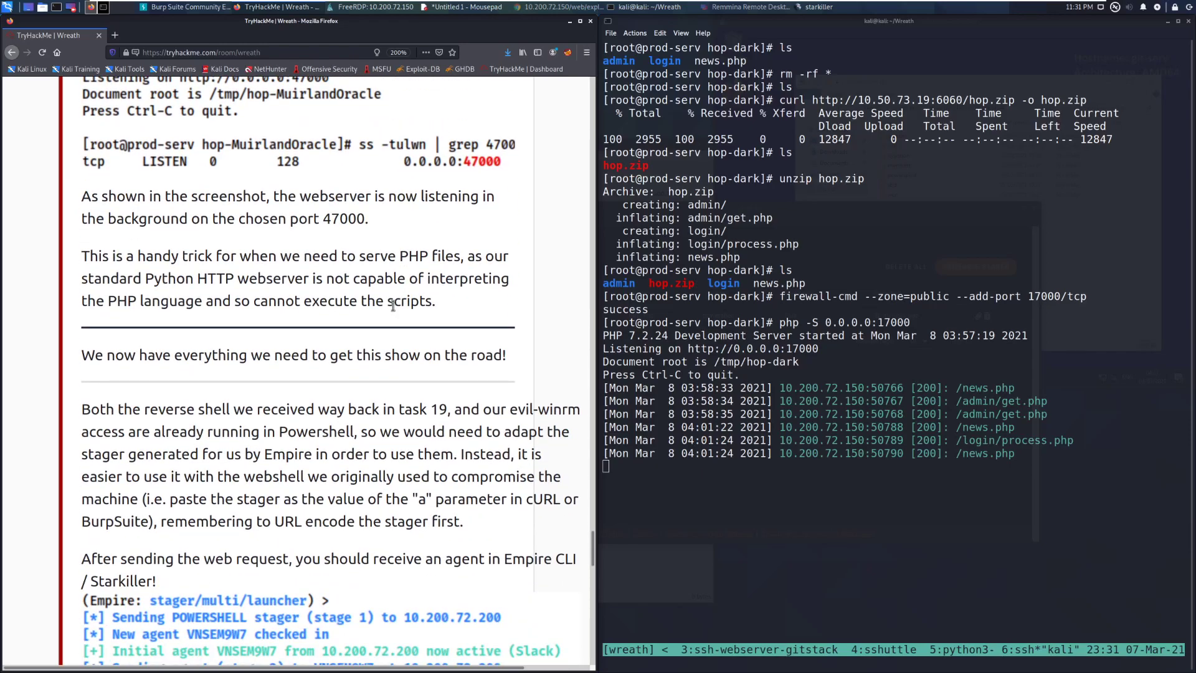
scroll(down, 3)
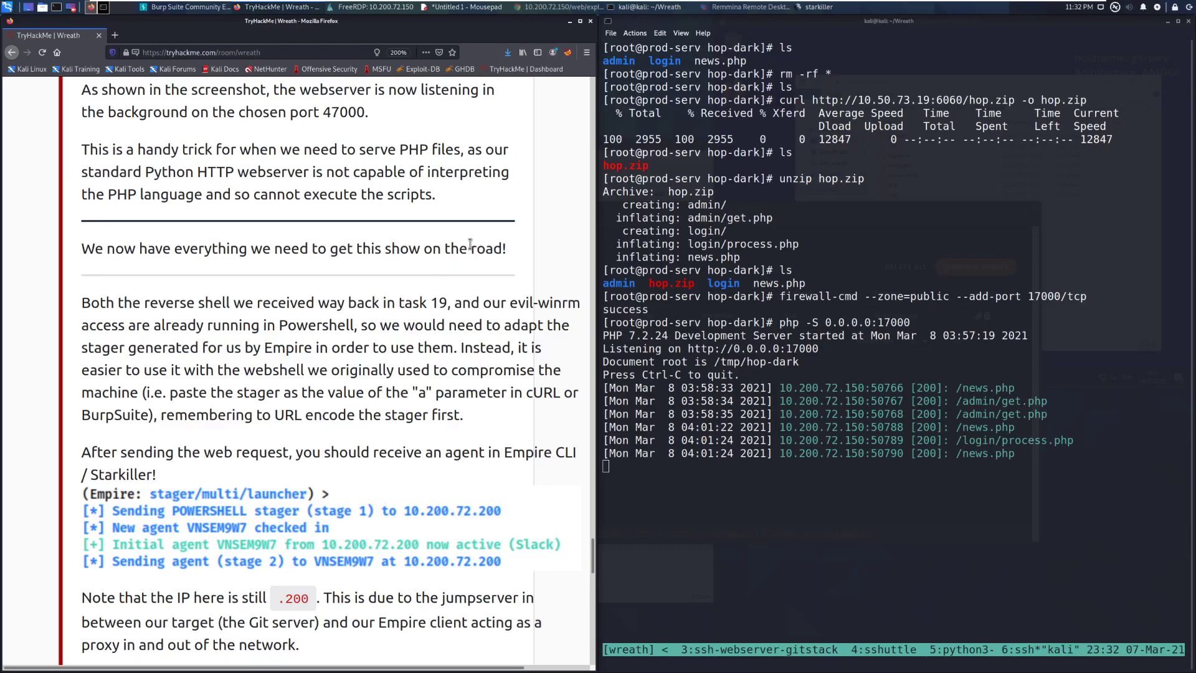
scroll(down, 3)
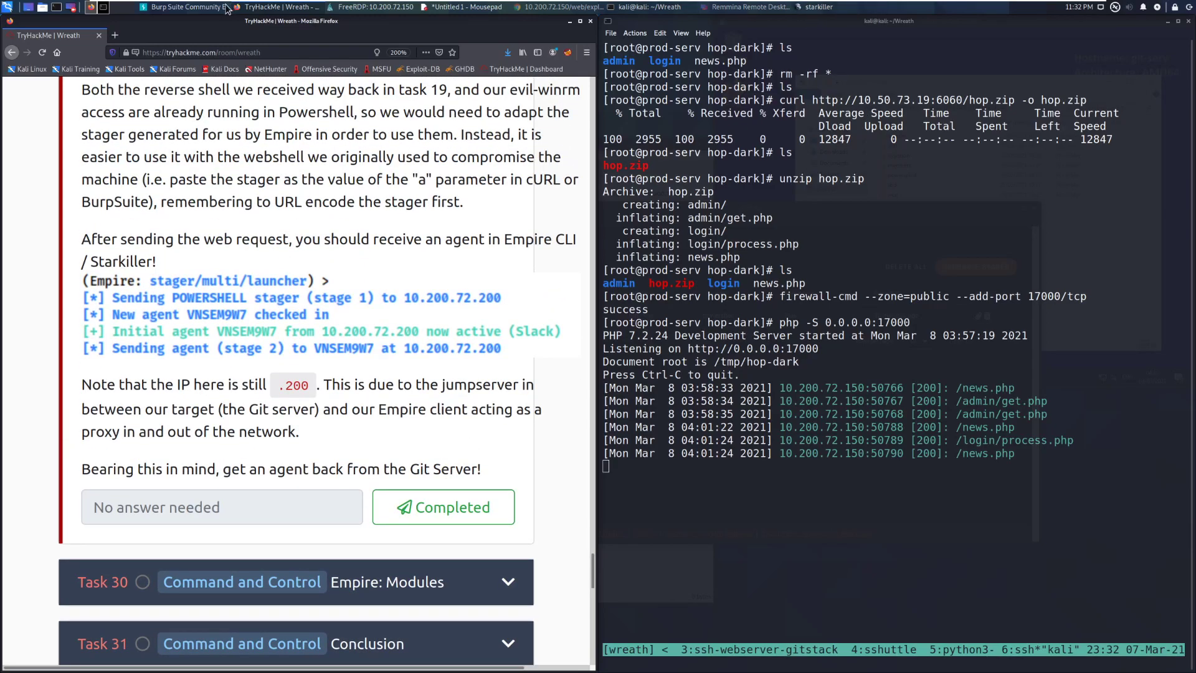
Copy the multi/launcher stager for http_hop and switch to the Burp Suite request.
click(817, 7)
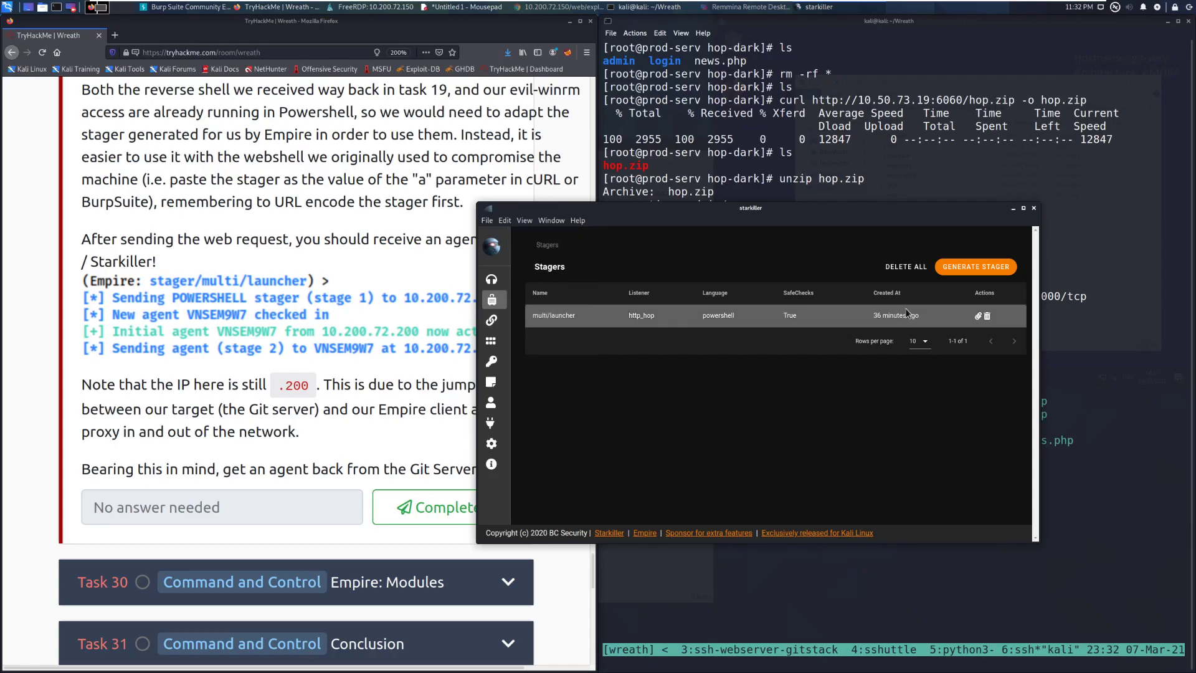
click(977, 315)
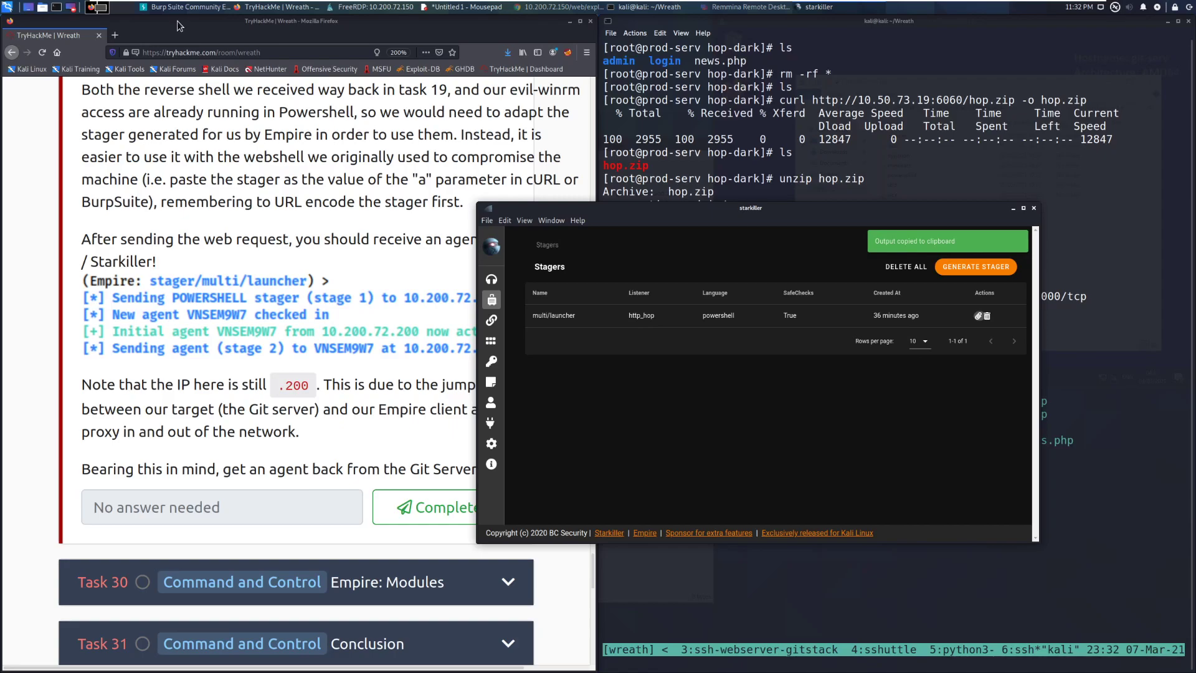
click(157, 8)
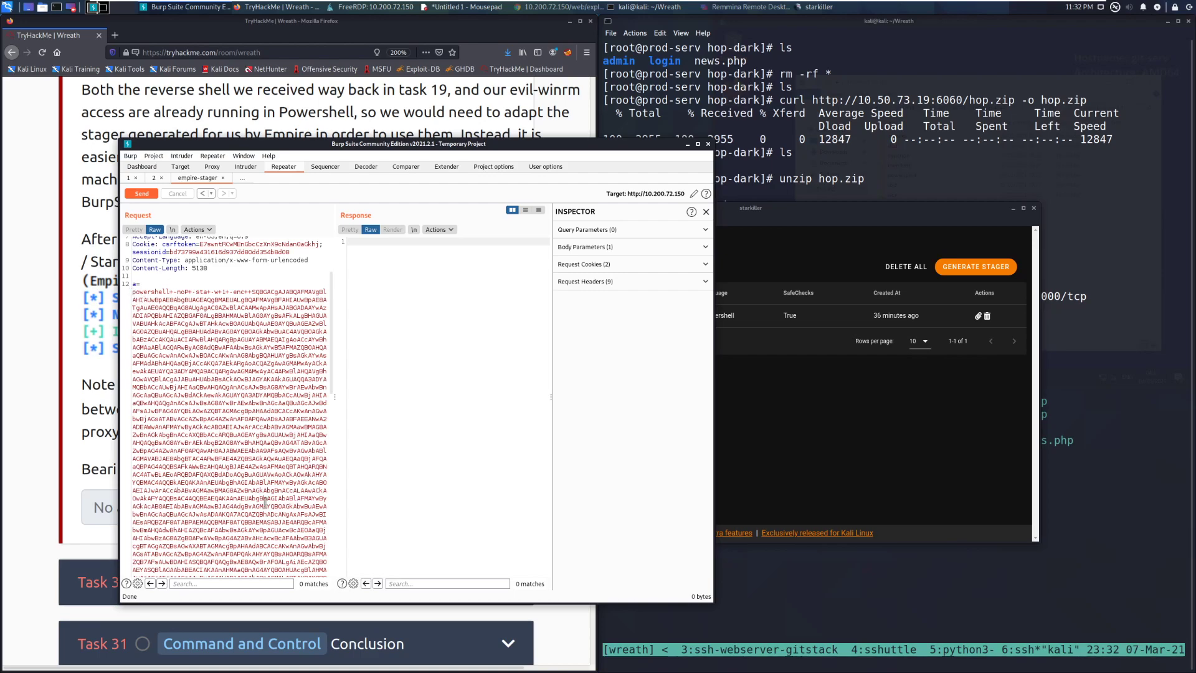
Send the Repeater request carrying the URL-encoded stager as parameter a.
scroll(up, 3)
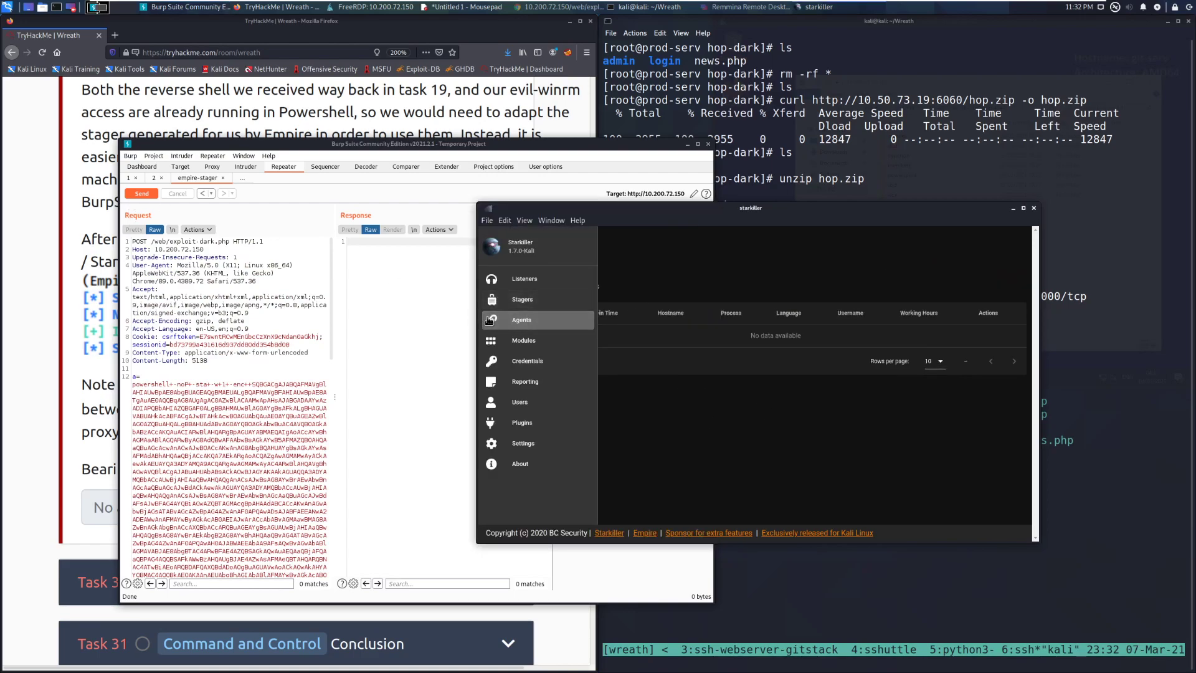
click(141, 193)
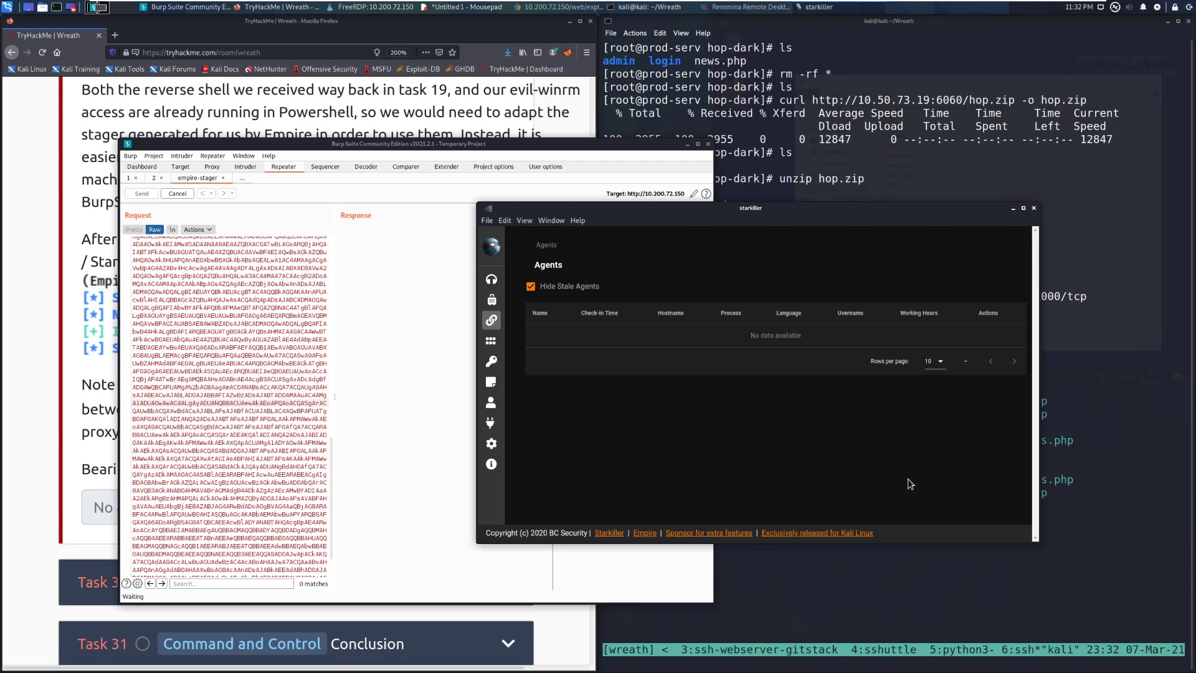
mouse_move(958, 466)
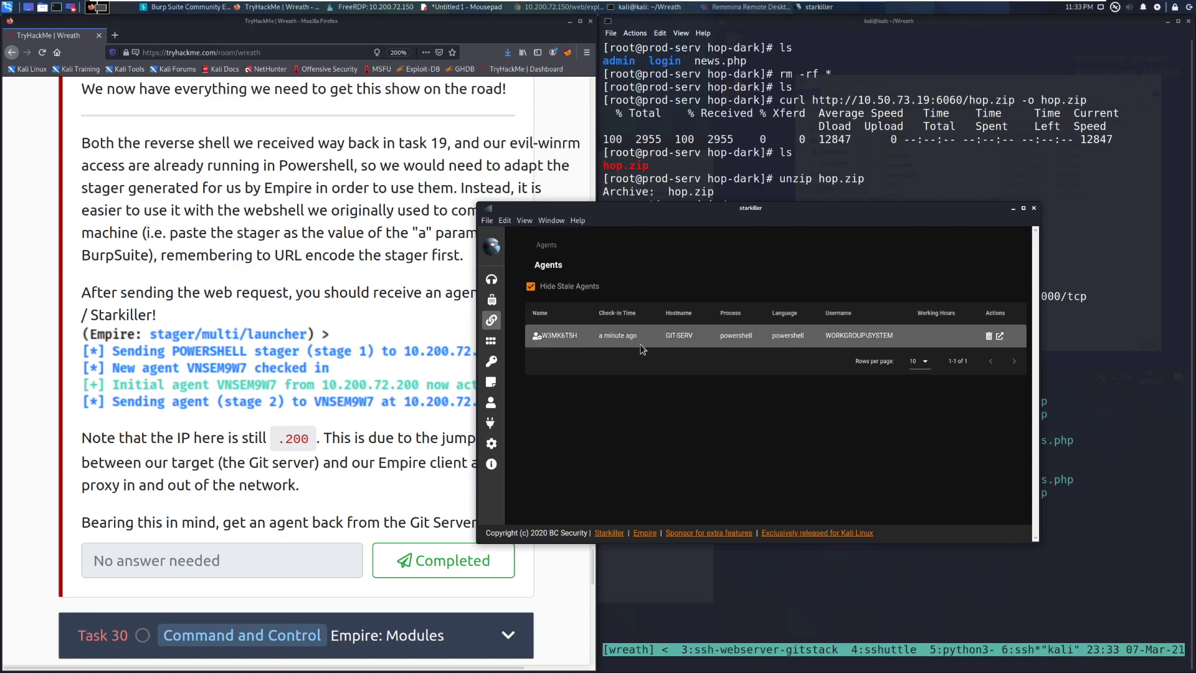
mouse_move(733, 348)
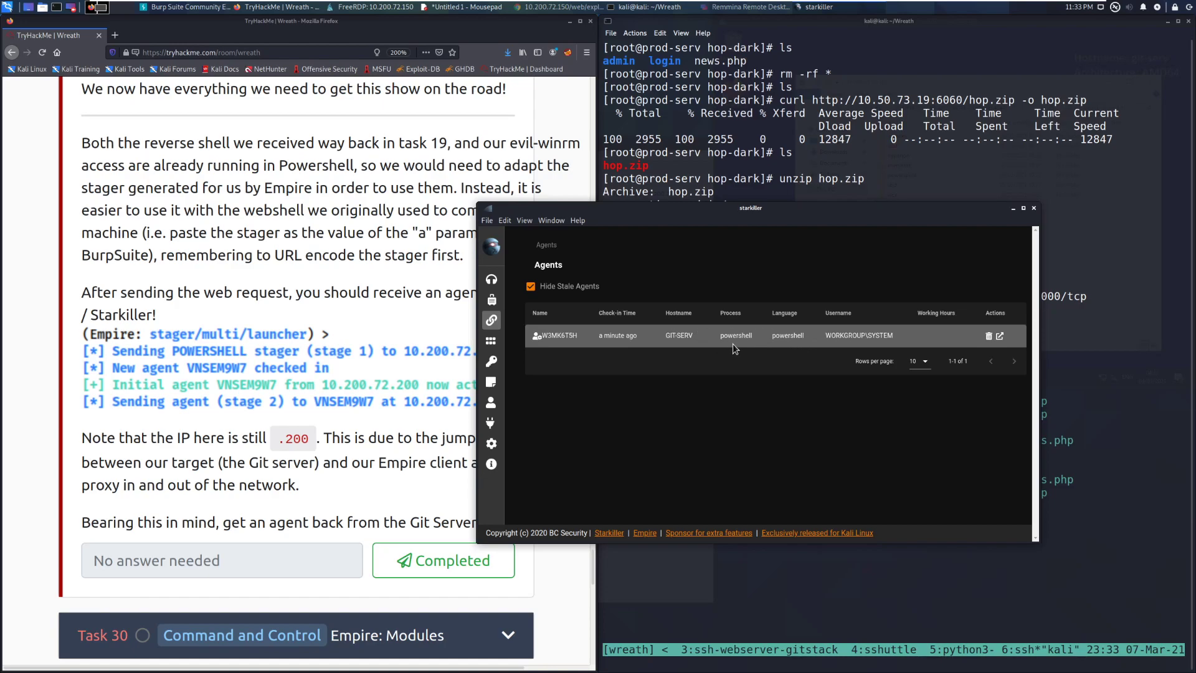
Confirm the new GIT-SERV agent running PowerShell as WORKGROUP\SYSTEM in the agents list.
click(539, 313)
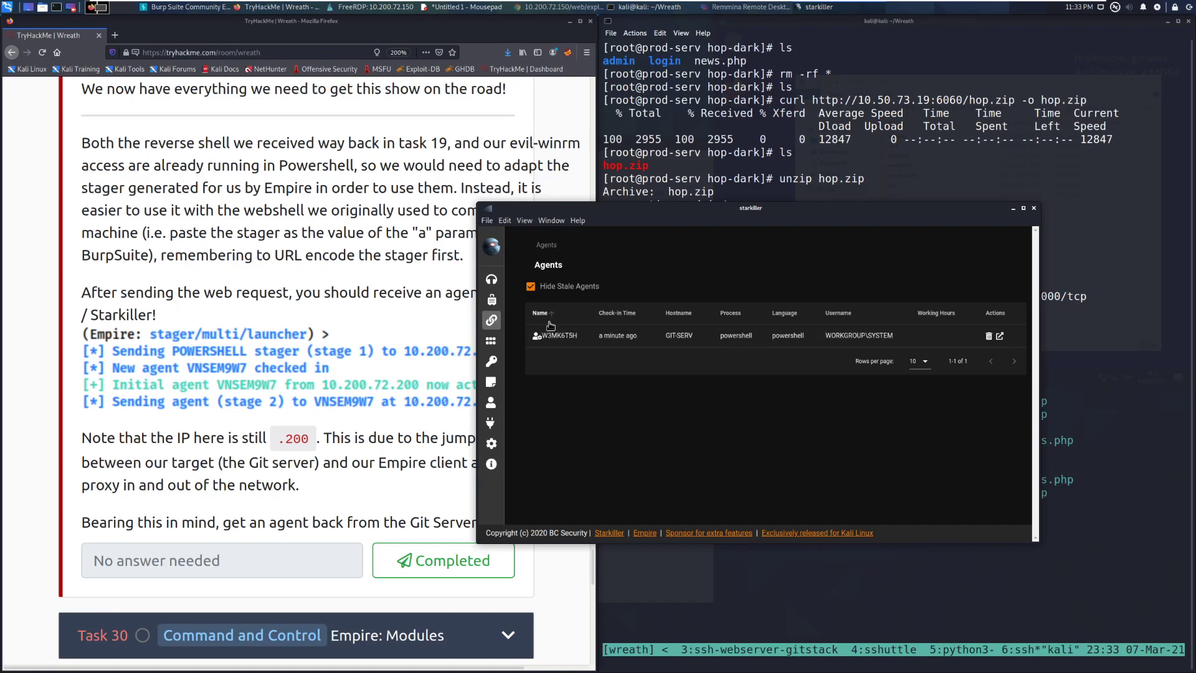
mouse_move(617, 335)
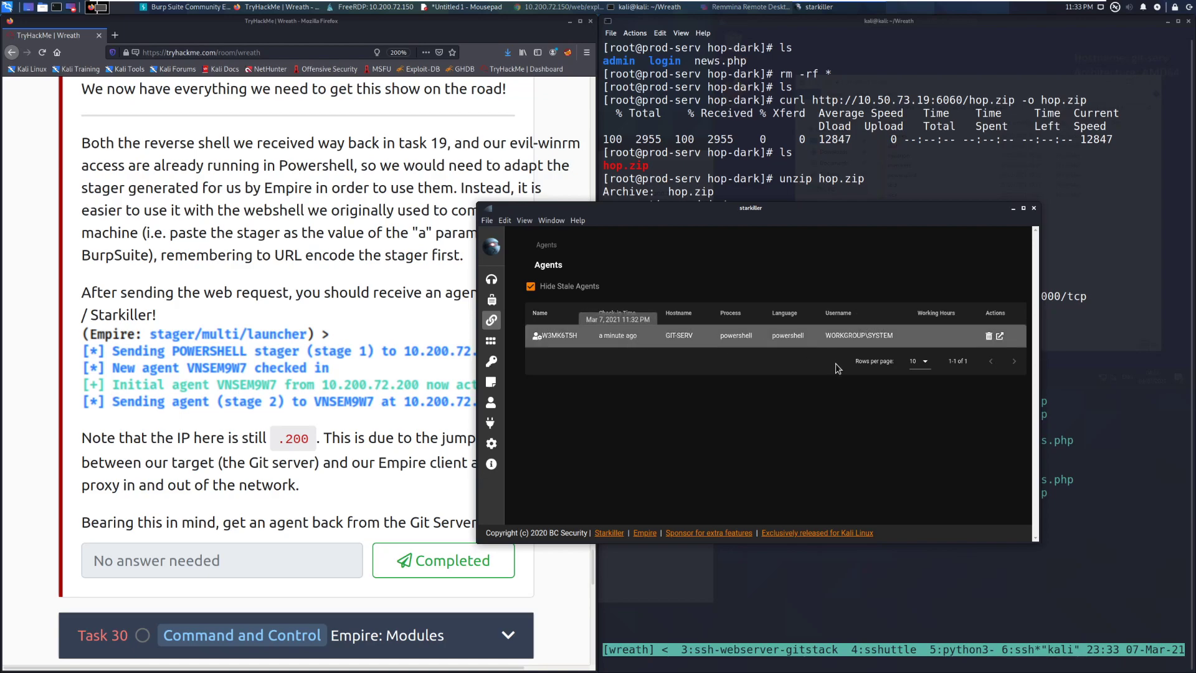
mouse_move(645, 420)
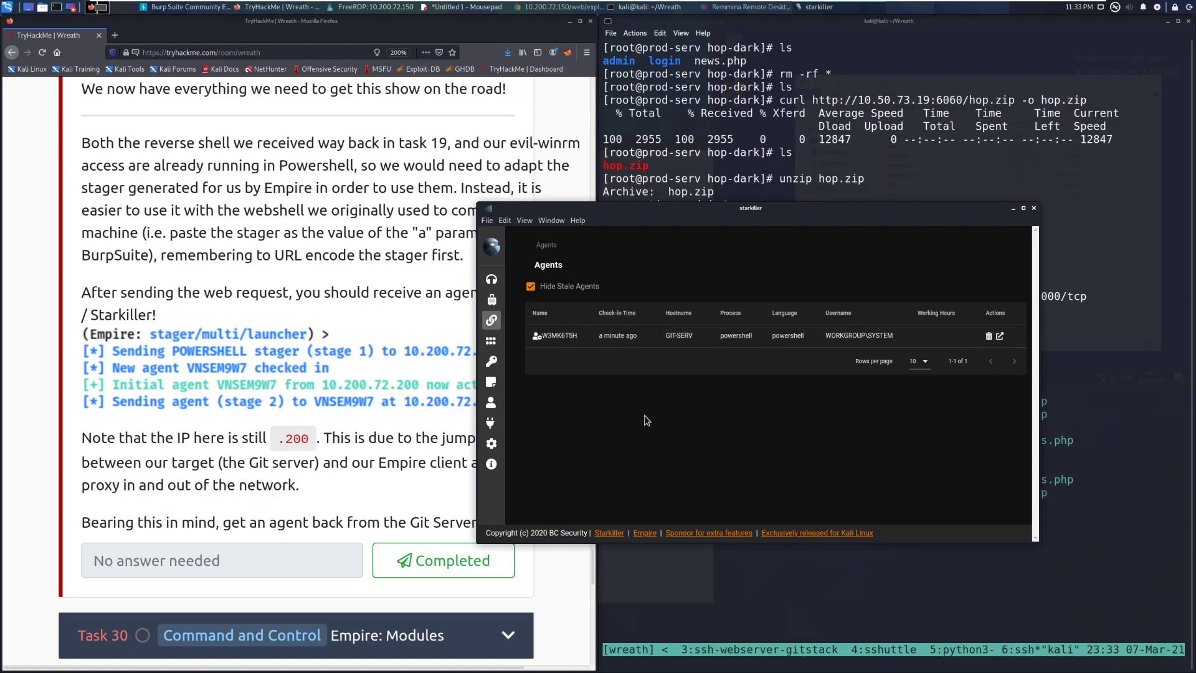
mouse_move(389, 490)
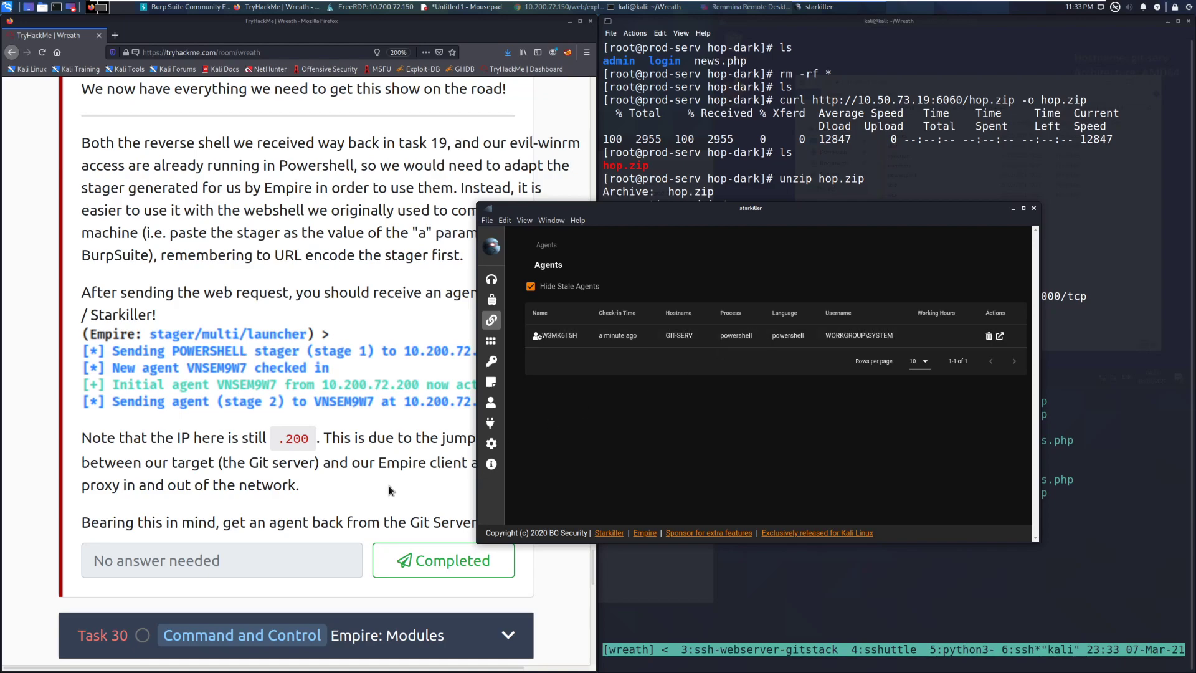
mouse_move(384, 441)
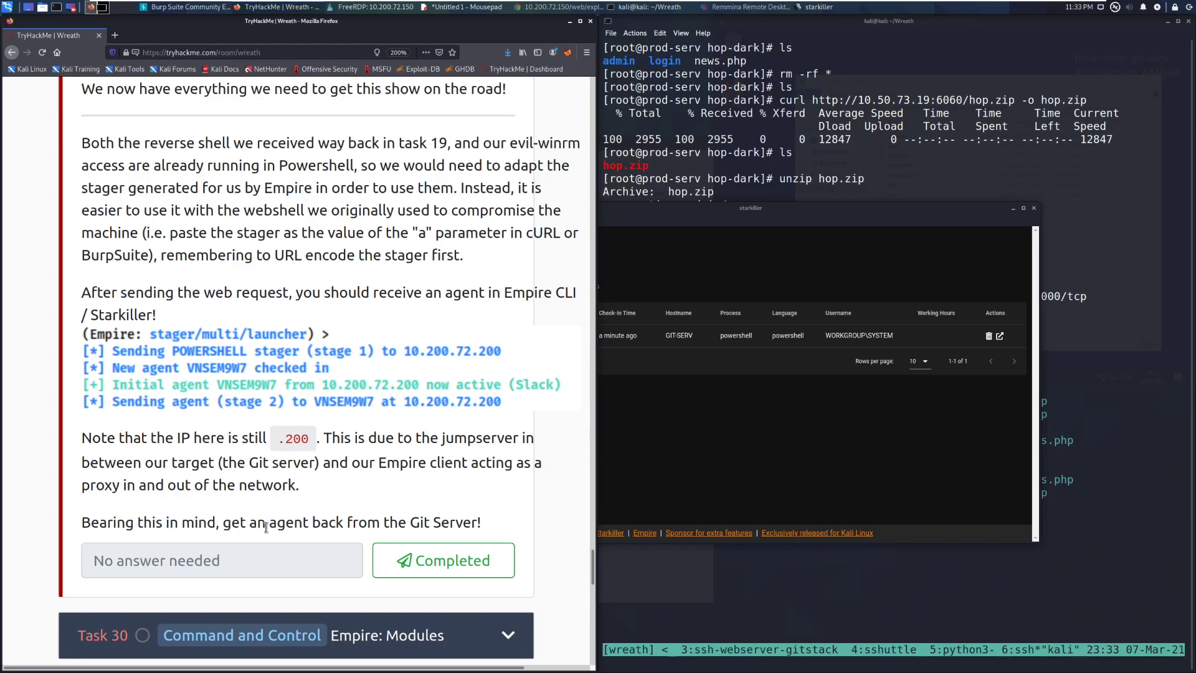
Mark task 29 Completed in TryHackMe and dismiss the 'Woop woop!' correct-answer notice.
click(443, 559)
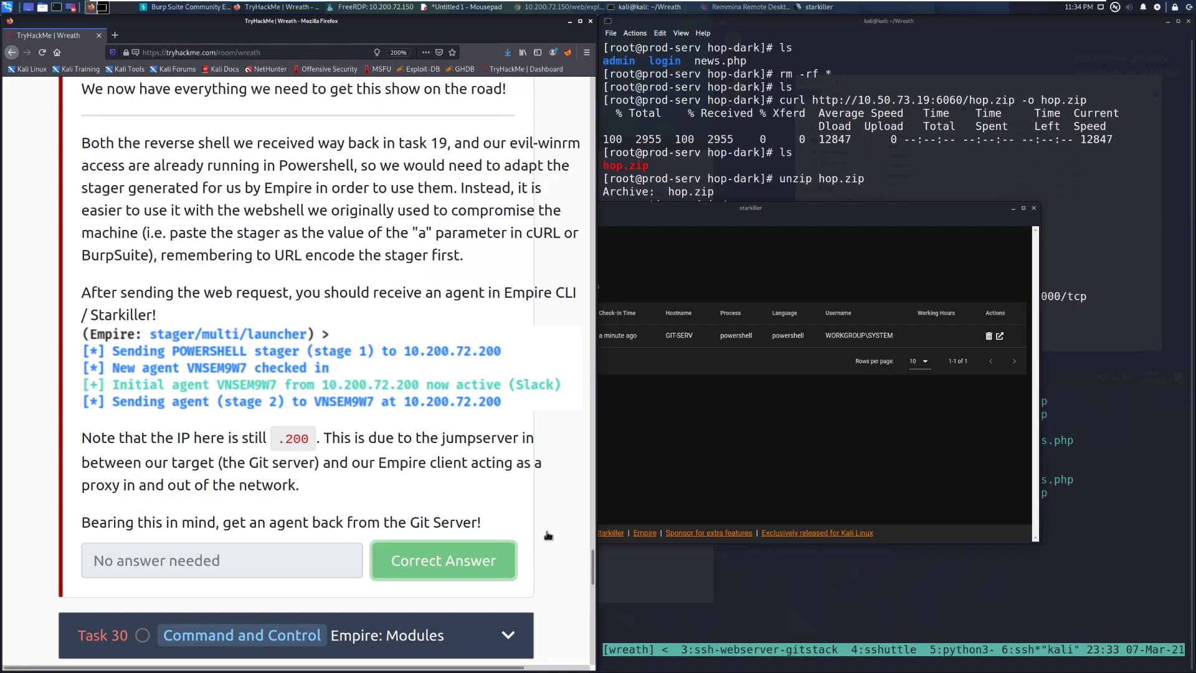
click(443, 559)
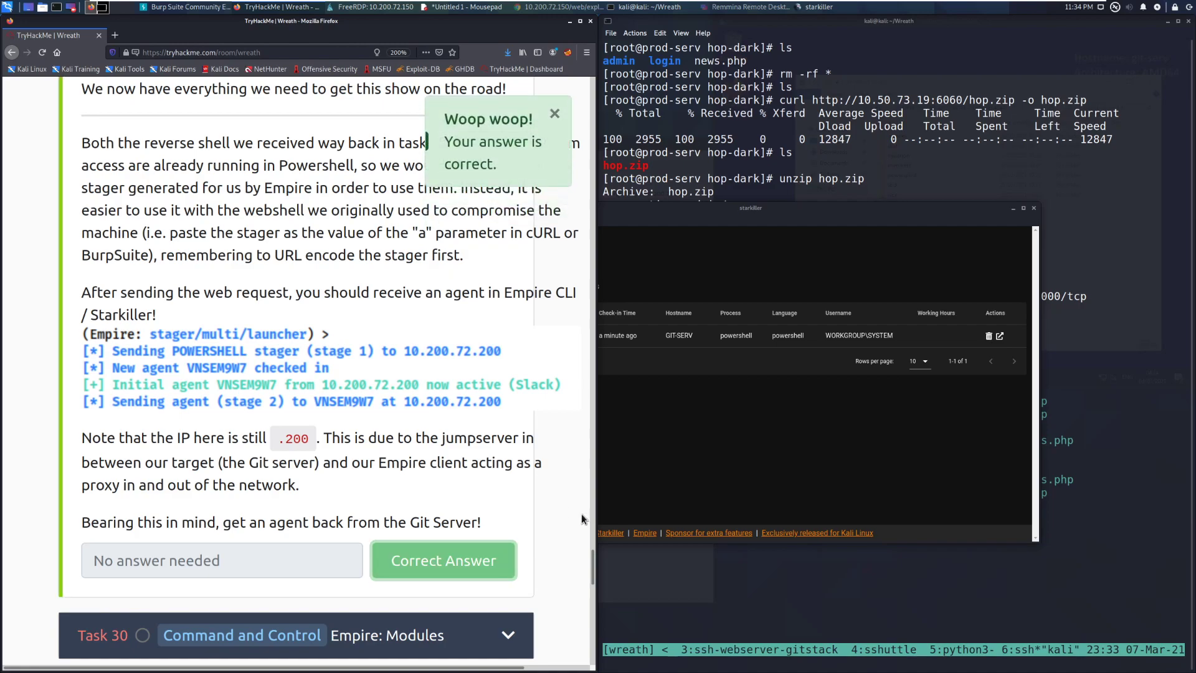
scroll(down, 3)
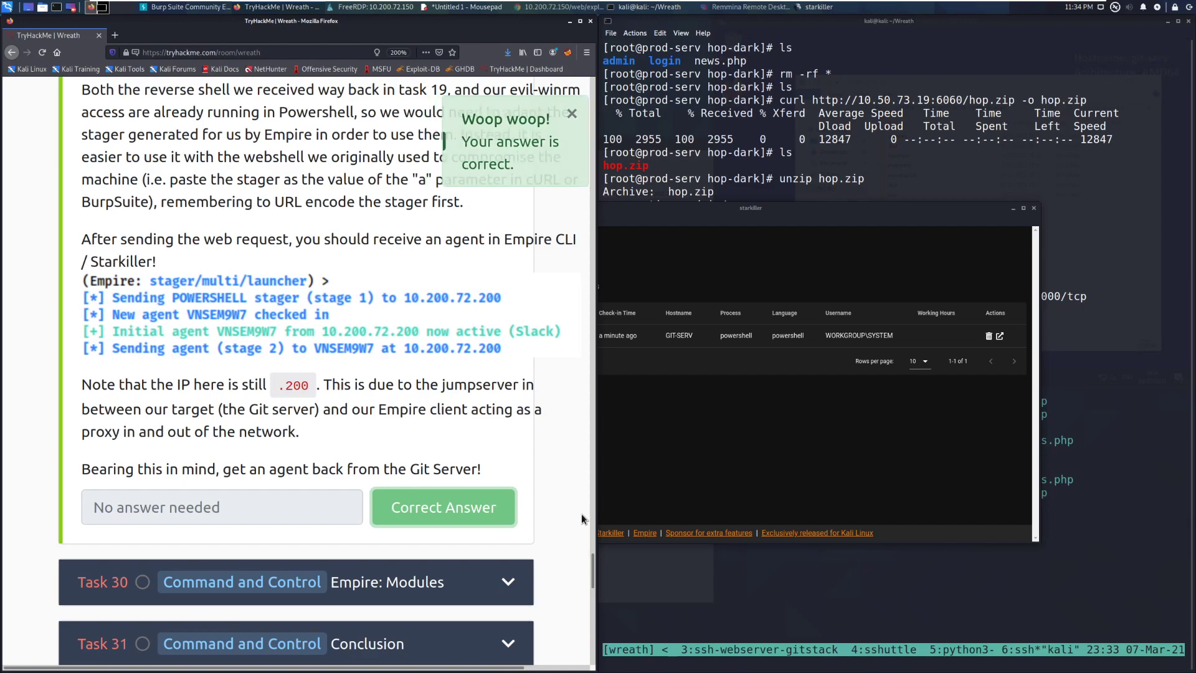
click(572, 113)
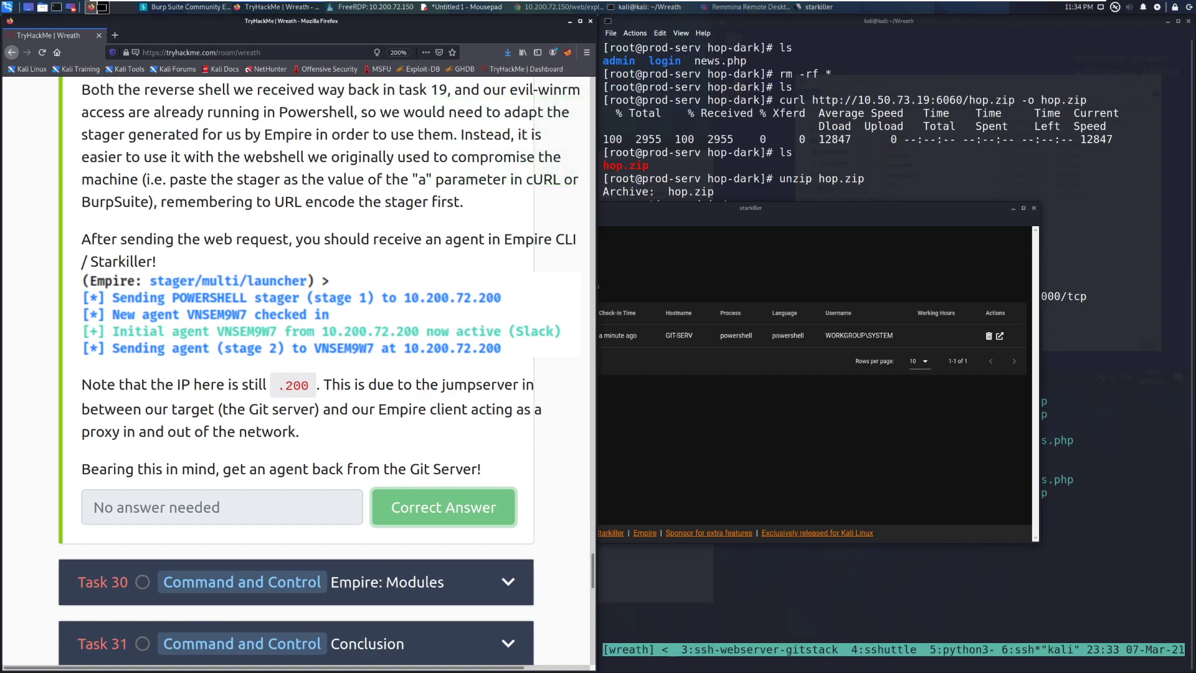